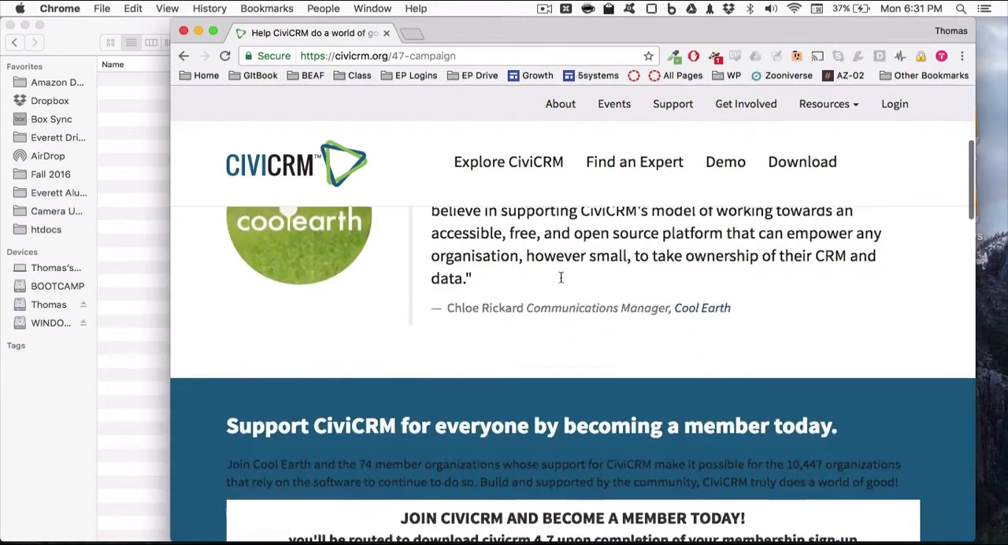
- Skip the donation appeal and download CiviCRM 4.7.16 for WordPress 3.x/4.x
scroll("down", 3)
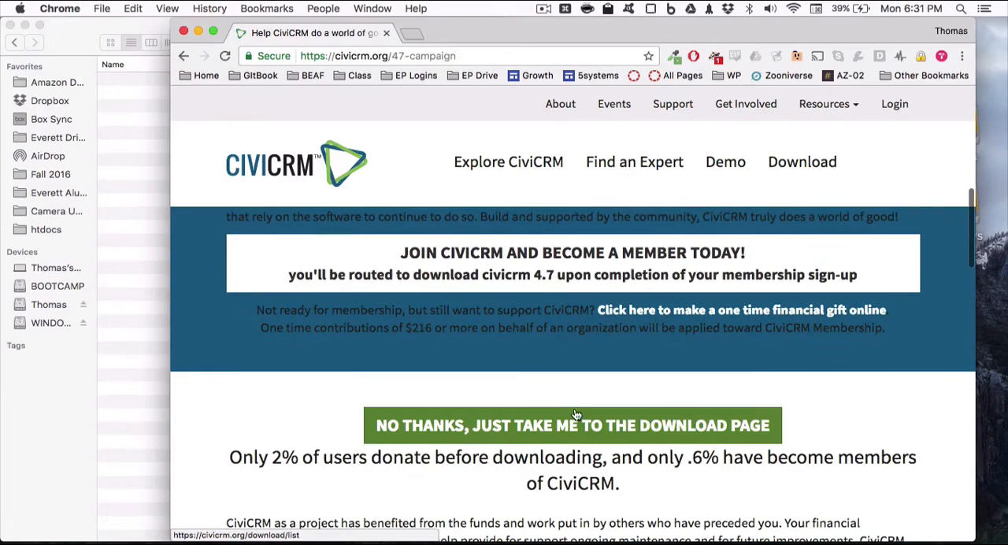
left_click(574, 425)
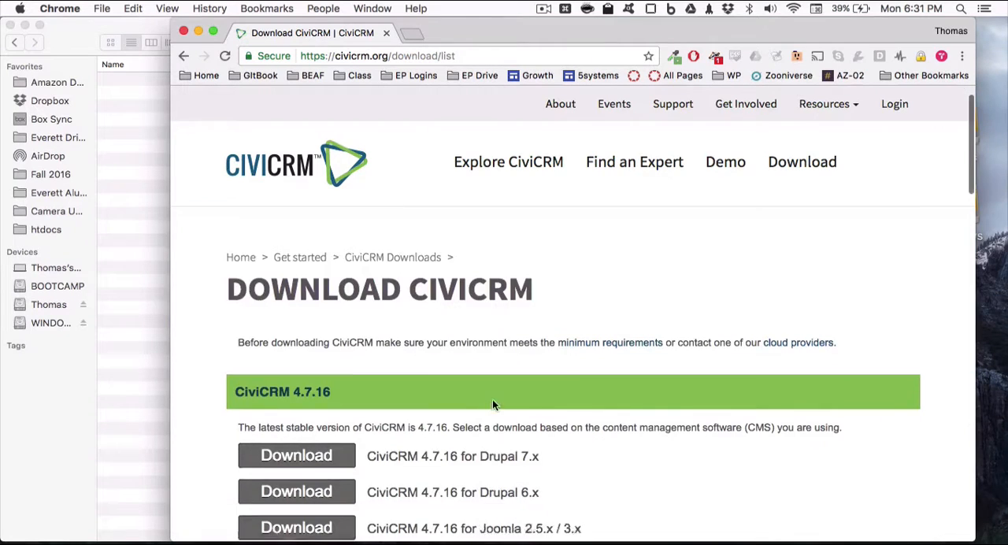
scroll("down", 3)
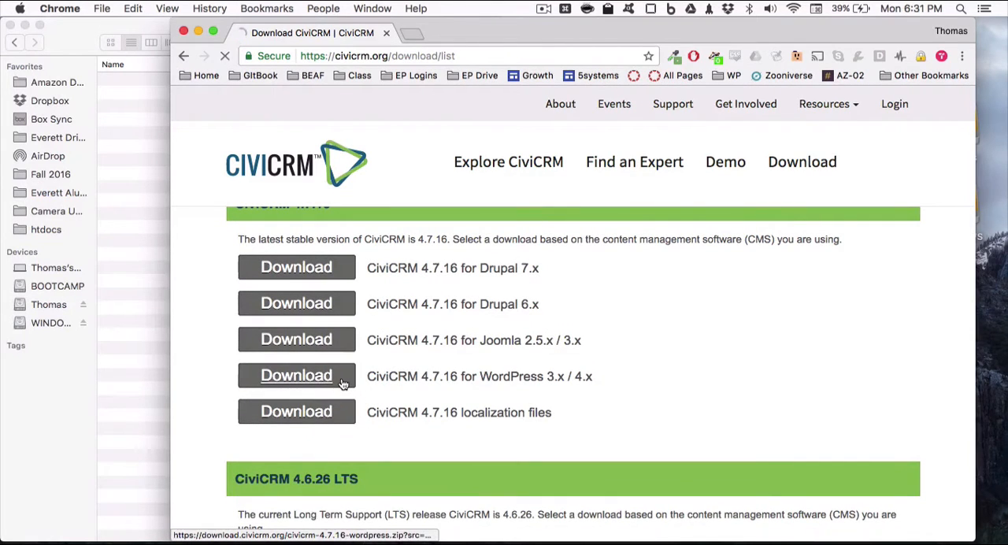
left_click(296, 375)
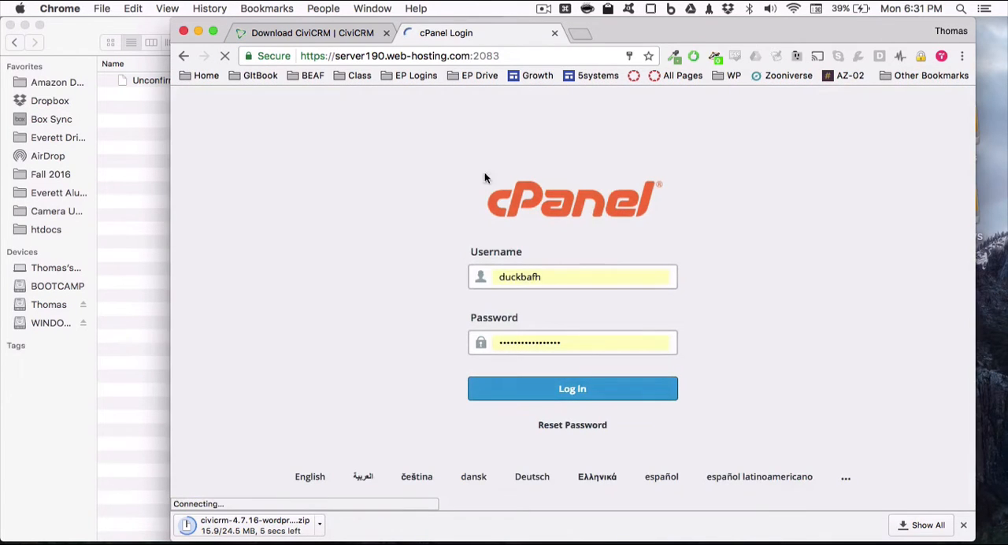
- Log in, and via Softaculous install WordPress into the civiexample directory with an admin account
left_click(574, 387)
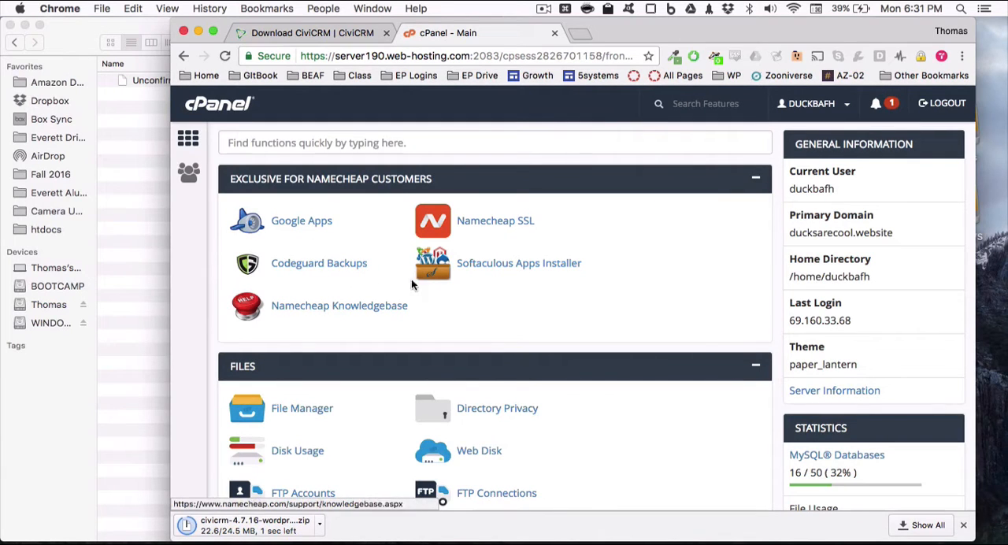
left_click(520, 261)
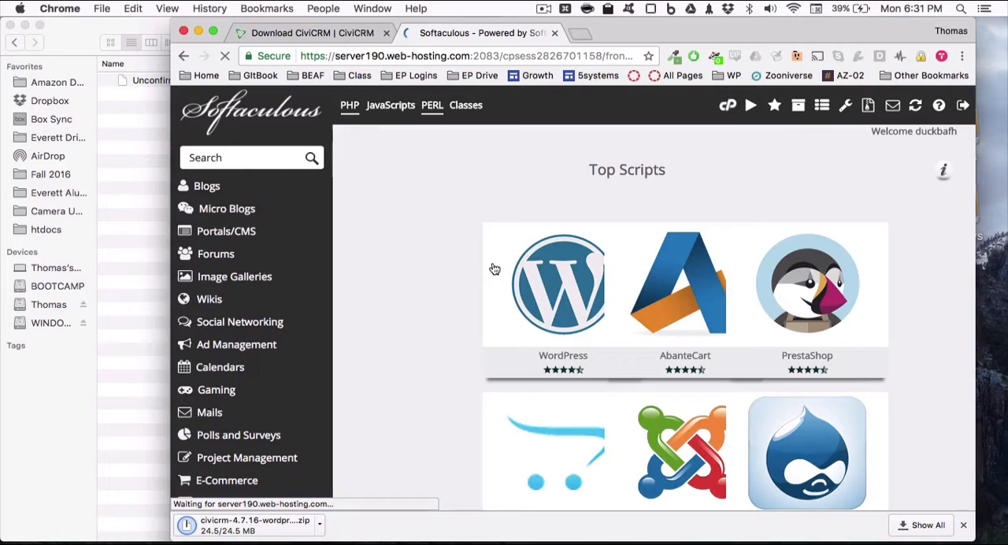
mouse_move(564, 284)
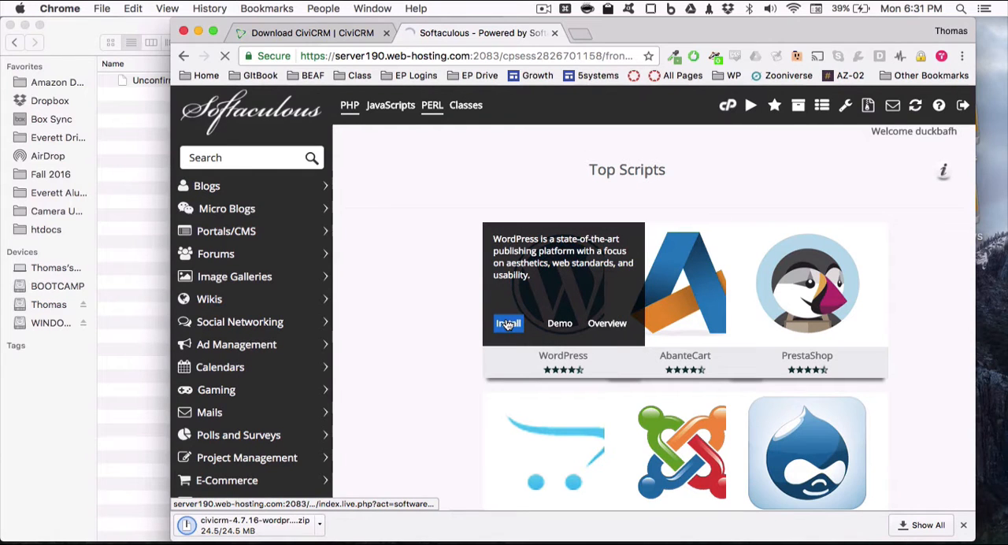
left_click(507, 323)
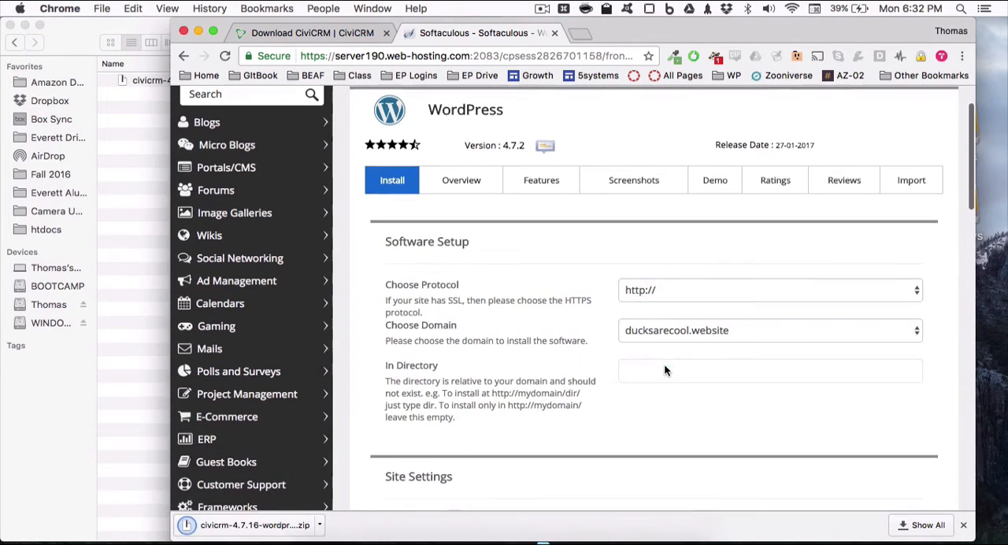
type("ci")
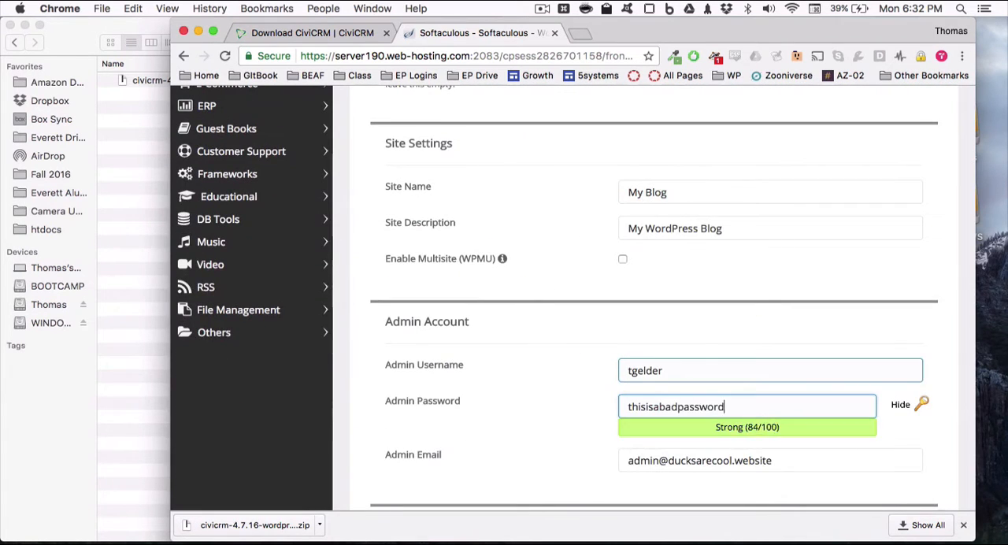
left_click(390, 243)
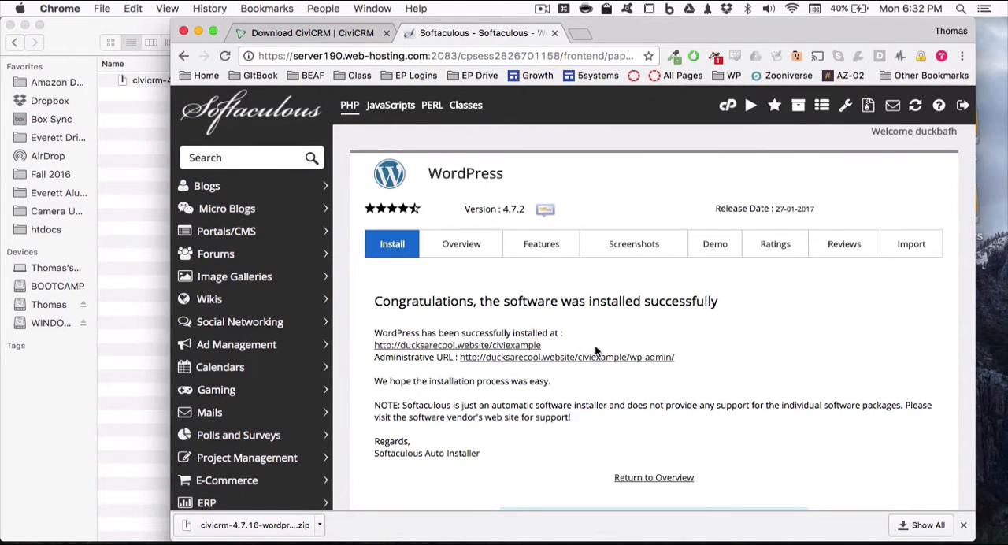
mouse_move(727, 104)
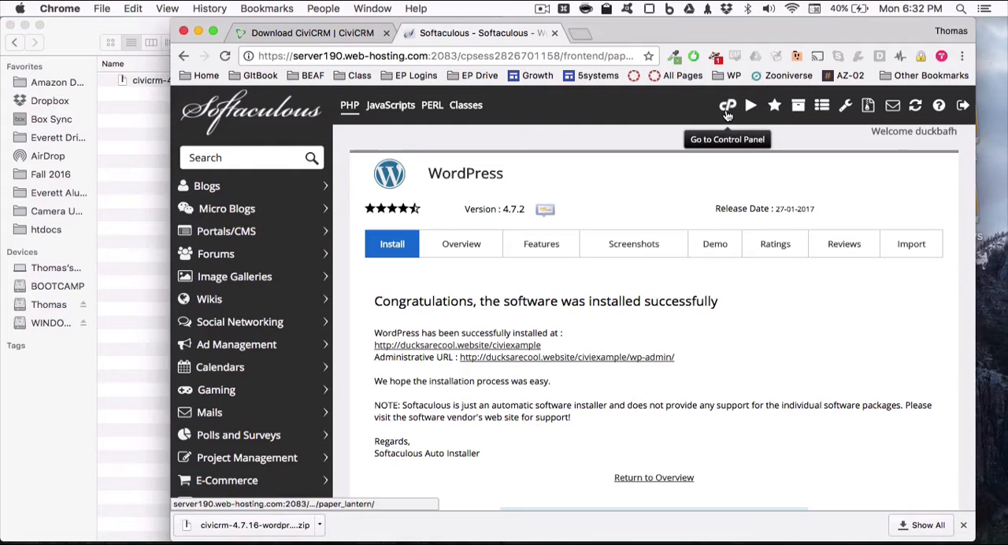
- Return to the cPanel control panel and launch File Manager from the Files section
left_click(728, 104)
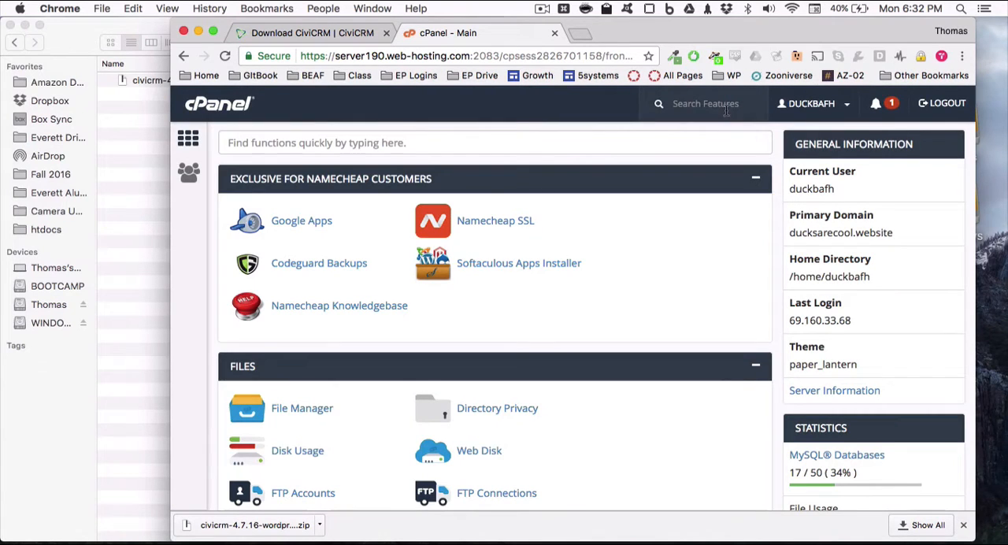
scroll("down", 3)
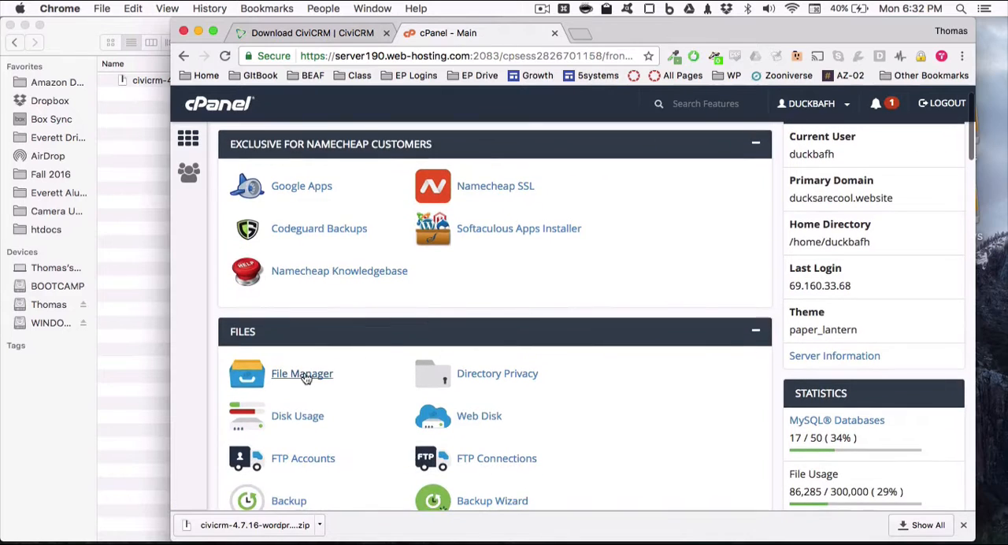
left_click(302, 373)
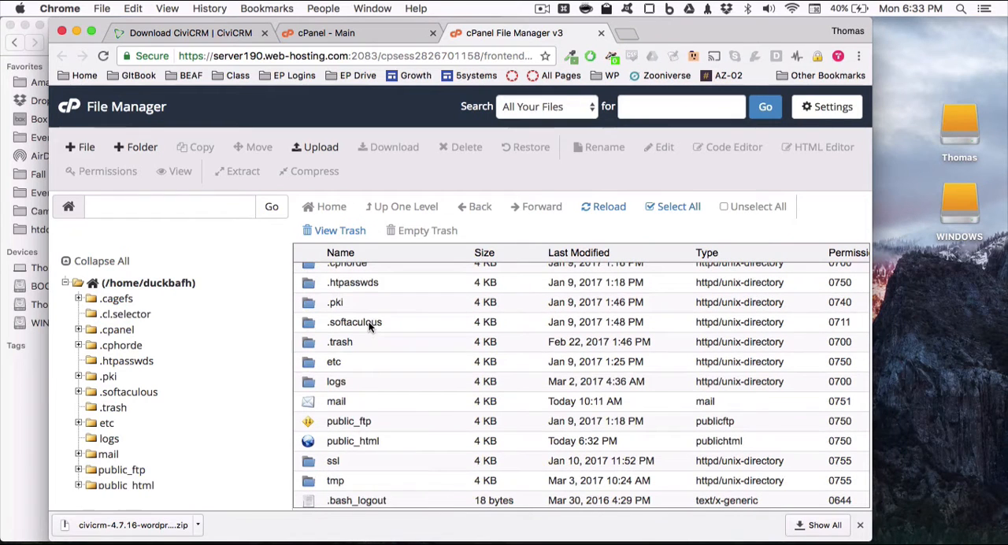
- Navigate into public_html/civiexample/wp-content/plugins
double_click(353, 441)
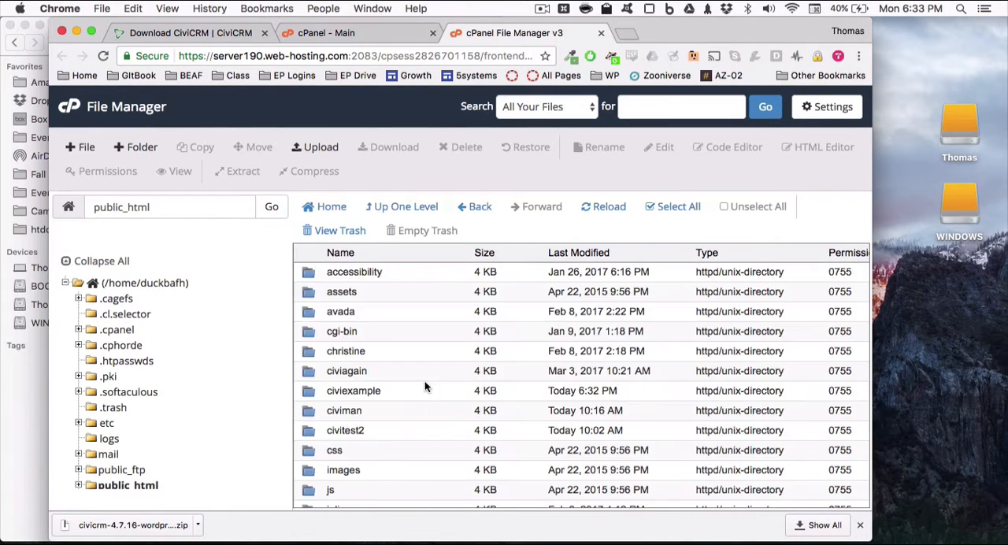
scroll("down", 3)
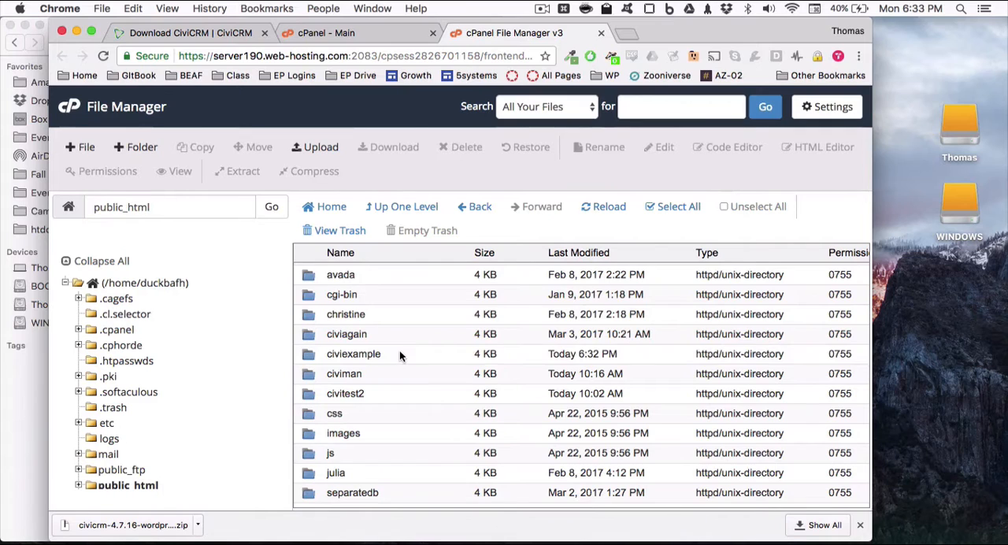
double_click(353, 353)
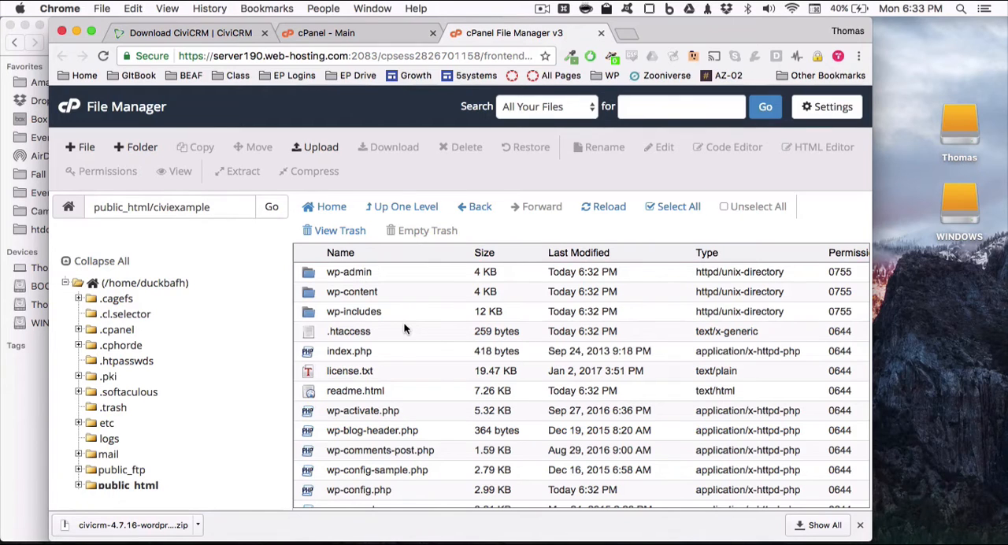
mouse_move(410, 302)
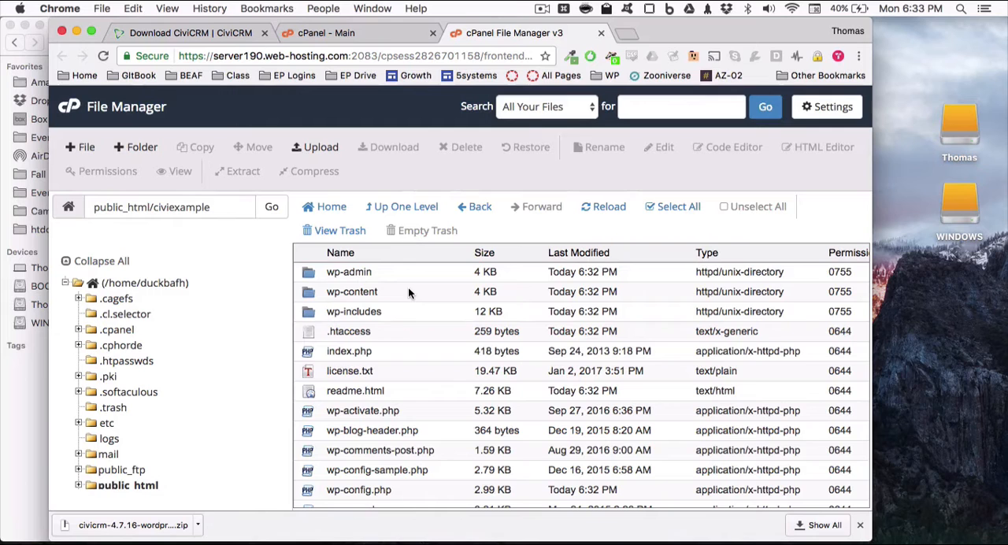
left_click(400, 207)
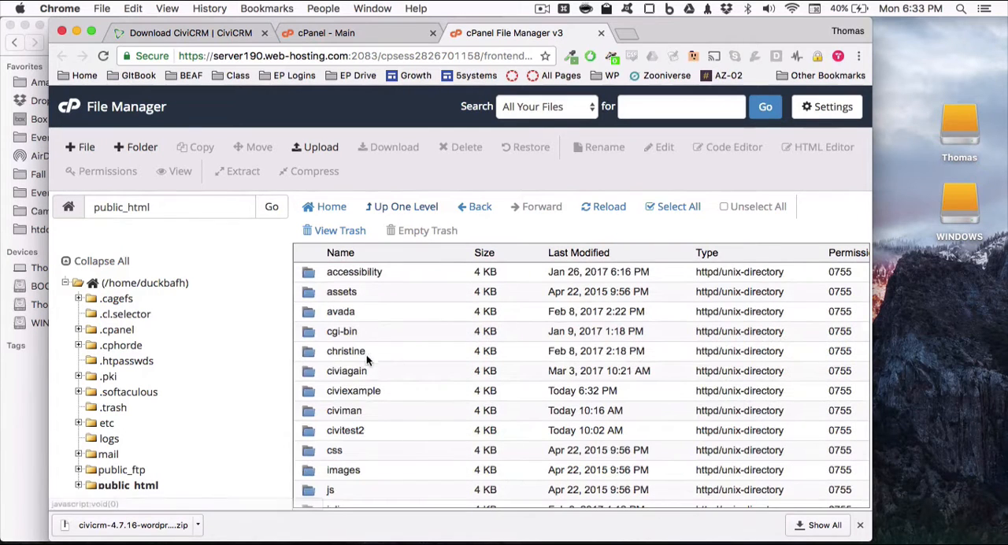
left_click(353, 391)
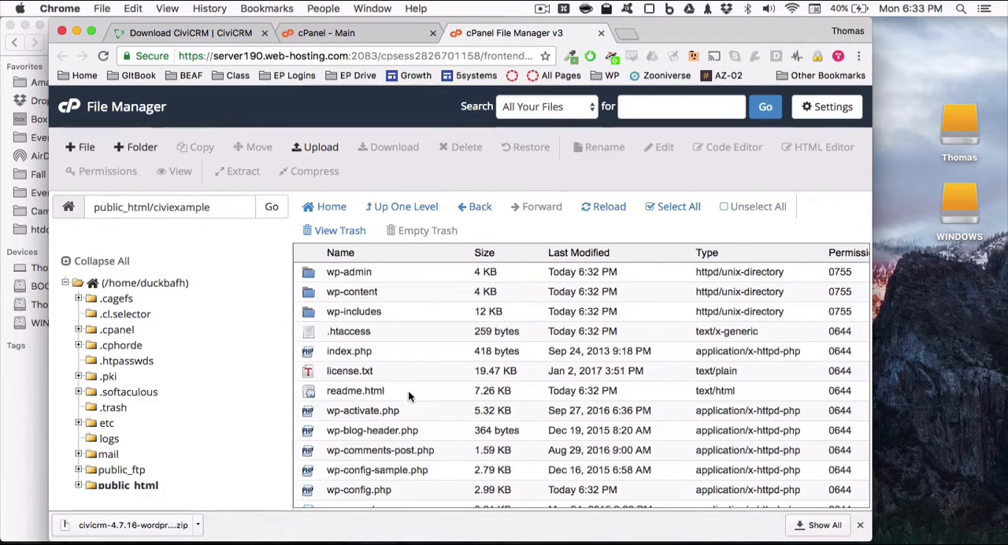
left_click(352, 292)
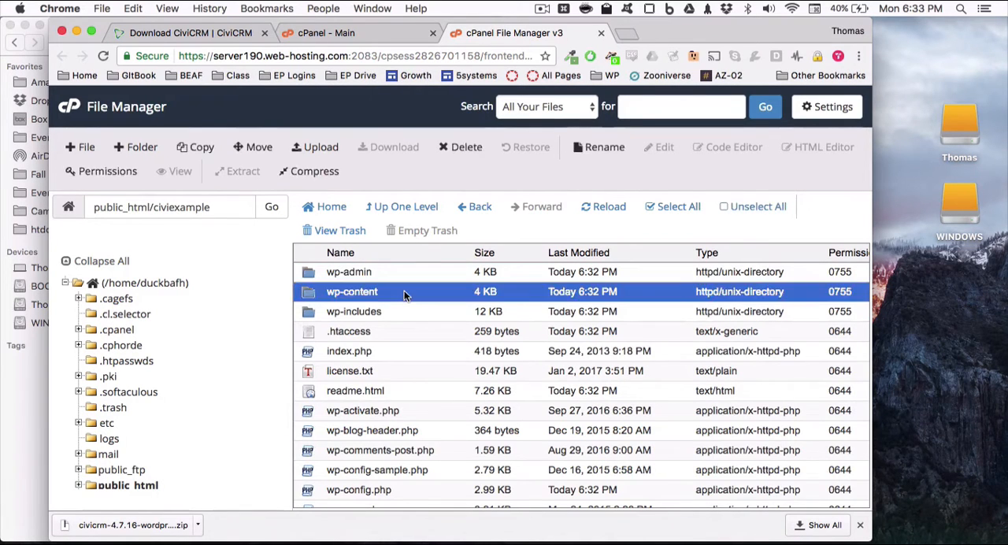
double_click(353, 291)
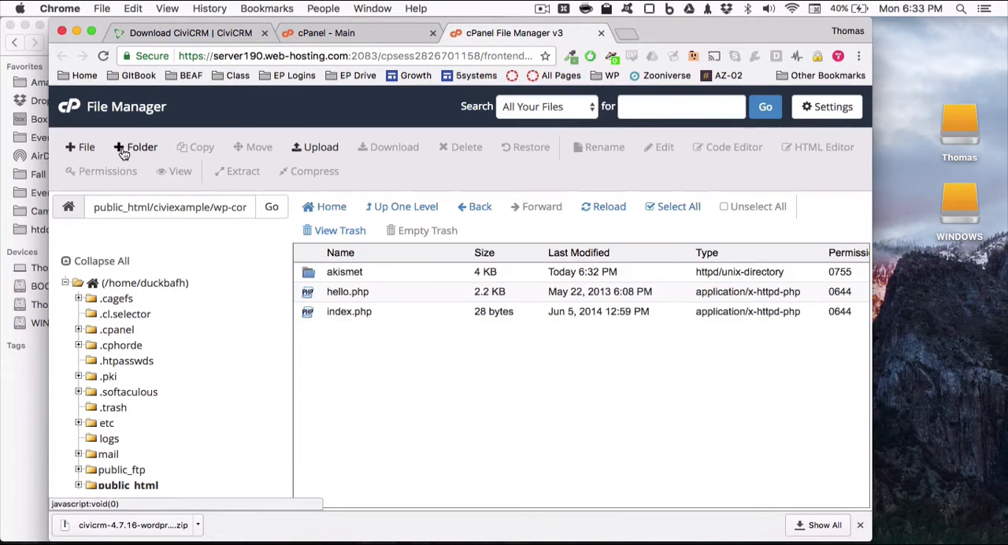
- Create a new folder named 'files' in the plugins directory
left_click(135, 148)
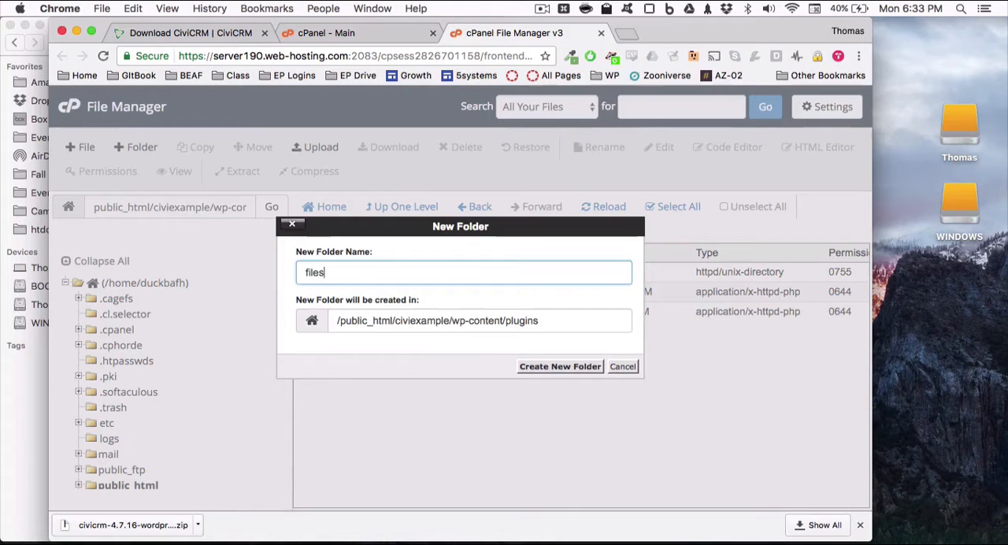
left_click(560, 366)
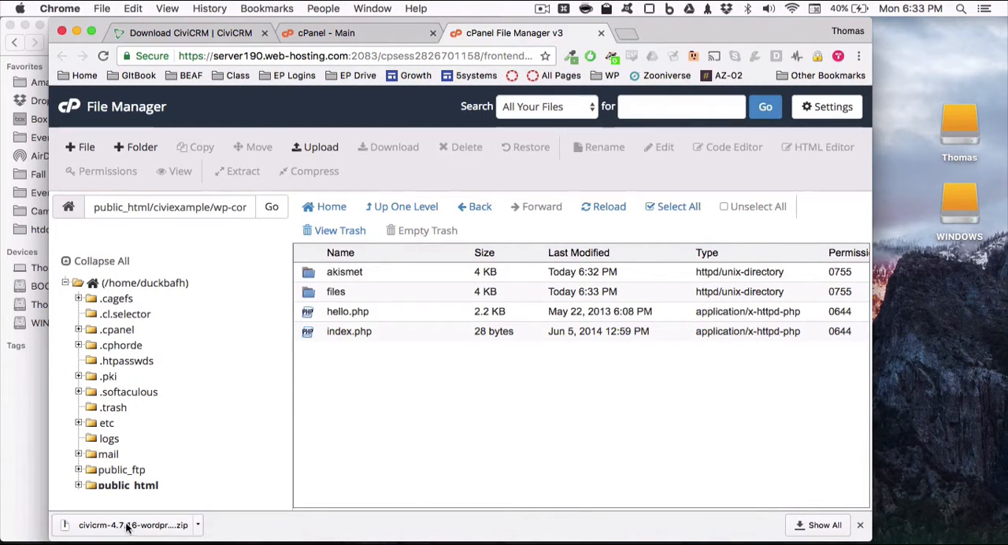
- Upload civicrm-4.7.16-wordpress.zip into the plugins folder and return to File Manager
left_click(315, 146)
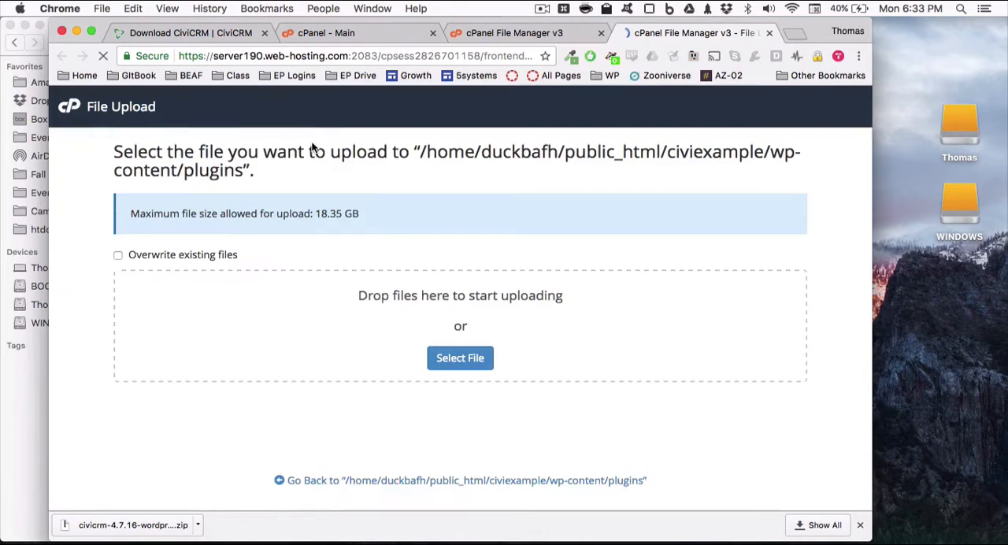
left_click(460, 357)
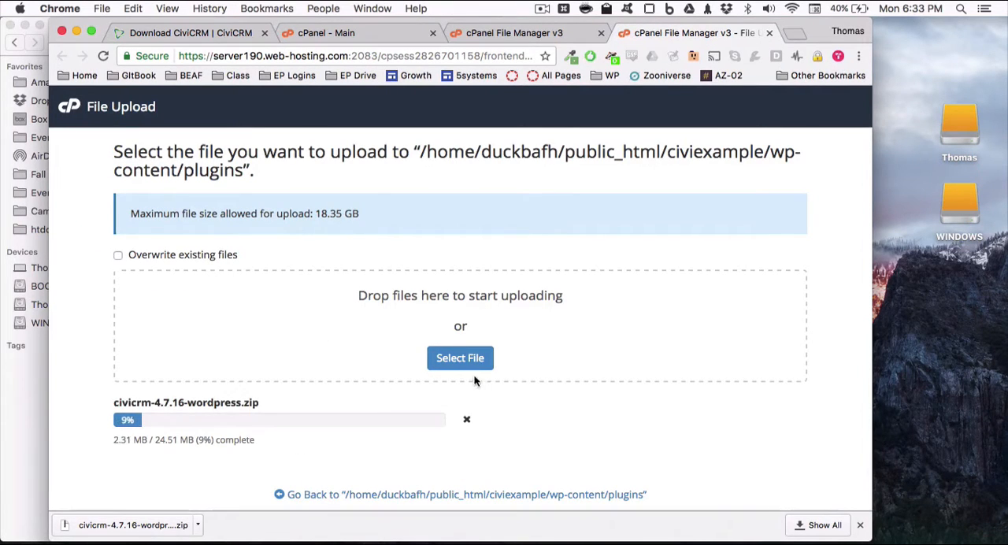
left_click(460, 357)
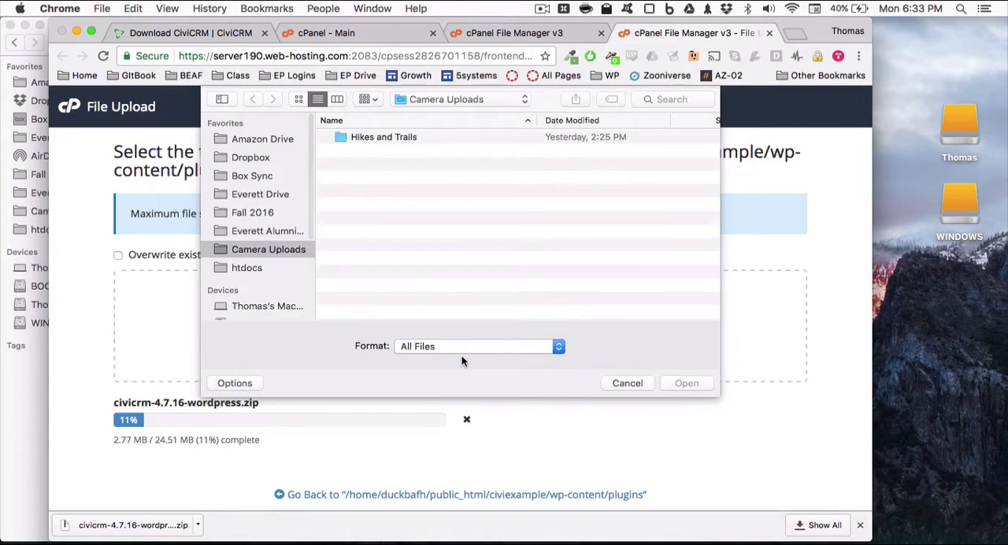
left_click(627, 383)
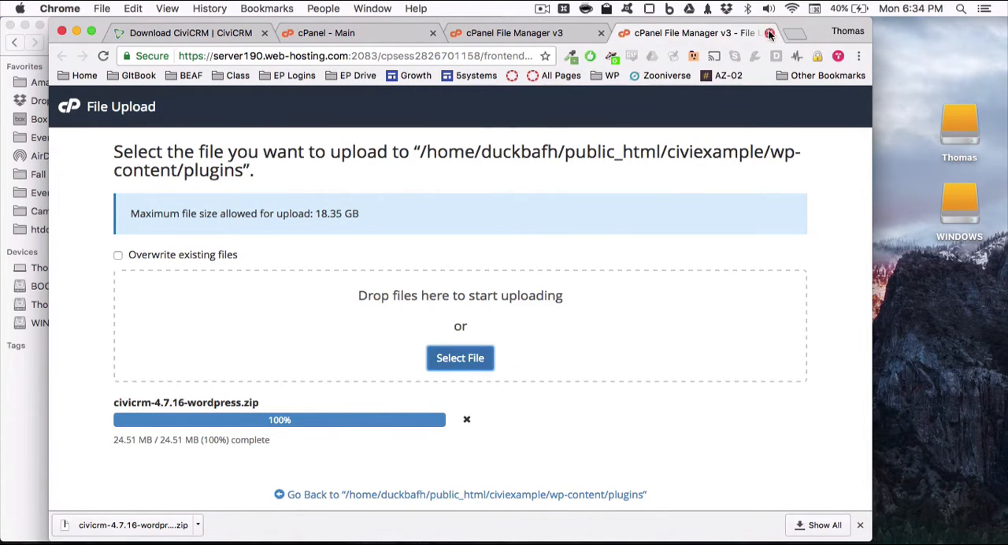
left_click(768, 33)
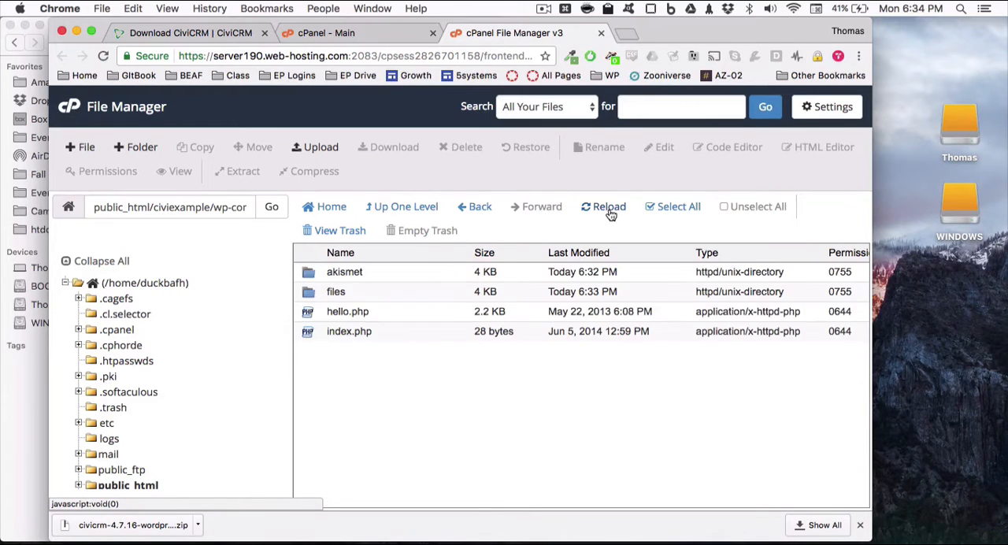
mouse_move(778, 407)
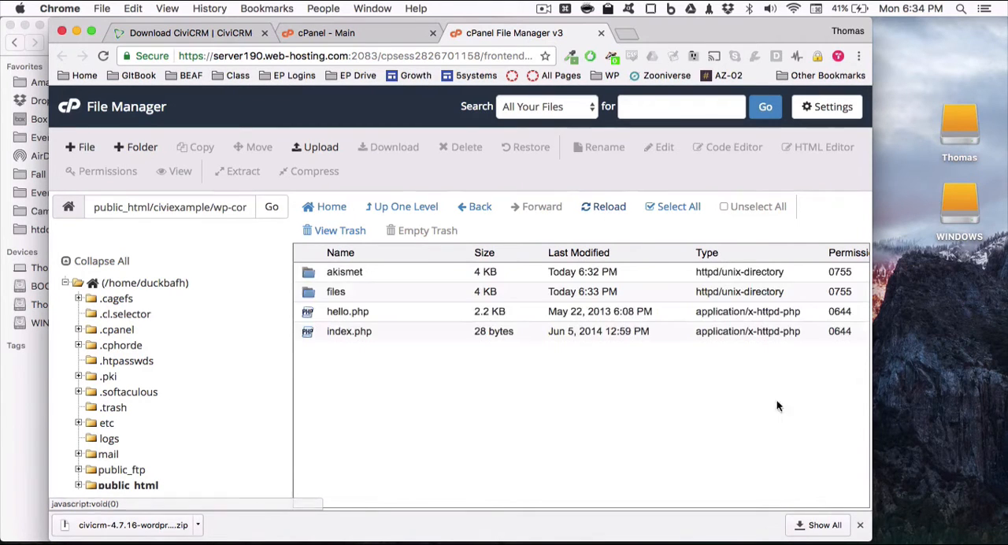
- Reload the listing and extract civicrm-4.7.16-wordpress.zip, creating the civicrm plugin directory
left_click(603, 206)
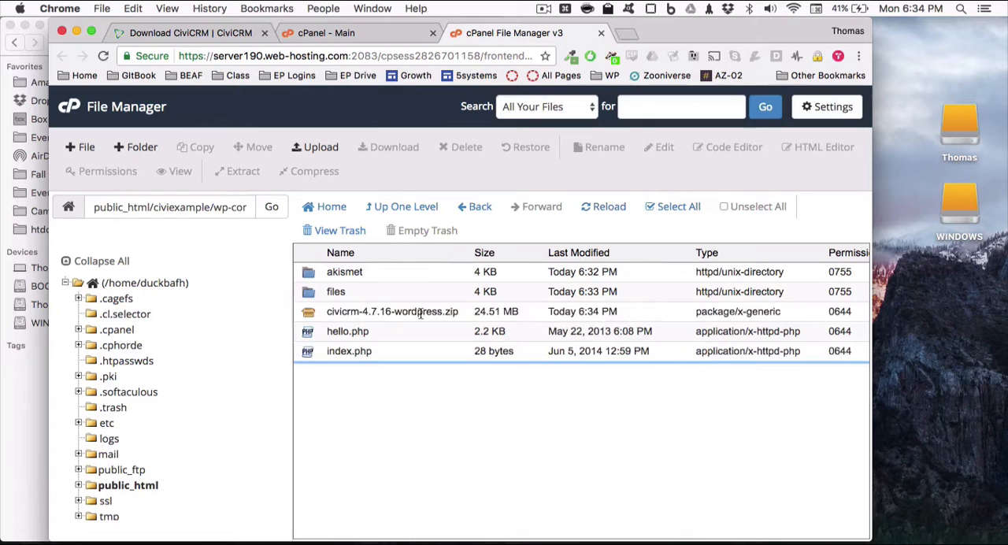
left_click(391, 312)
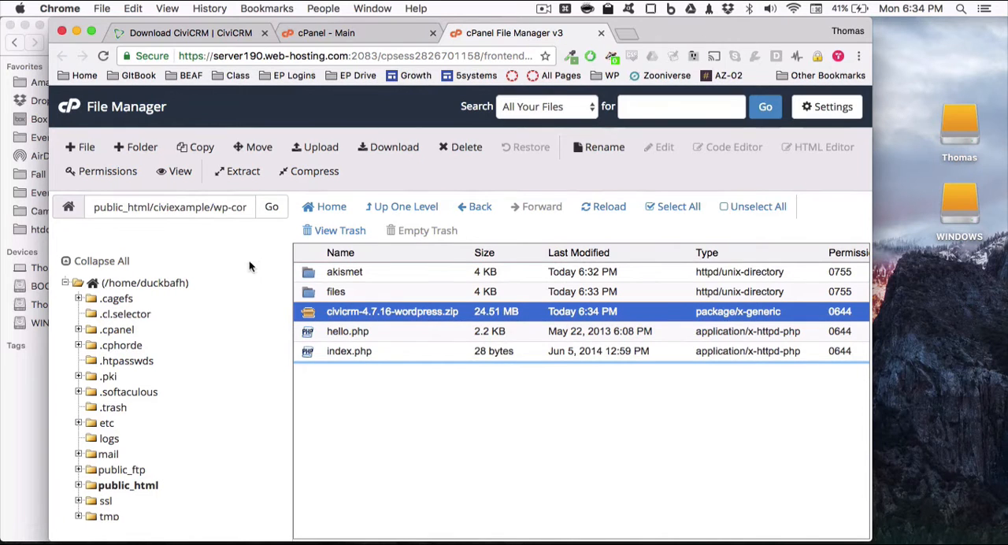
left_click(242, 172)
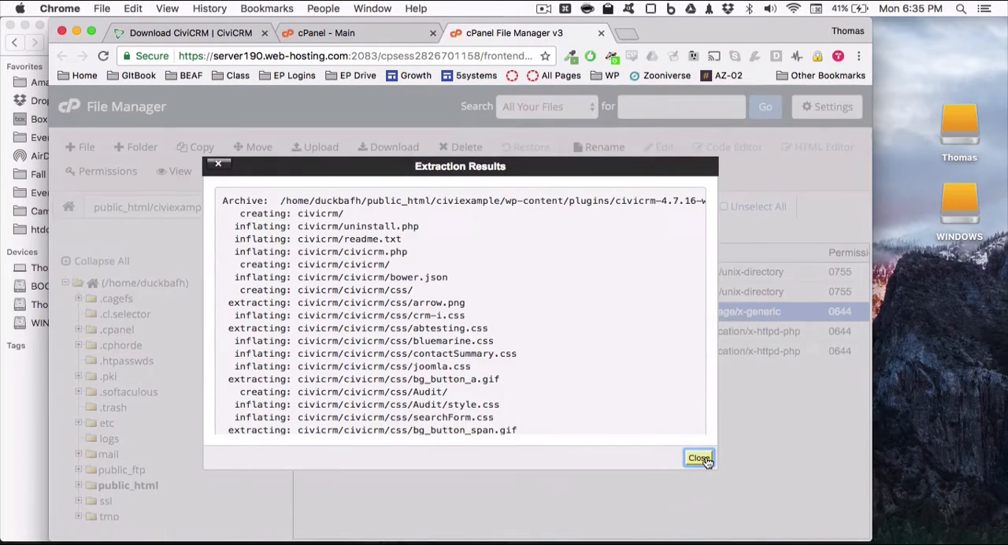
left_click(700, 457)
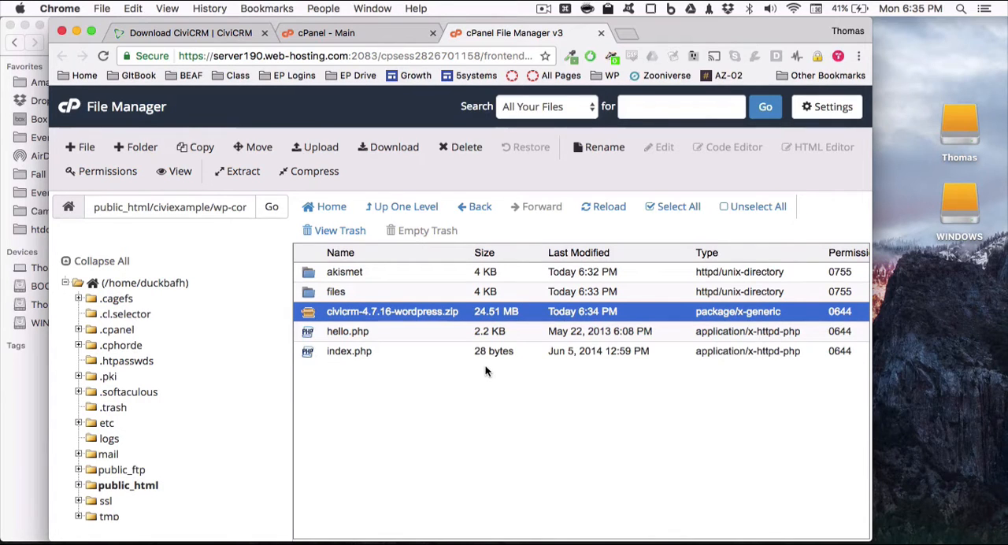
- In a new tab load ducksarecool.website/civiexample and go to its /wp-admin dashboard
left_click(791, 32)
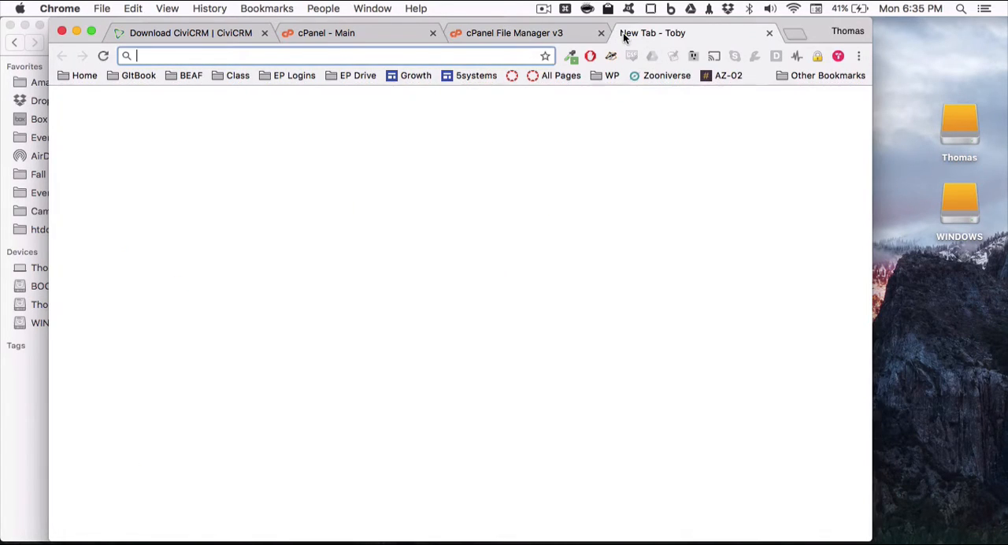
type("ducksarecool.website/cpanel")
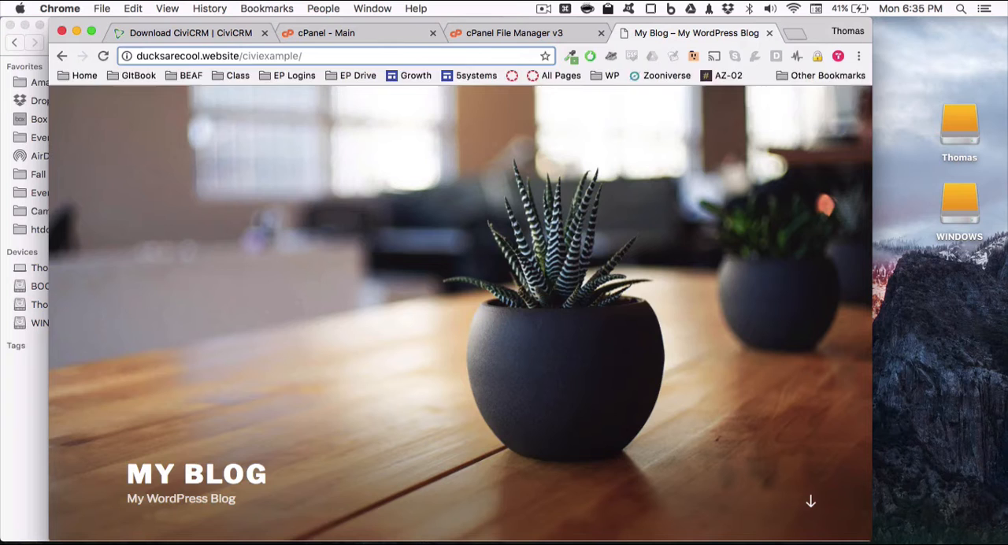
type("/wp-admin/plugins.php")
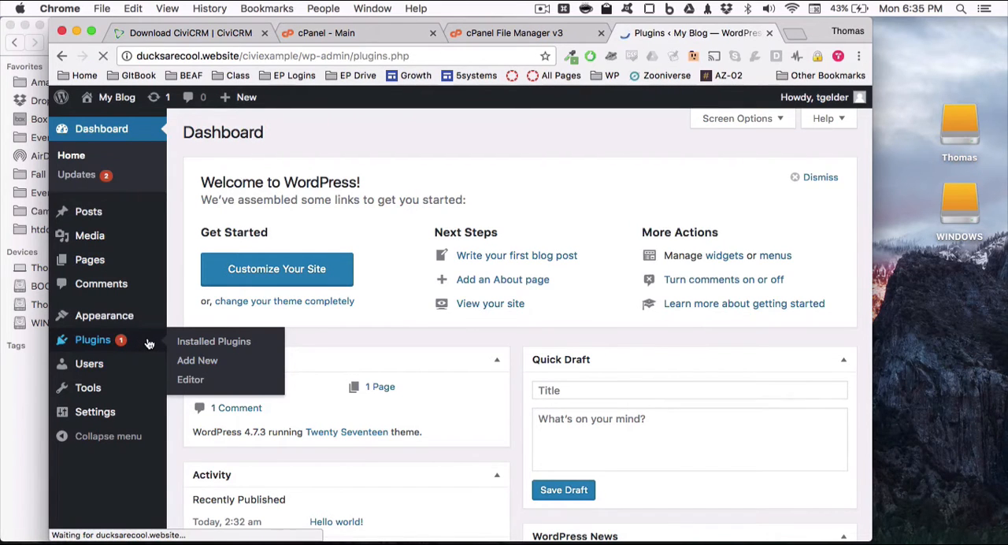
- Show the Installed Plugins list, where CiviCRM 4.7 appears inactive
left_click(215, 340)
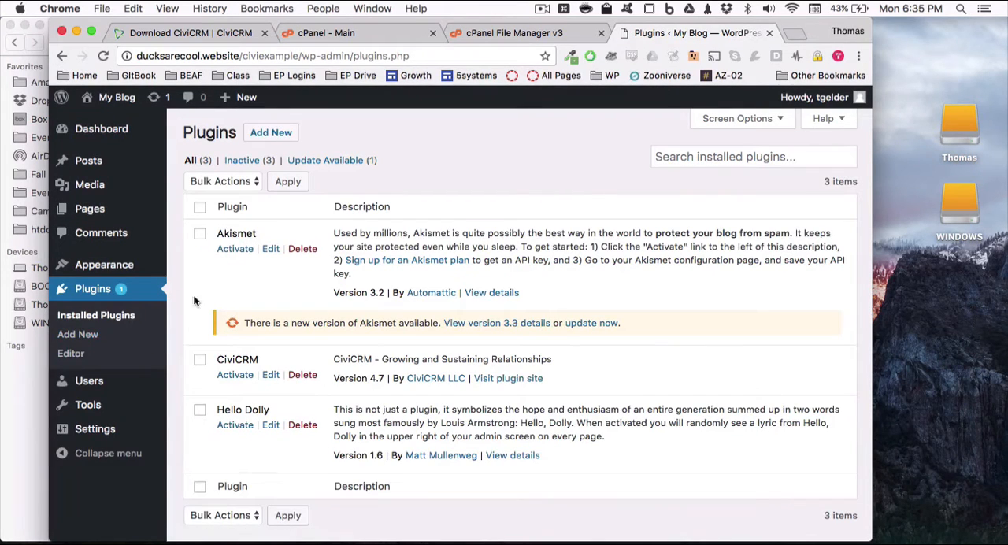
scroll("down", 3)
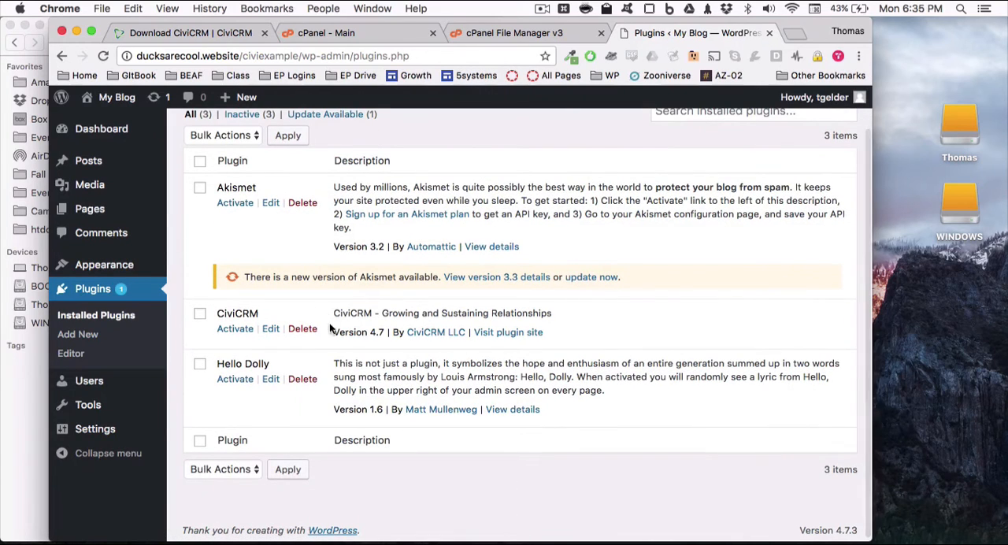
mouse_move(235, 328)
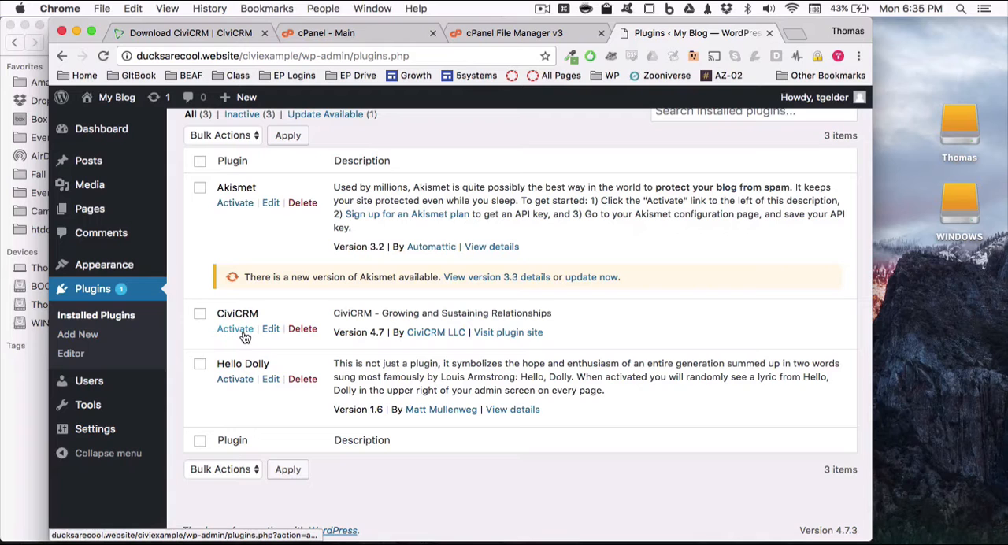
mouse_move(235, 328)
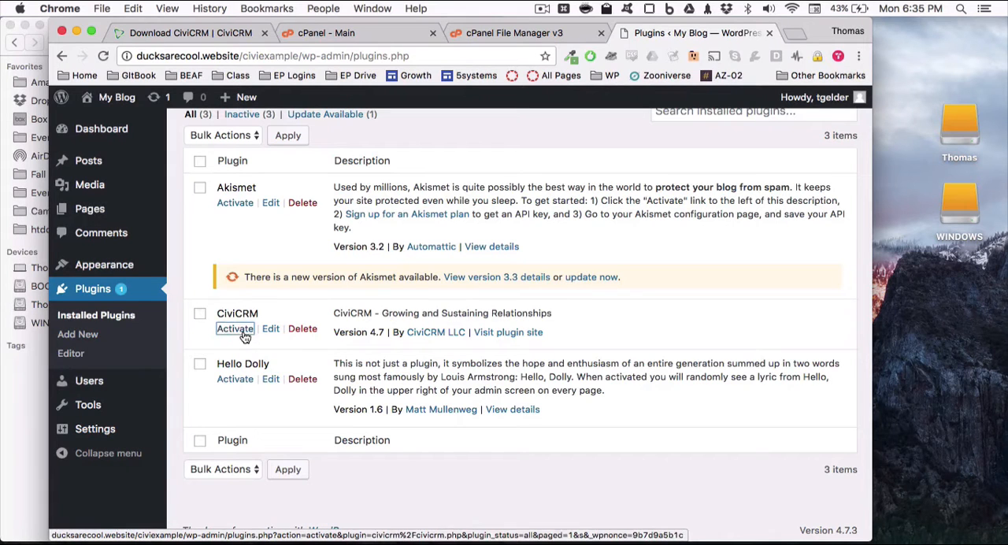
- Activate the CiviCRM plugin and follow the 'configure CiviCRM' notice link
left_click(233, 327)
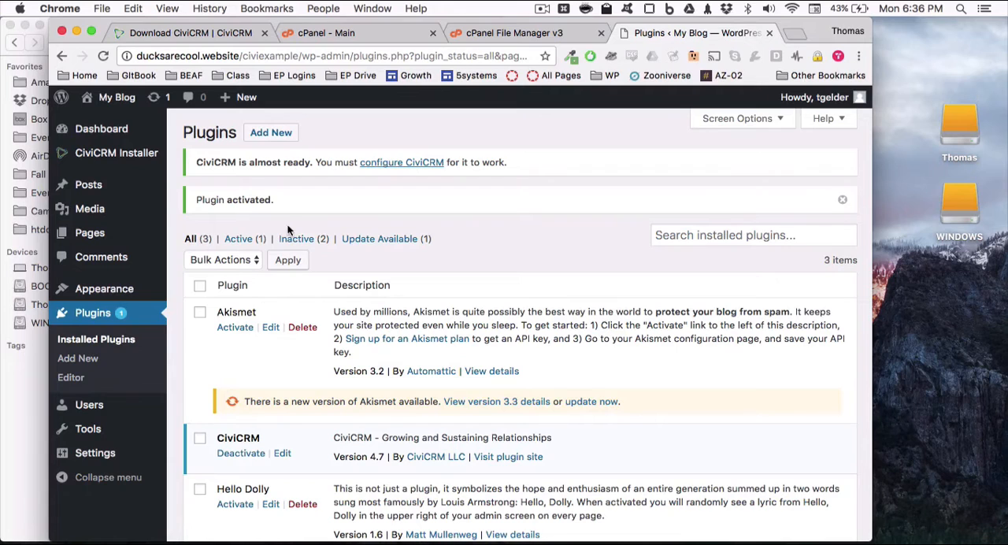
mouse_move(265, 160)
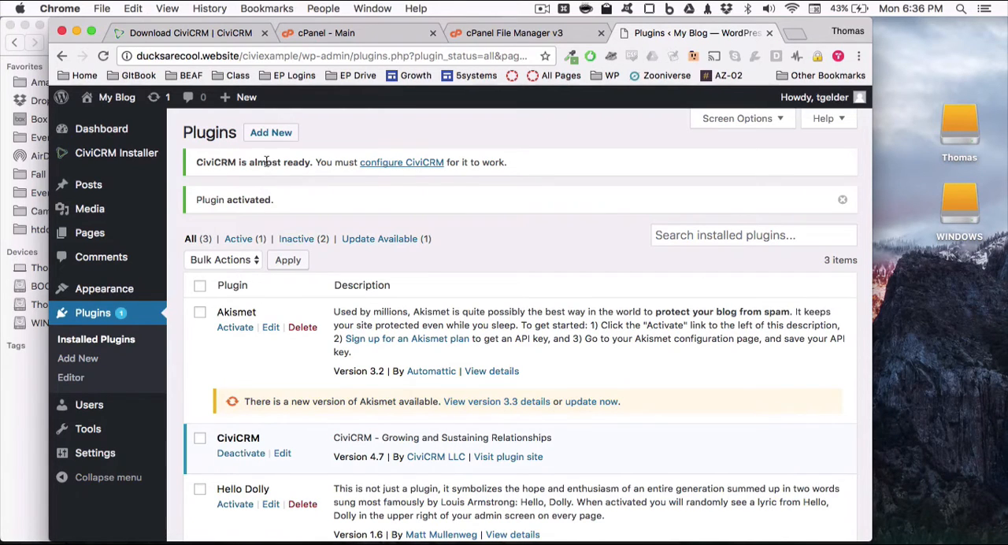
left_click(400, 163)
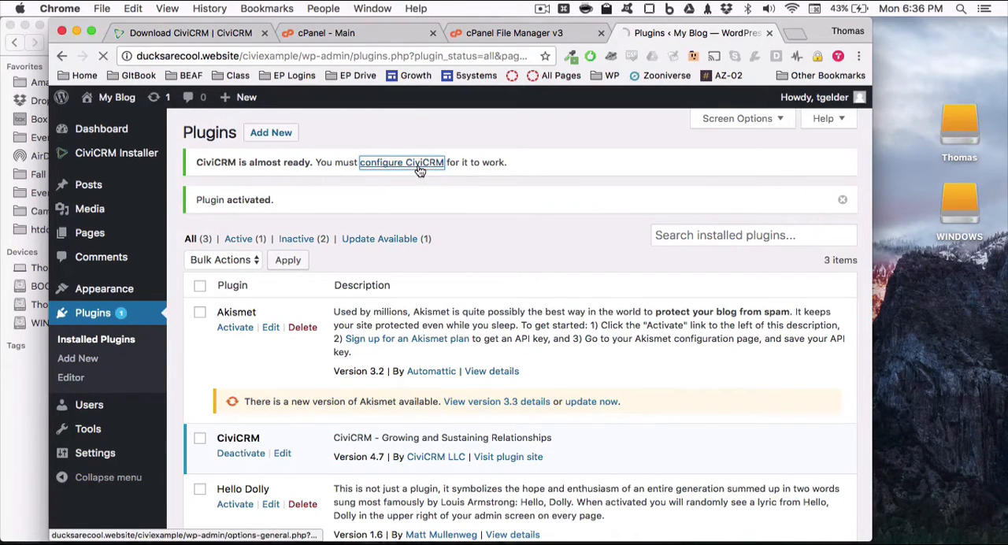
- Review the CiviCRM installer's database settings and PHP/file permission requirements, all passing
left_click(400, 162)
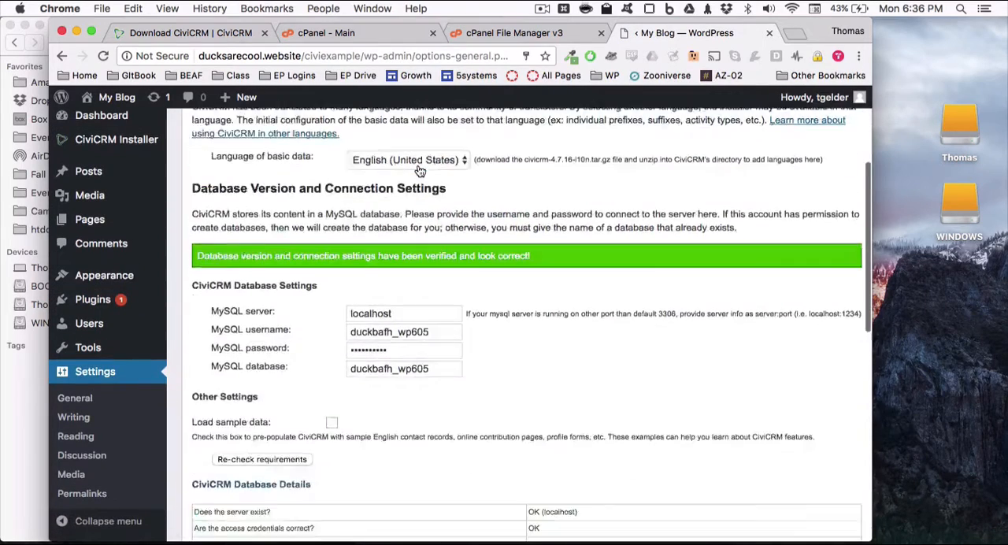
scroll("down", 3)
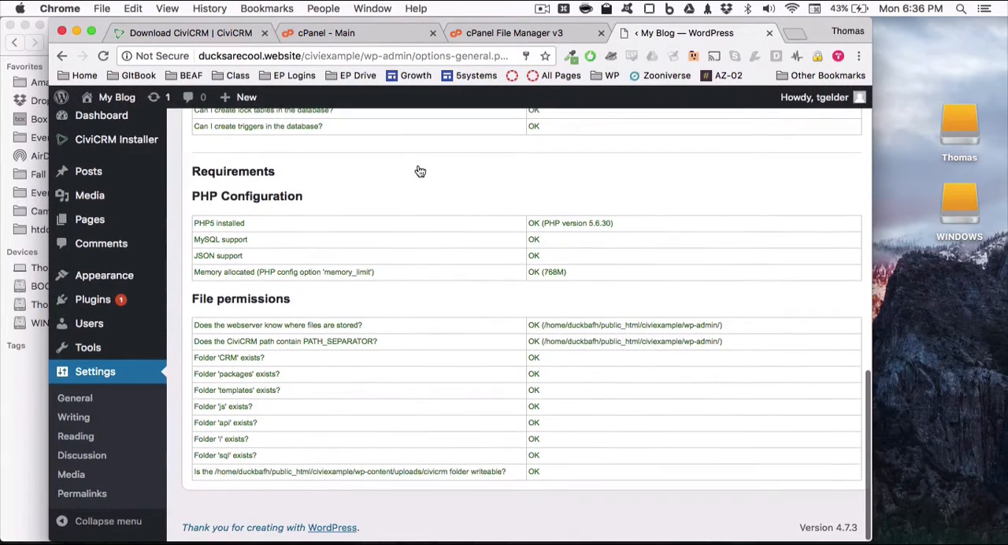
mouse_move(195, 223)
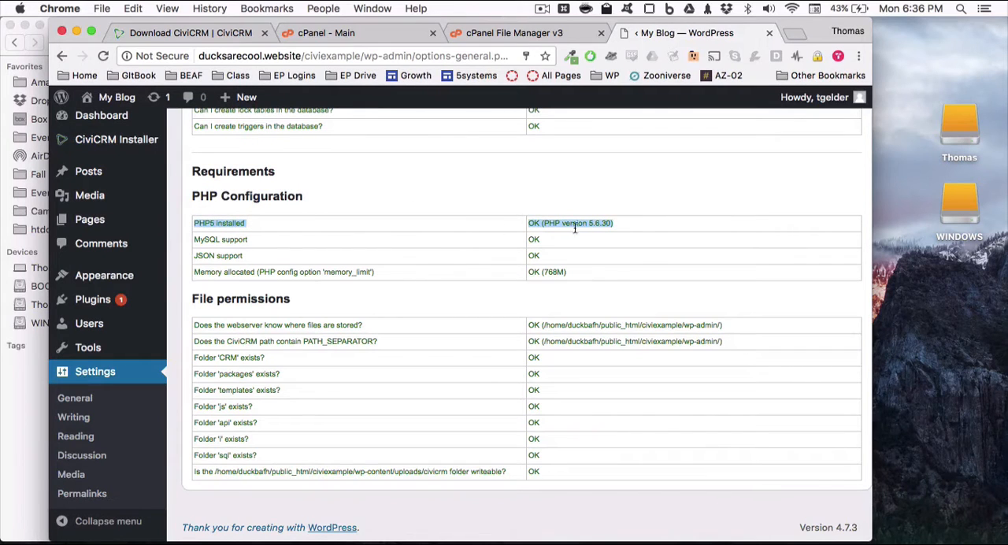
mouse_move(617, 243)
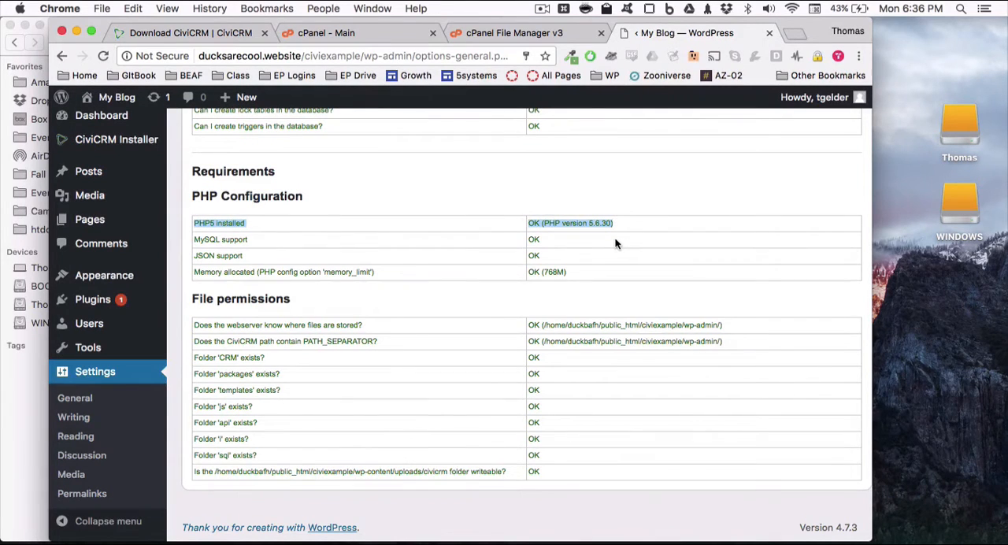
mouse_move(591, 243)
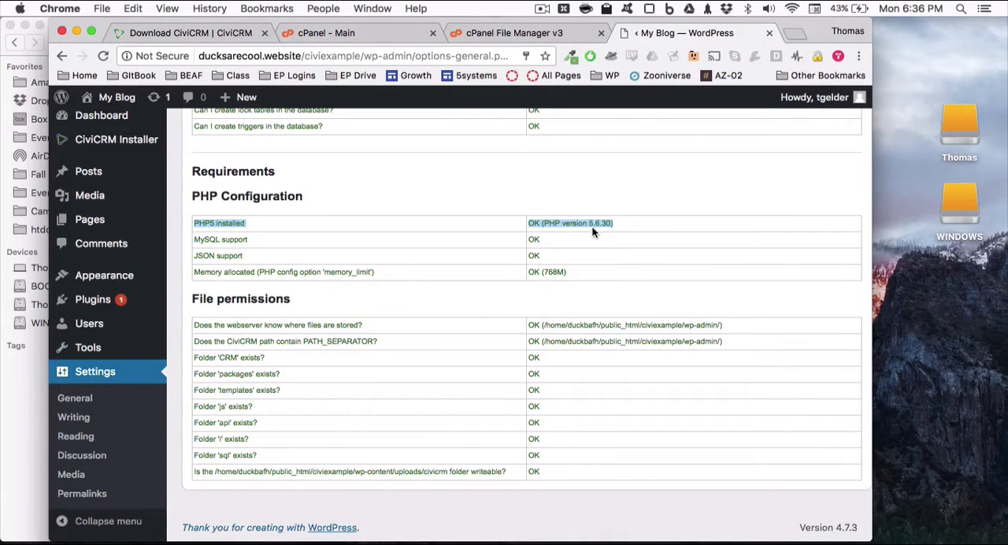
mouse_move(603, 235)
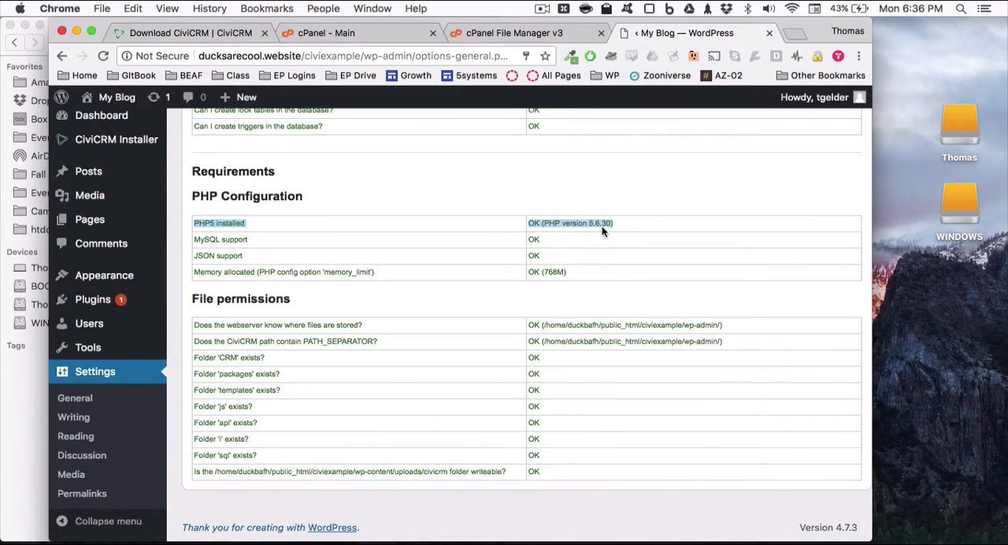
mouse_move(602, 226)
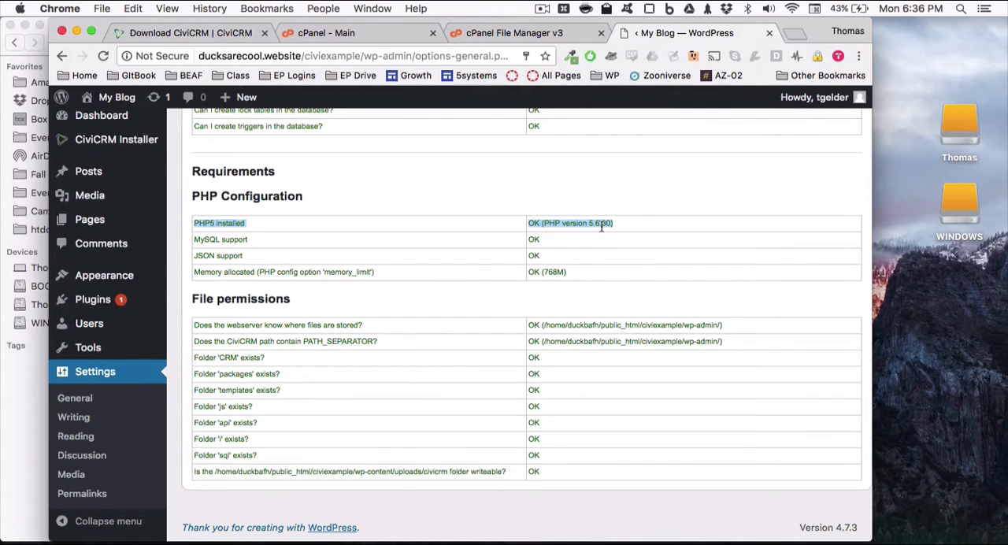
mouse_move(433, 44)
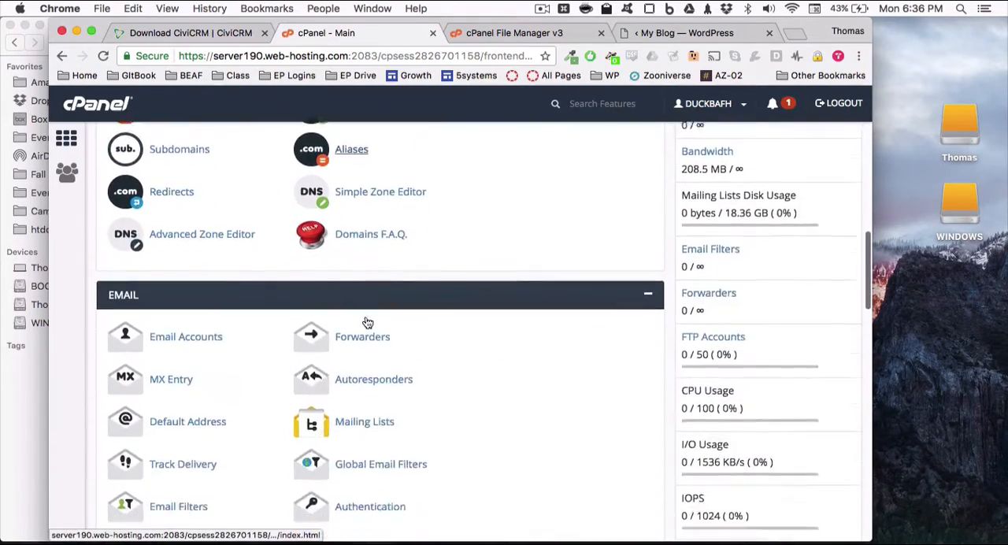
- Scroll to the Software section and open Select PHP Version
scroll("down", 3)
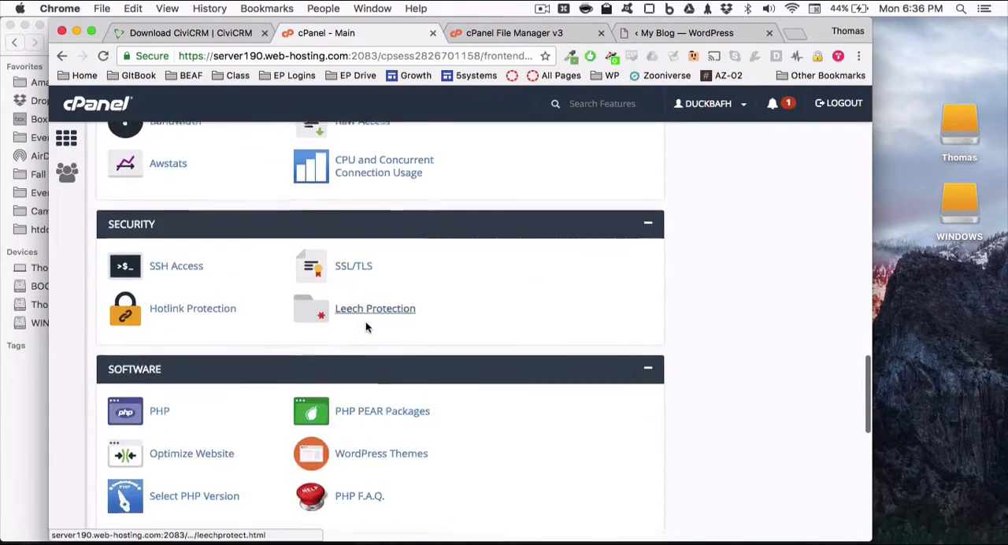
scroll("down", 3)
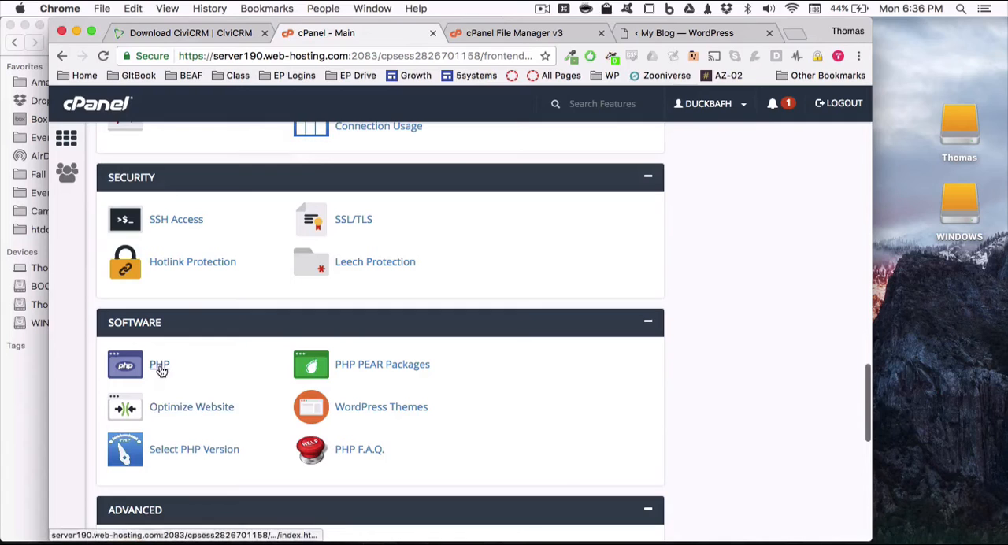
mouse_move(205, 453)
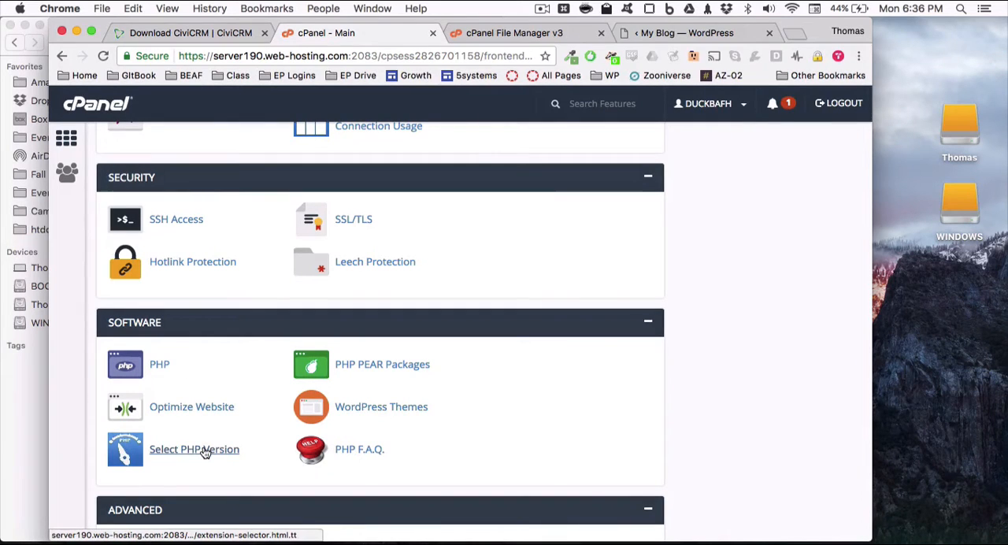
left_click(193, 449)
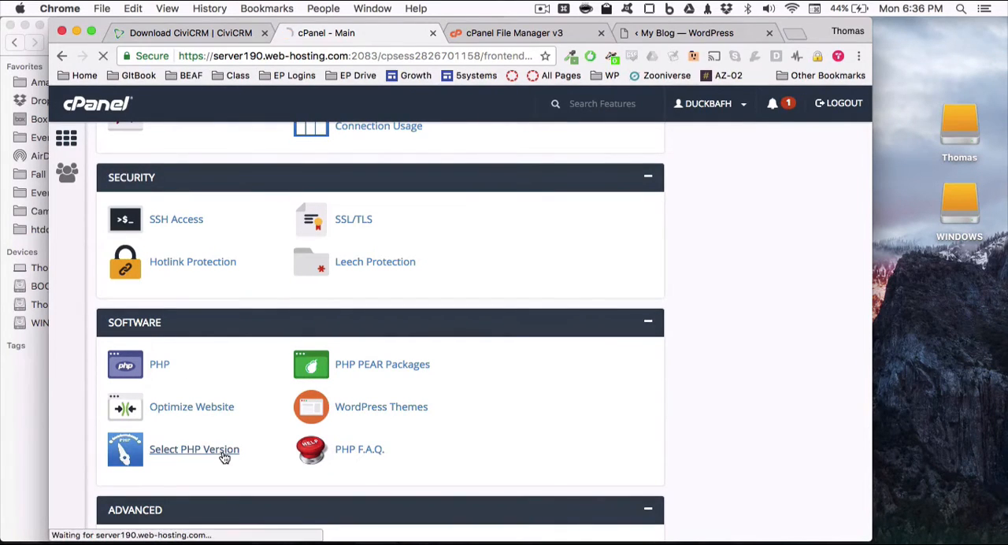
left_click(194, 449)
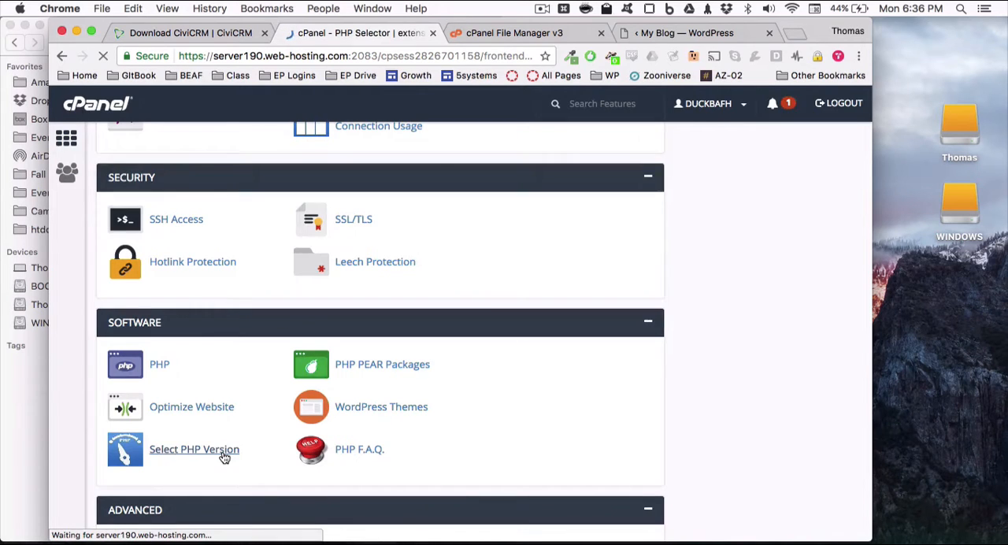
left_click(194, 449)
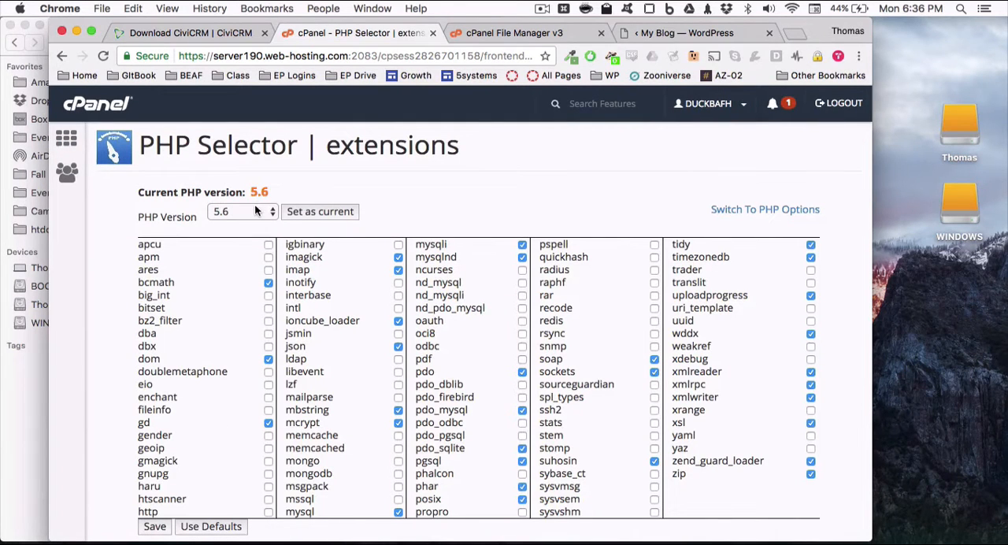
left_click(243, 211)
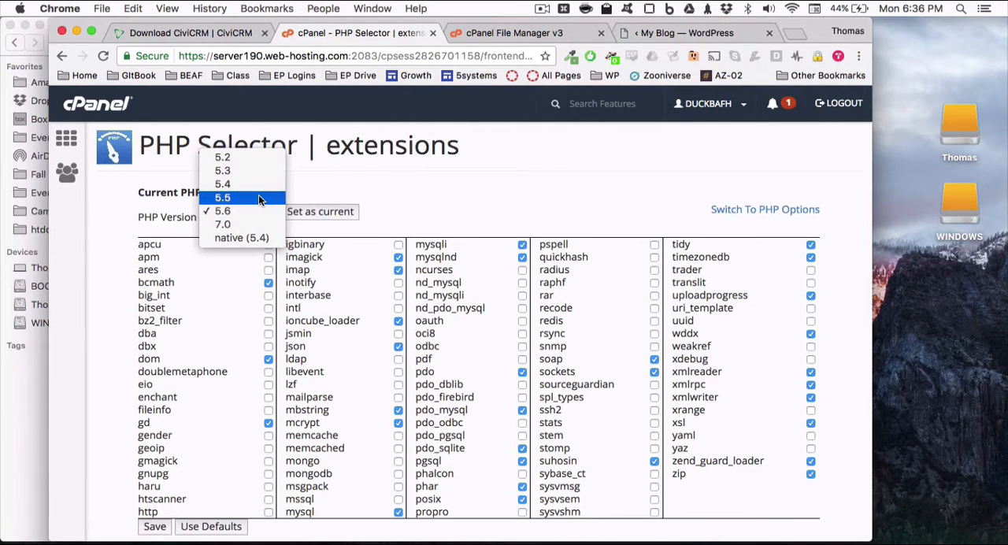
mouse_move(366, 189)
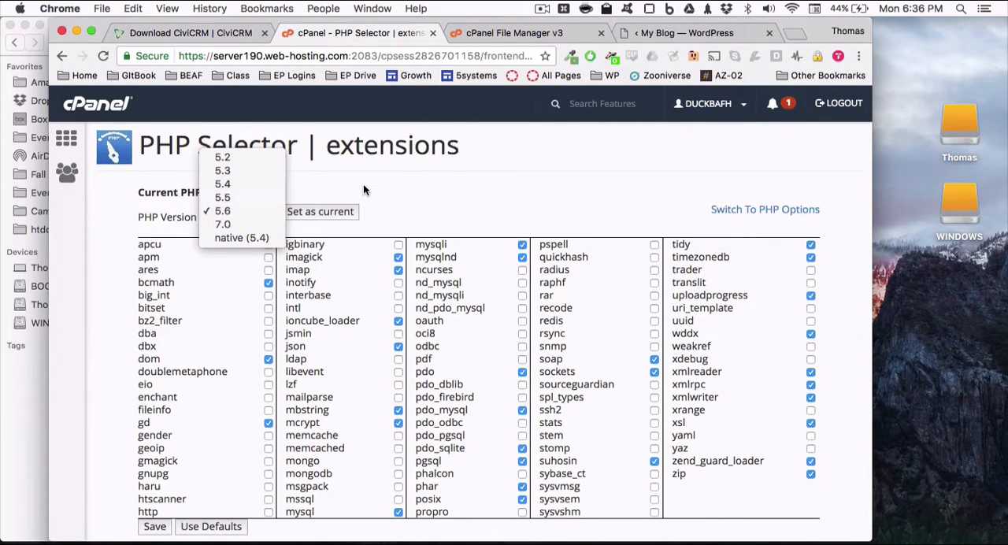
mouse_move(244, 196)
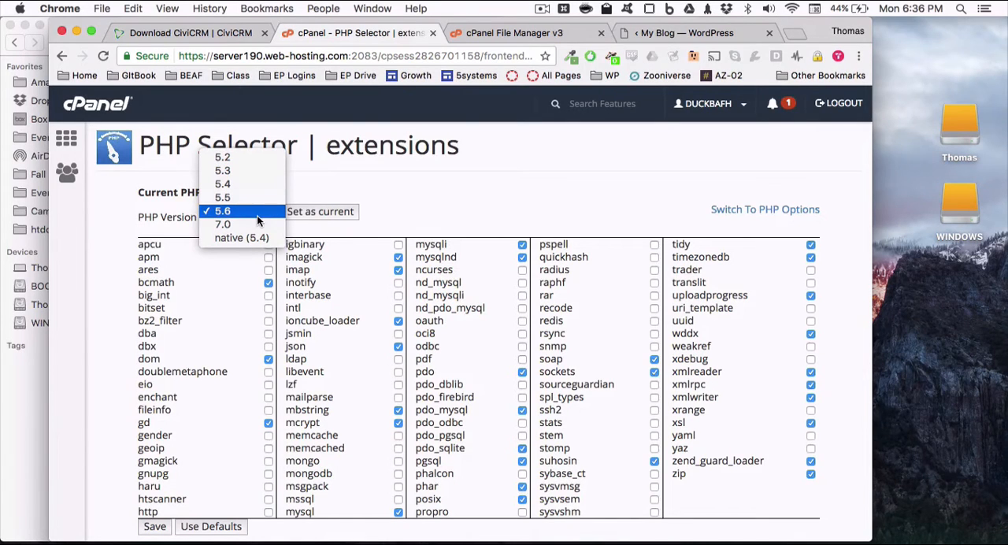
left_click(221, 211)
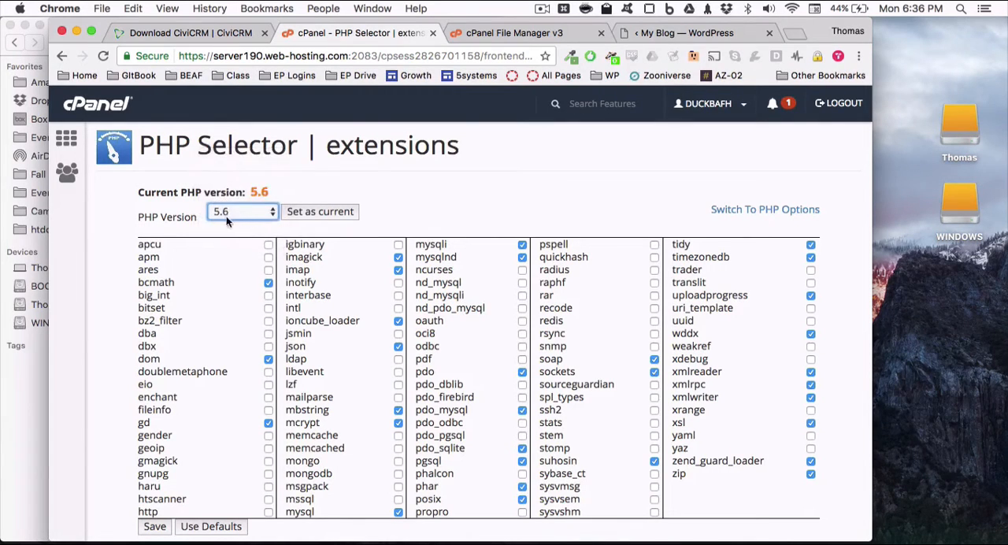
mouse_move(331, 219)
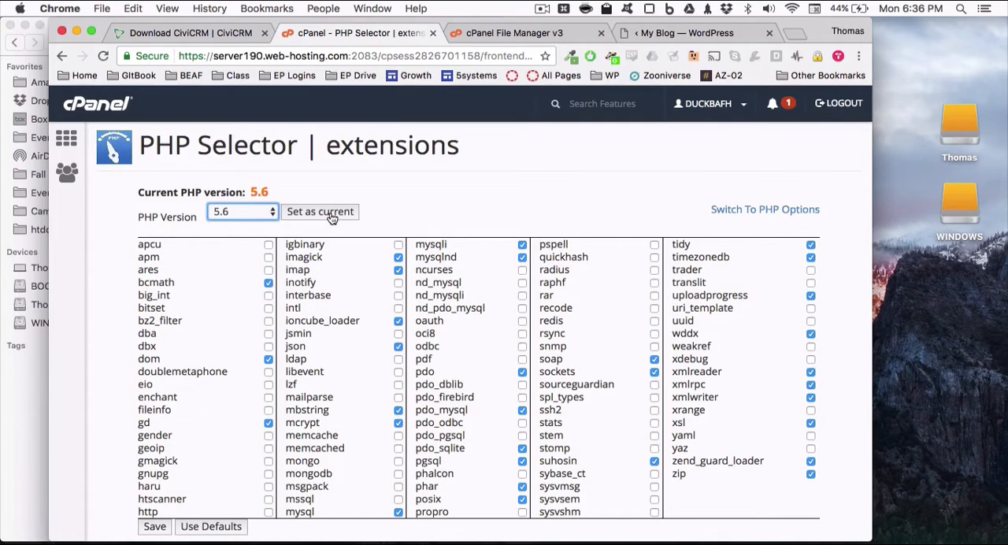
mouse_move(243, 236)
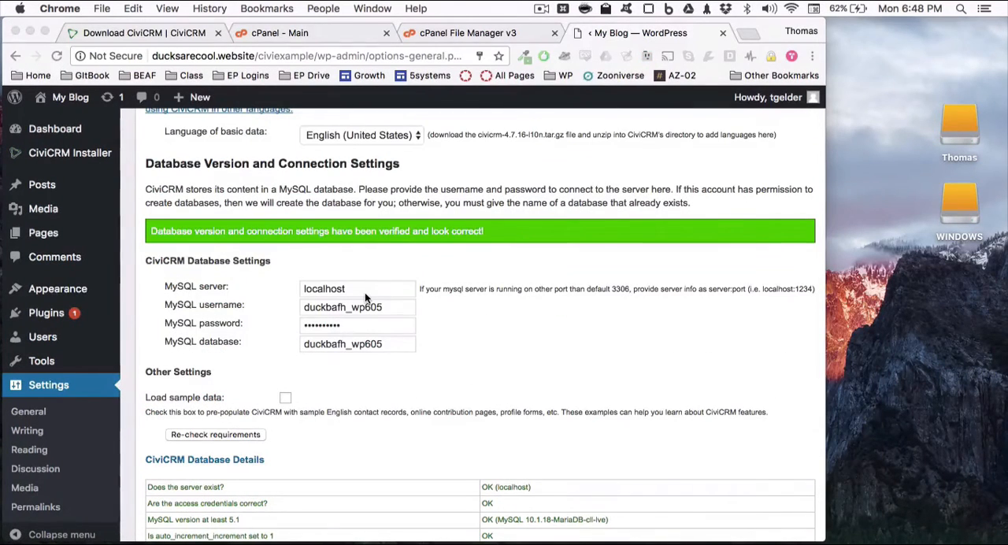
left_click(358, 307)
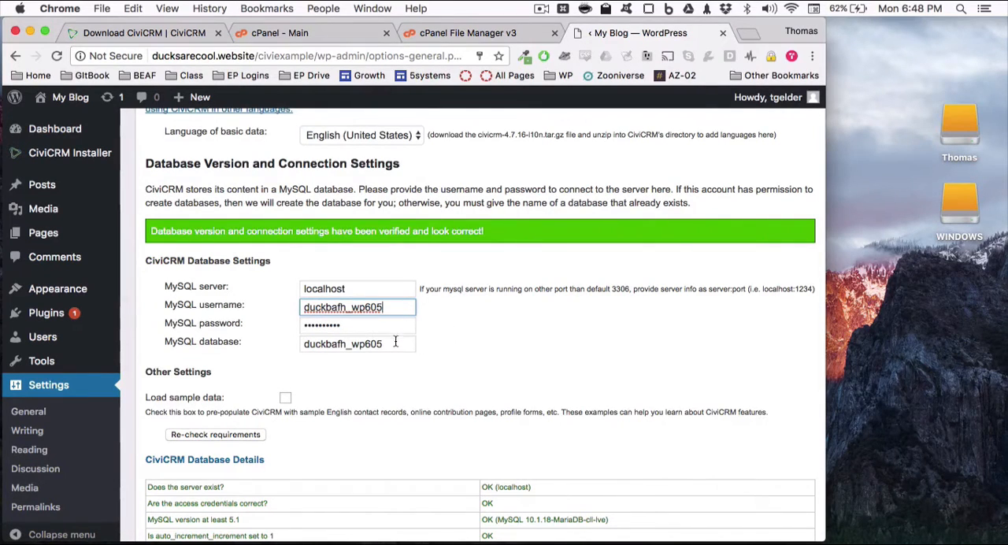
scroll("up", 3)
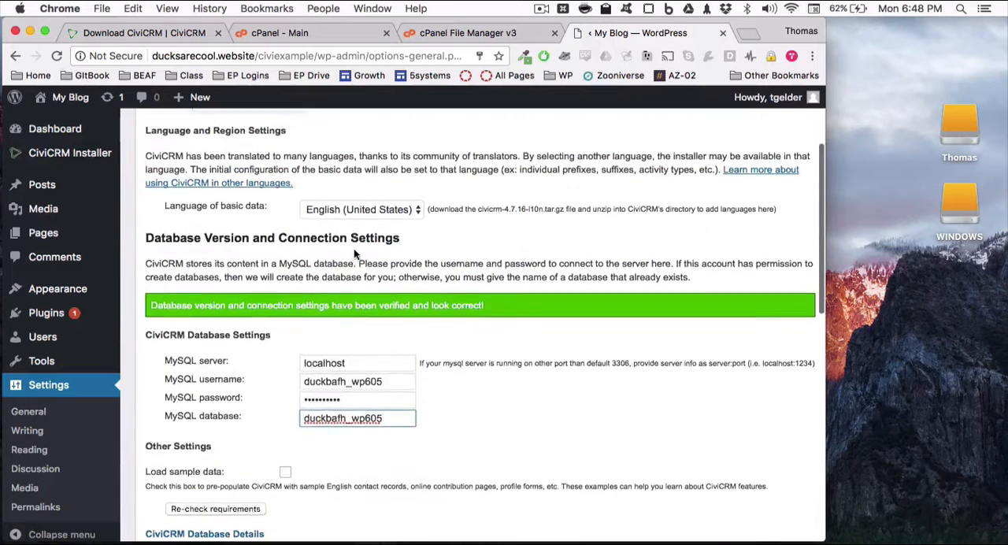
scroll("up", 3)
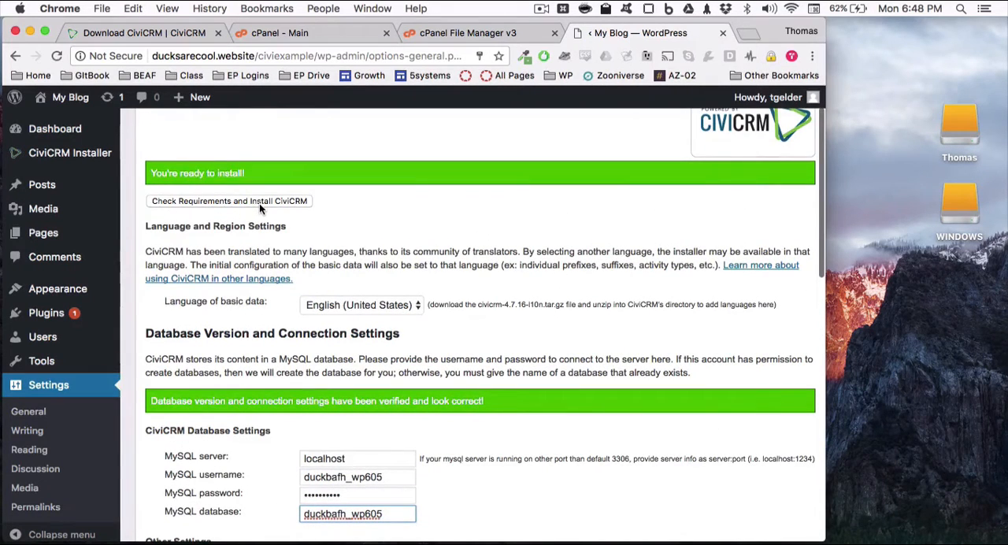
scroll("down", 3)
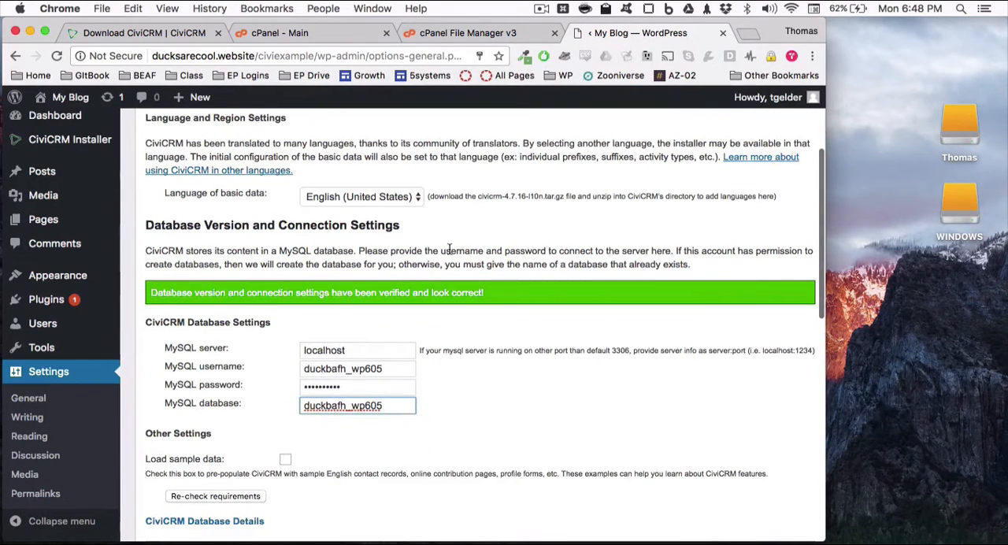
mouse_move(463, 344)
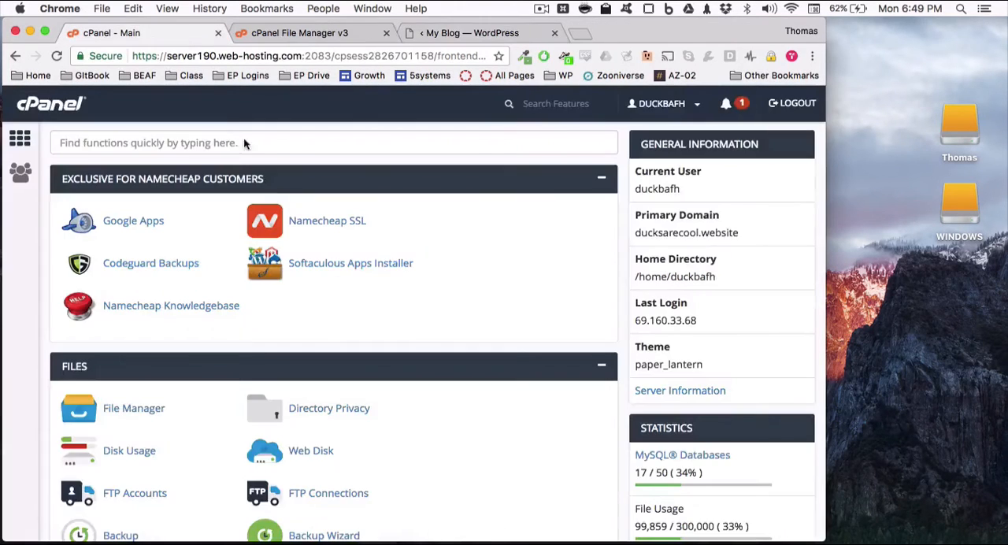
- Scroll to the Databases section and launch the MySQL Database Wizard
scroll("down", 3)
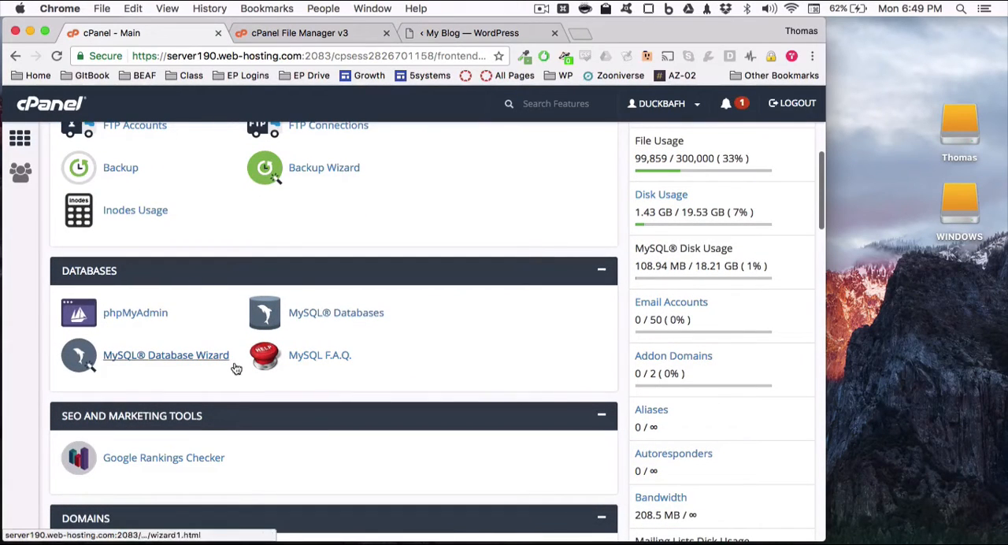
left_click(165, 356)
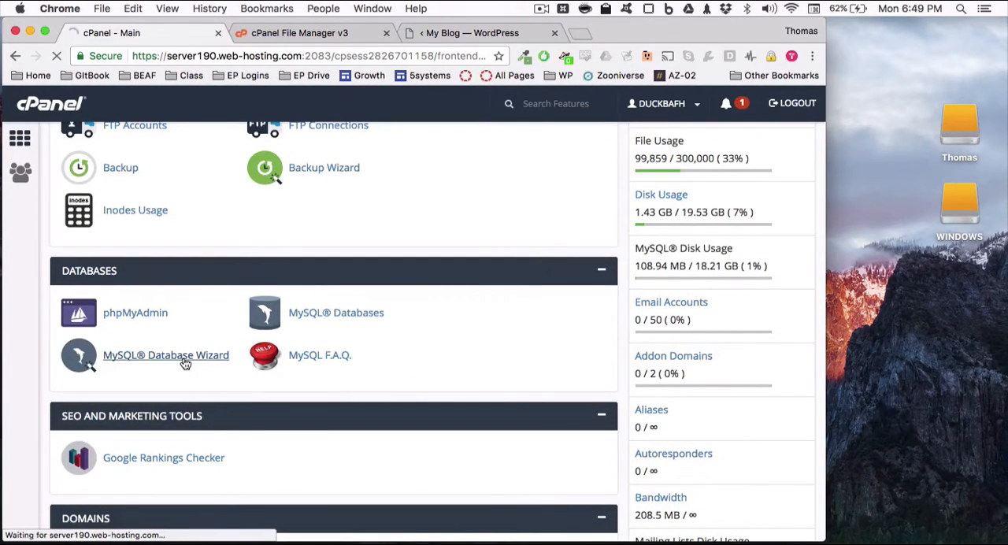
left_click(165, 354)
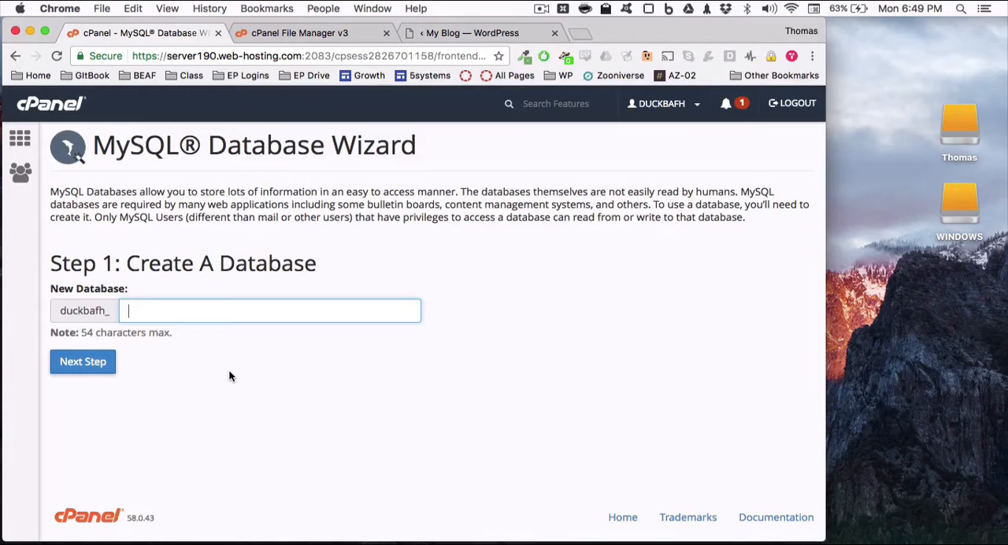
mouse_move(246, 357)
type("example")
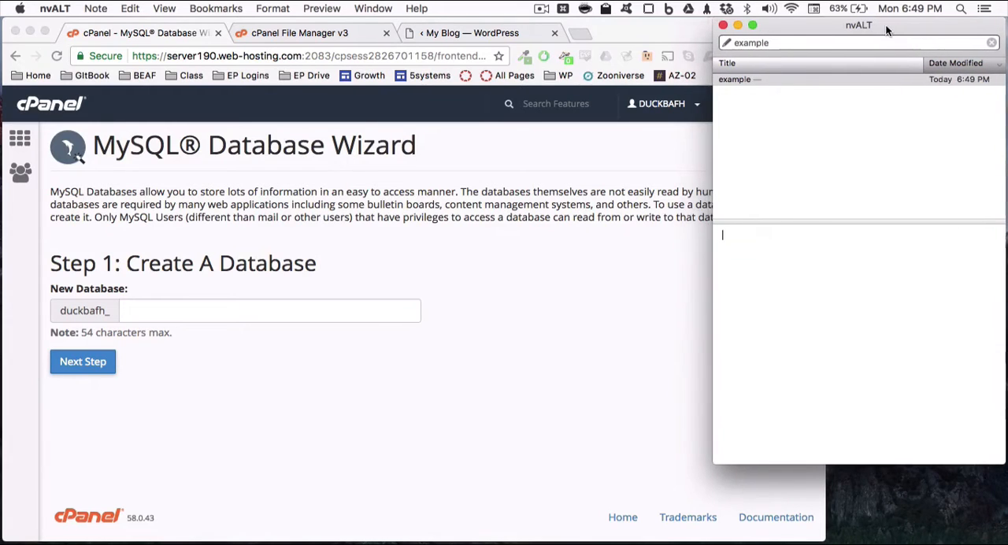
- Name the new database civiexamp and create it, advancing to the database users step
left_click(806, 43)
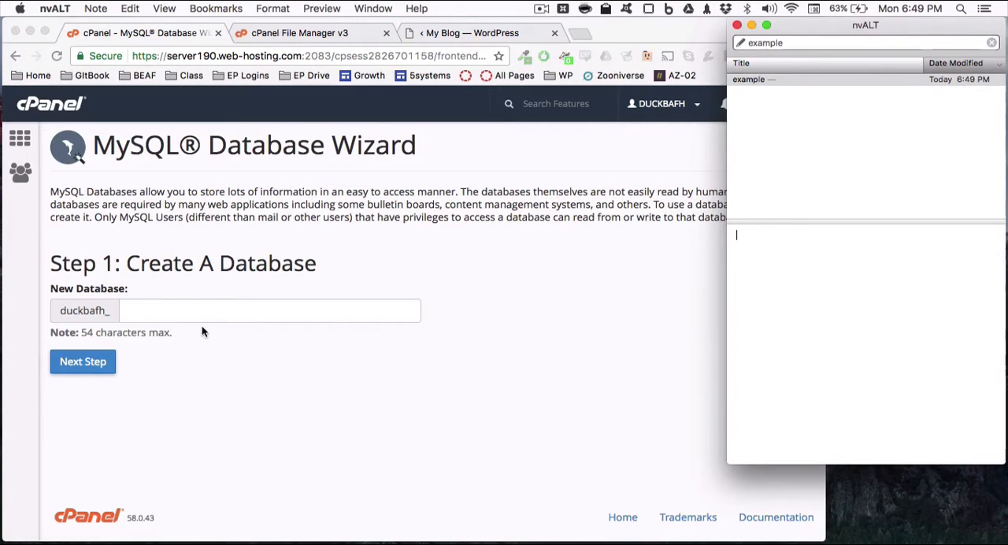
left_click(271, 310)
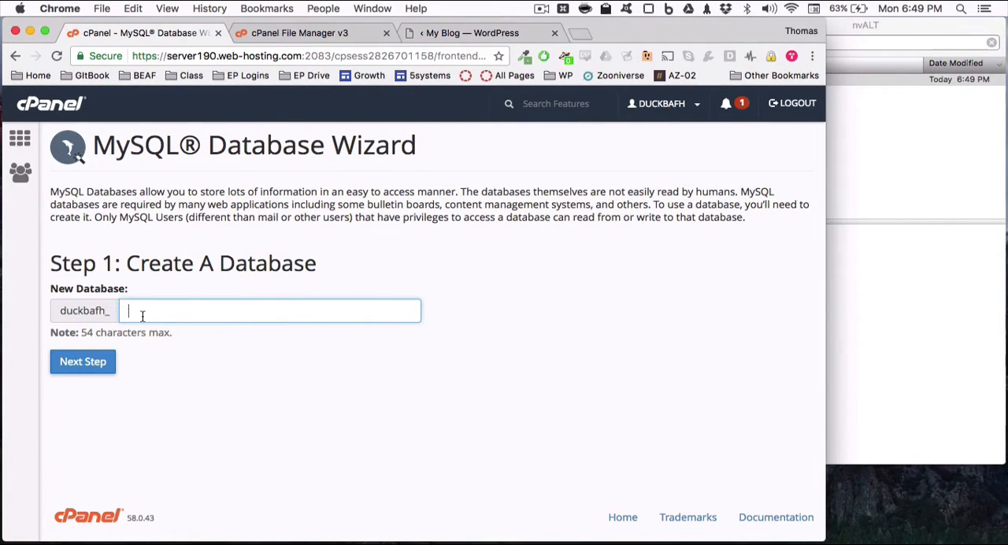
type("civi")
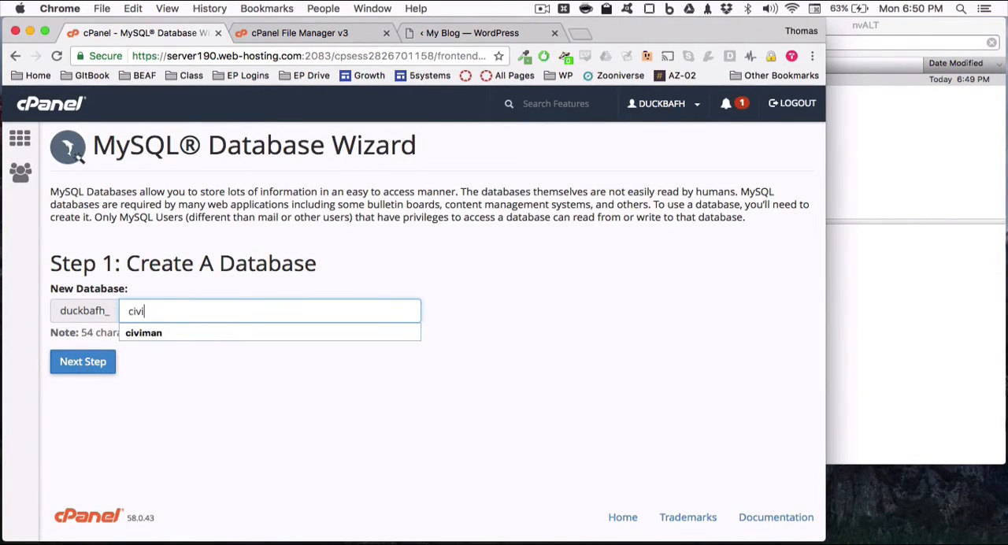
type("exam")
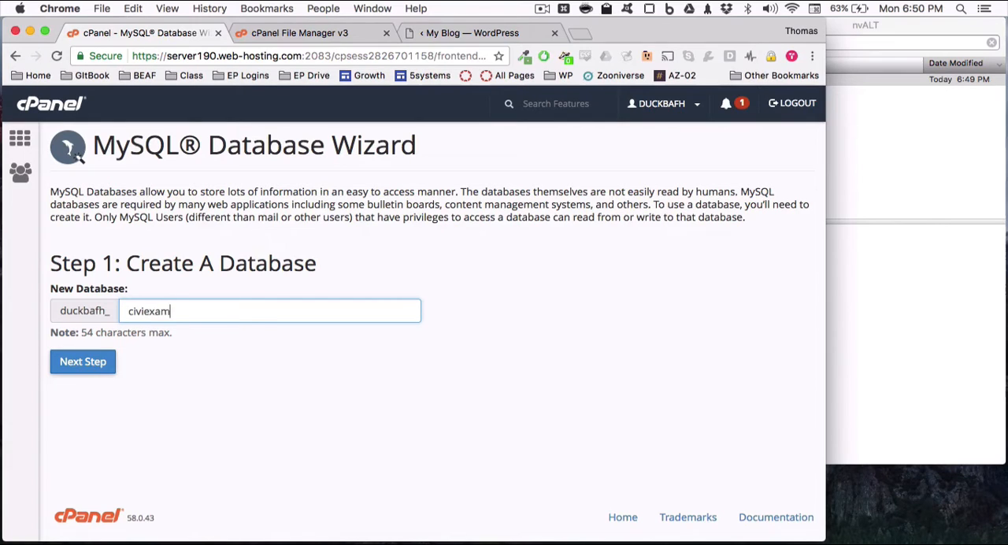
type("p")
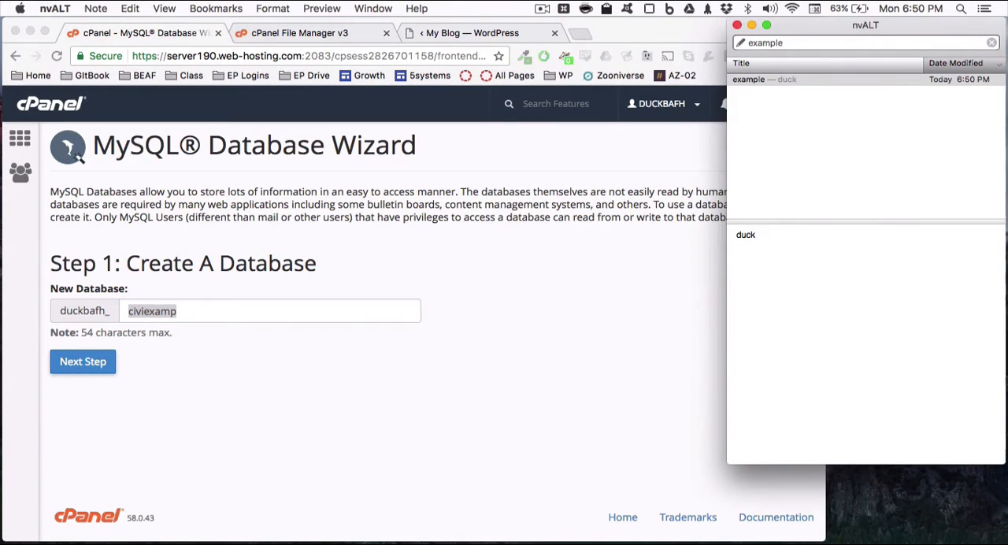
type("ba")
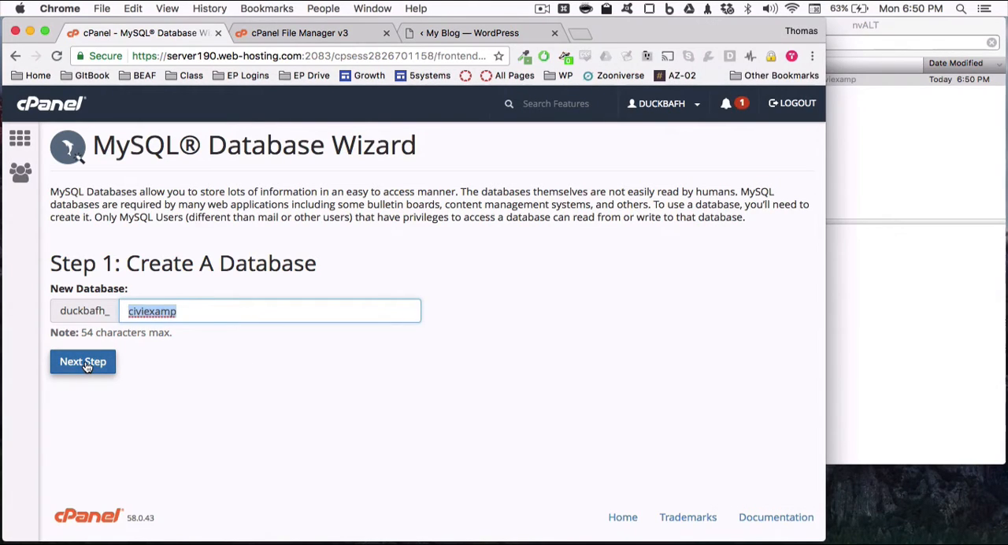
left_click(82, 362)
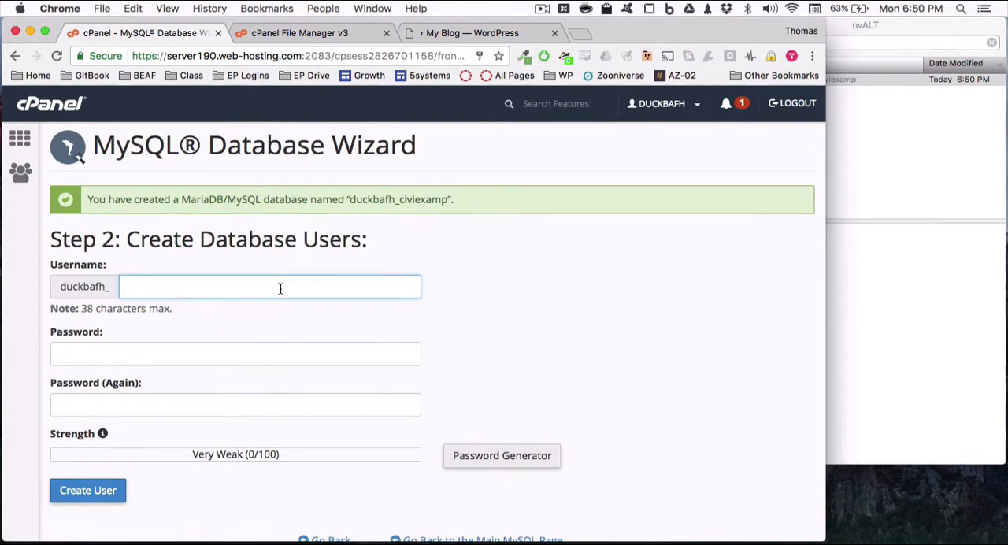
mouse_move(748, 305)
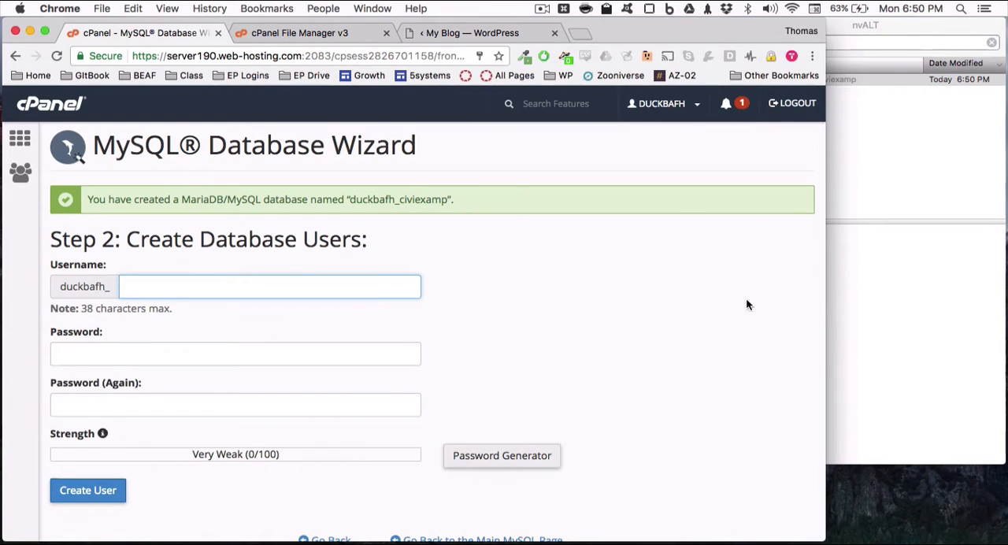
- Create database user civiexamp with a generated strong random password
type("civiexamp")
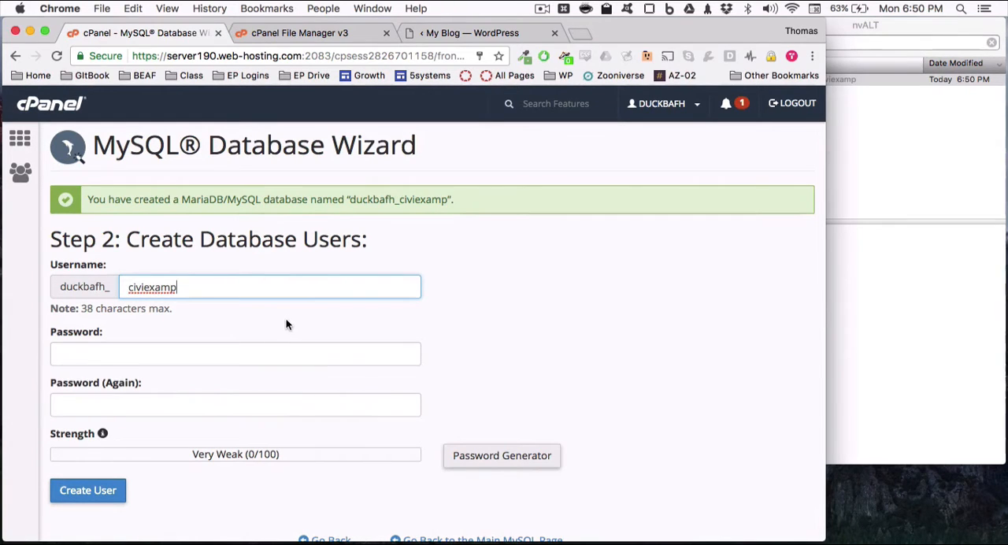
left_click(236, 353)
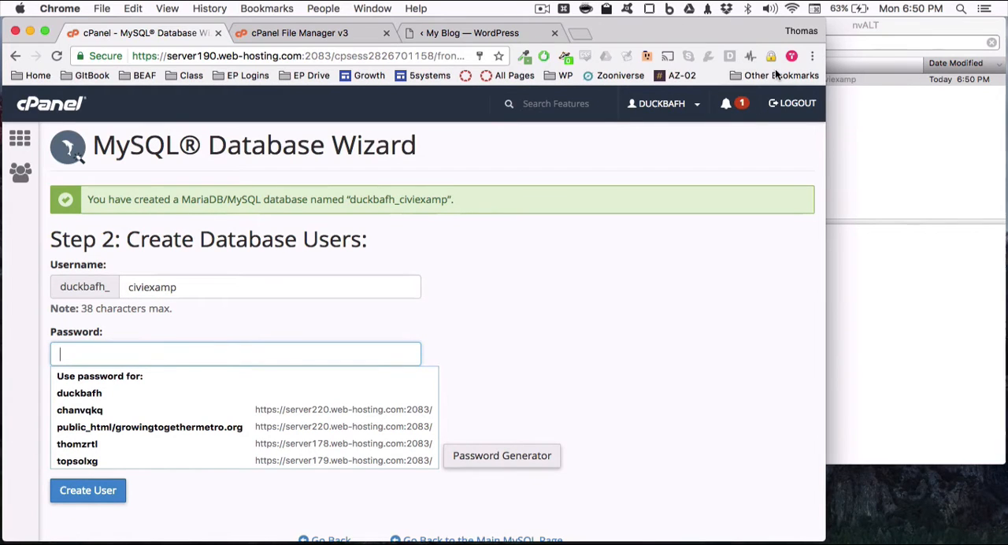
left_click(501, 455)
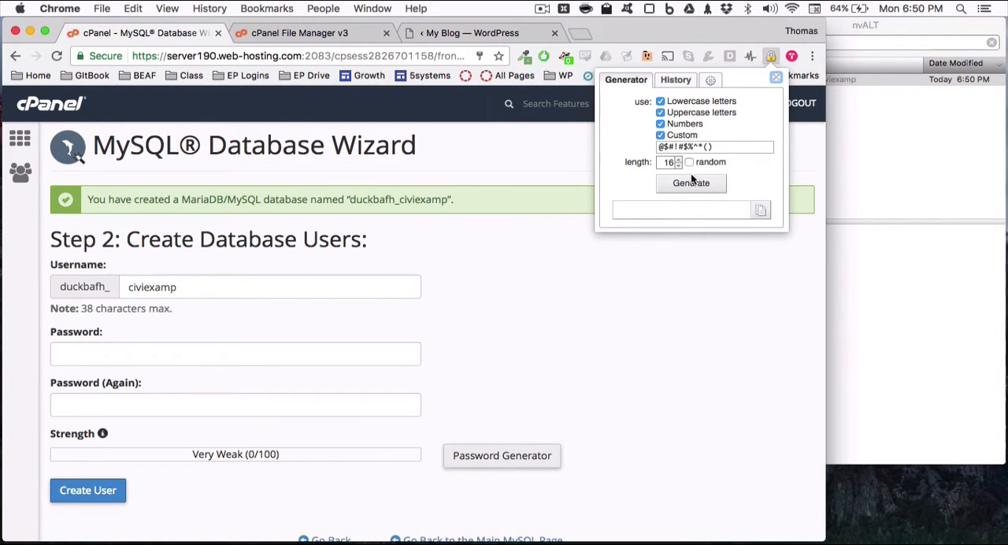
left_click(690, 182)
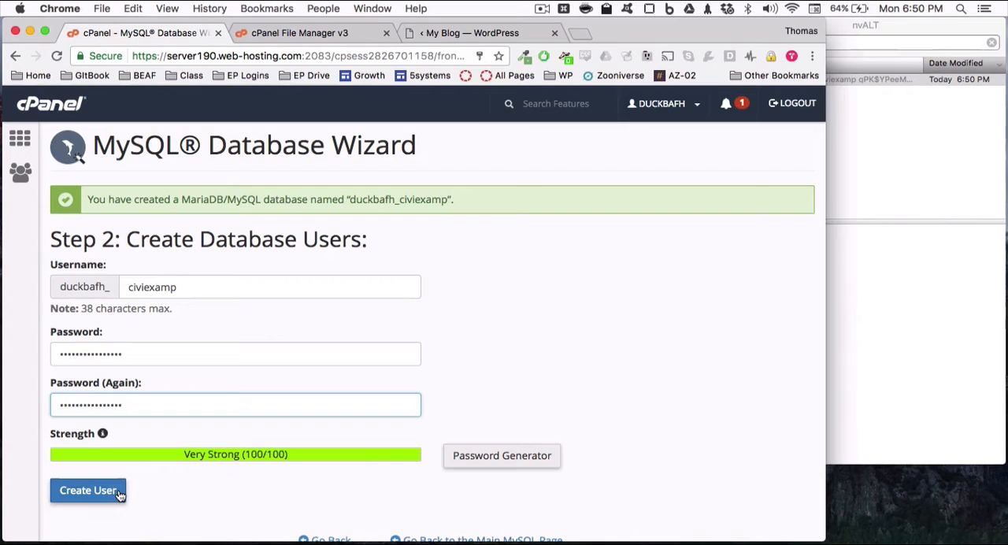
left_click(88, 489)
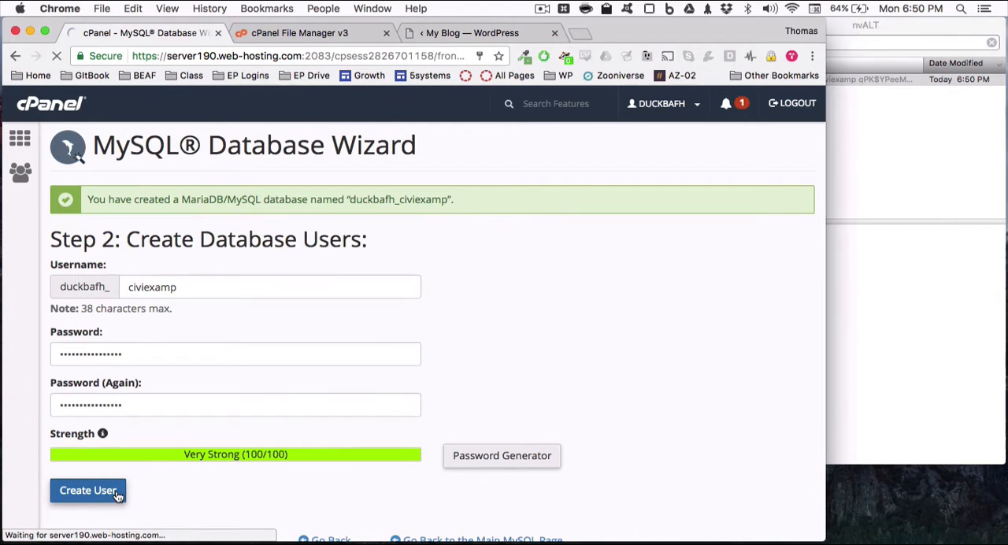
- Grant the user ALL PRIVILEGES and add it to the duckbafh_civiexamp database
left_click(88, 490)
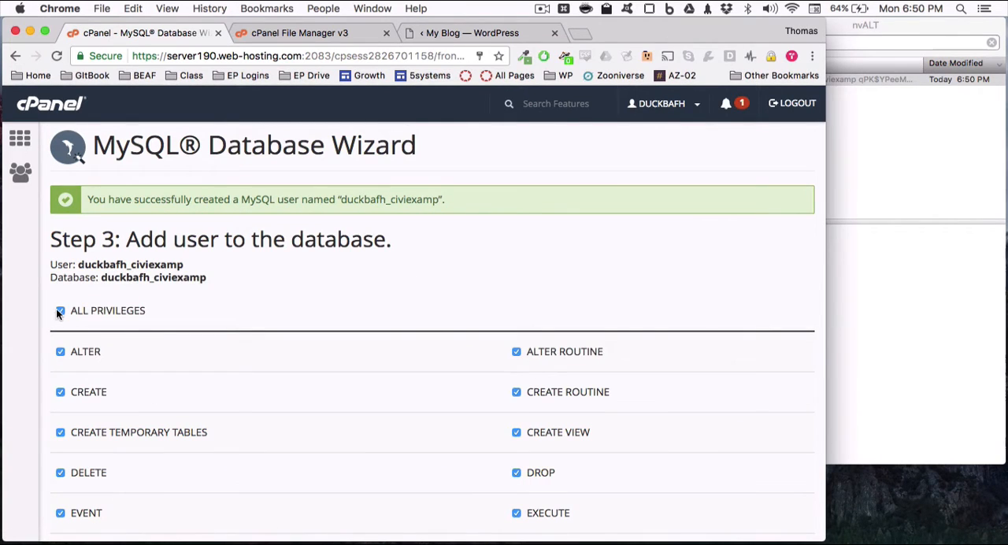
scroll("down", 3)
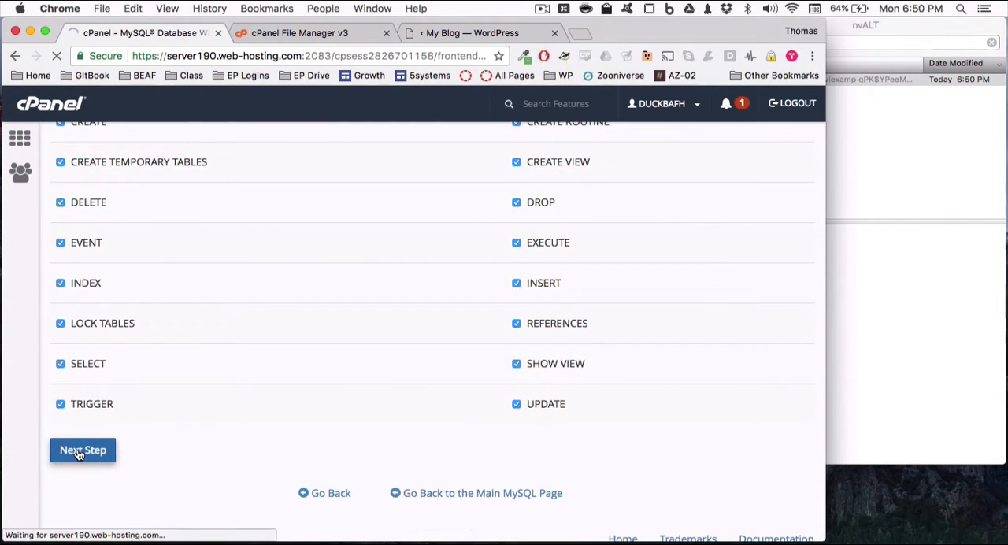
left_click(82, 450)
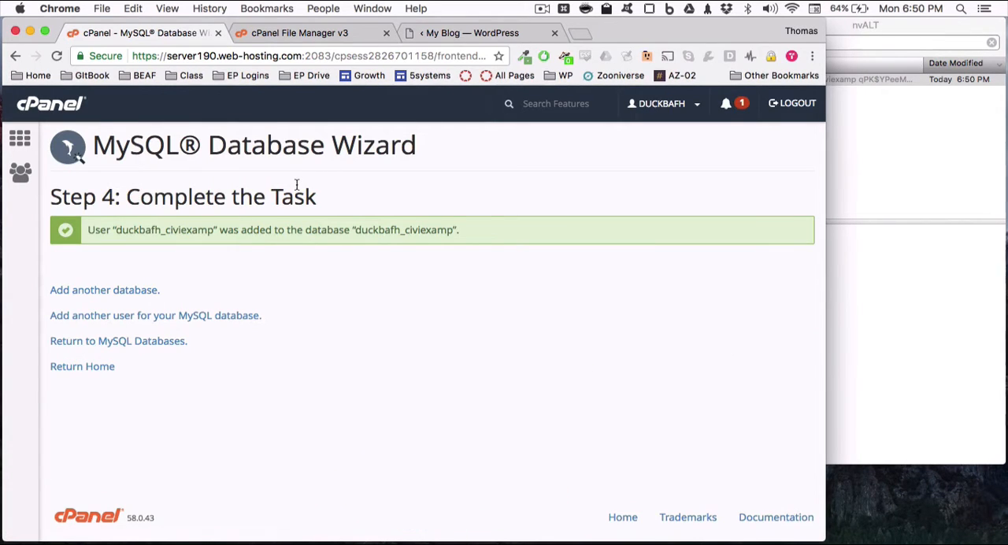
mouse_move(331, 117)
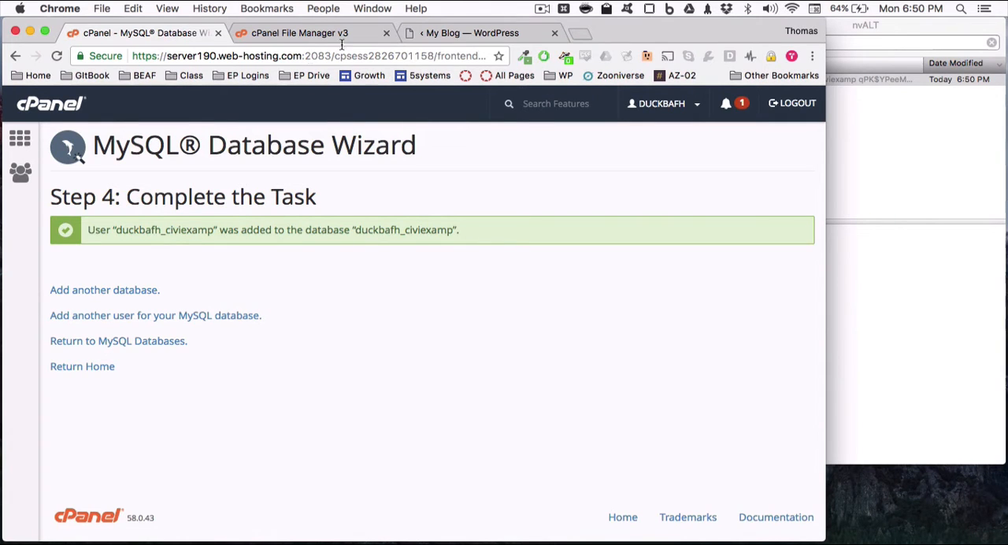
- In the CiviCRM installer, replace the MySQL username and password with the duckbafh_civiexamp credentials
left_click(471, 33)
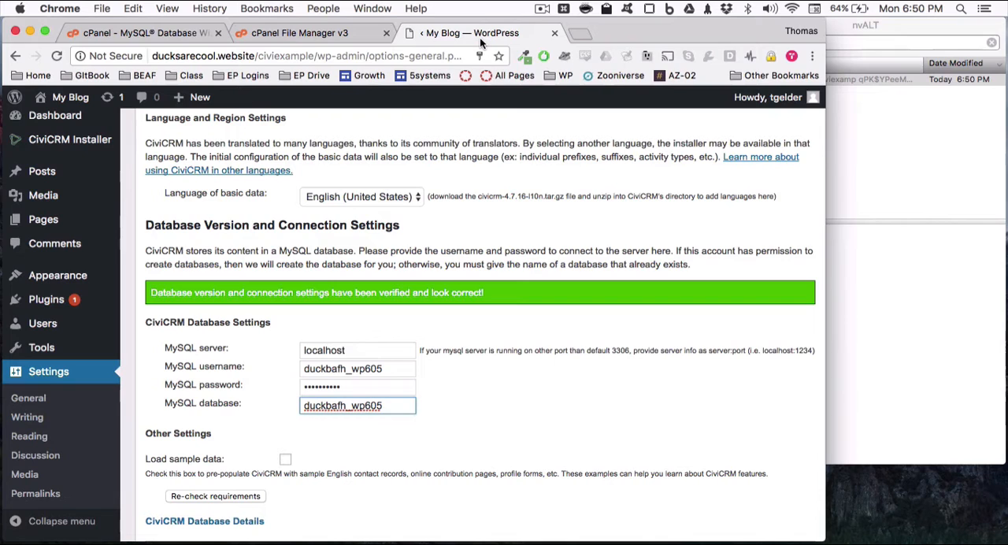
mouse_move(391, 372)
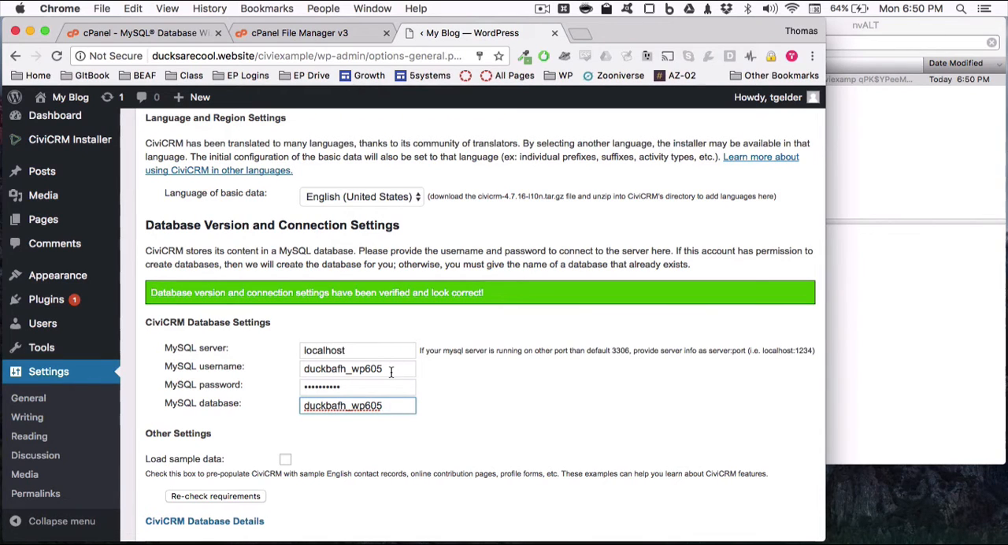
left_click(357, 368)
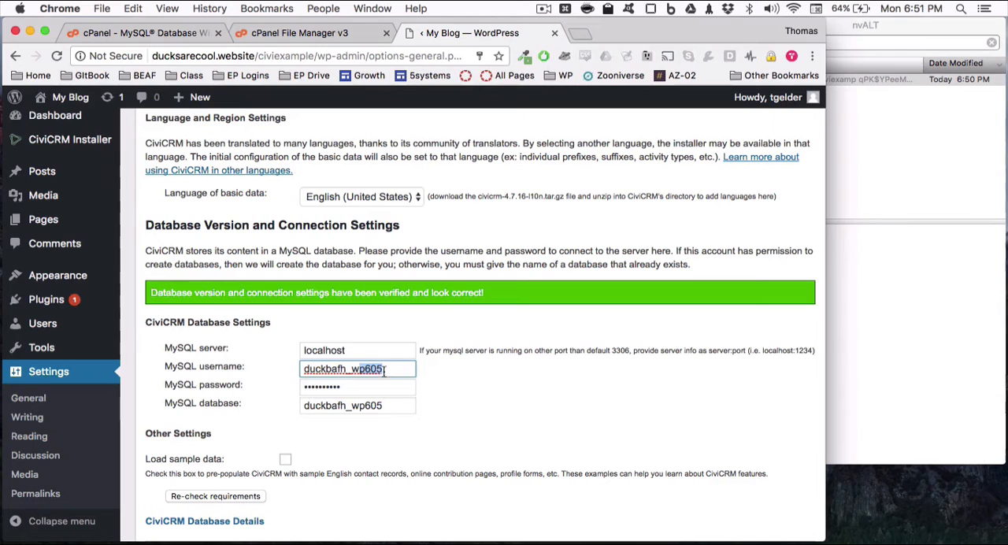
left_click(397, 368)
type("civiexam")
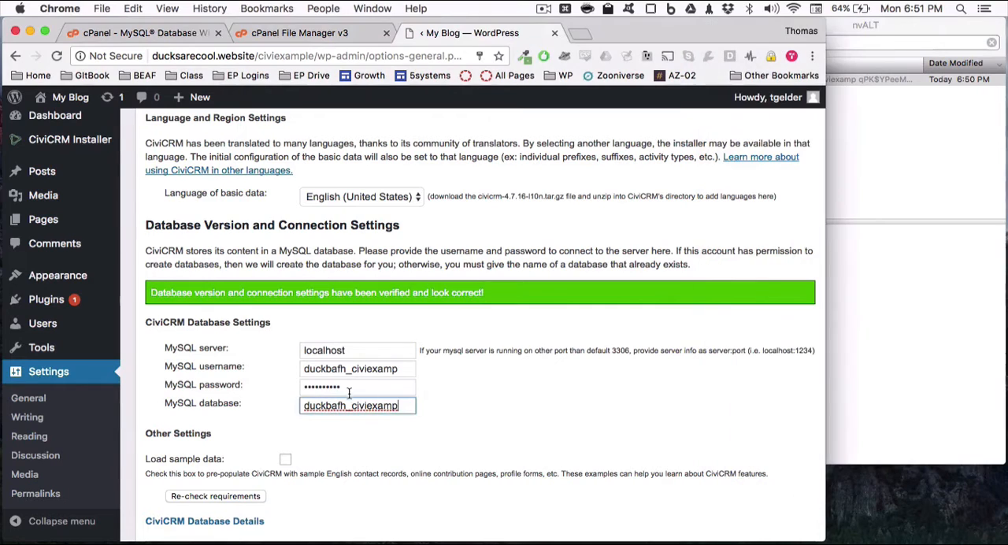
left_click(357, 388)
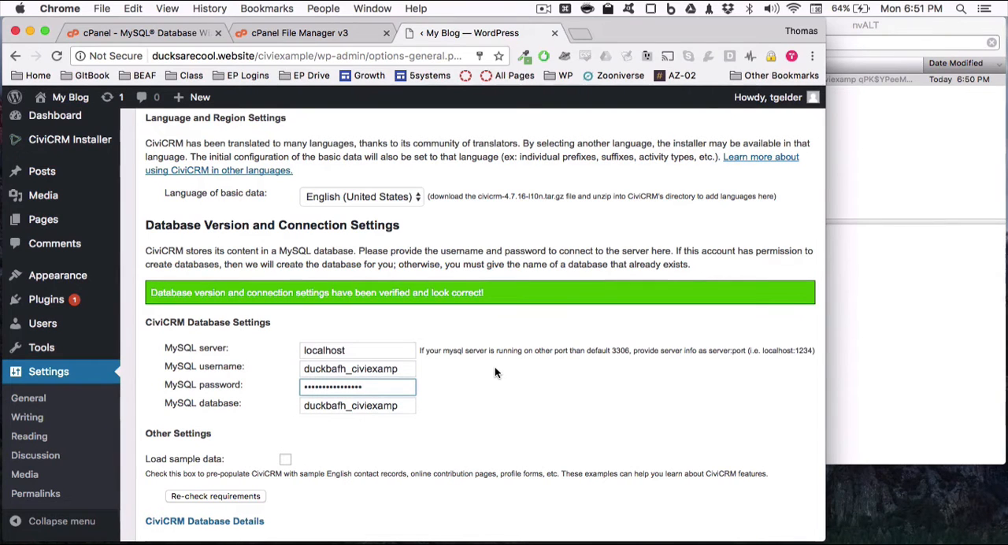
- Re-check requirements and confirm all database, PHP and file checks pass
scroll("down", 3)
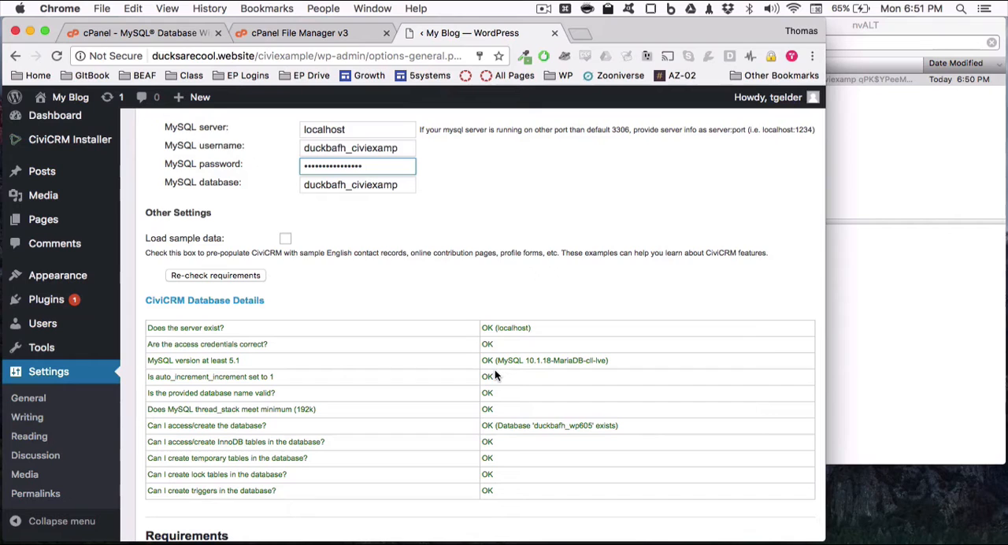
scroll("down", 3)
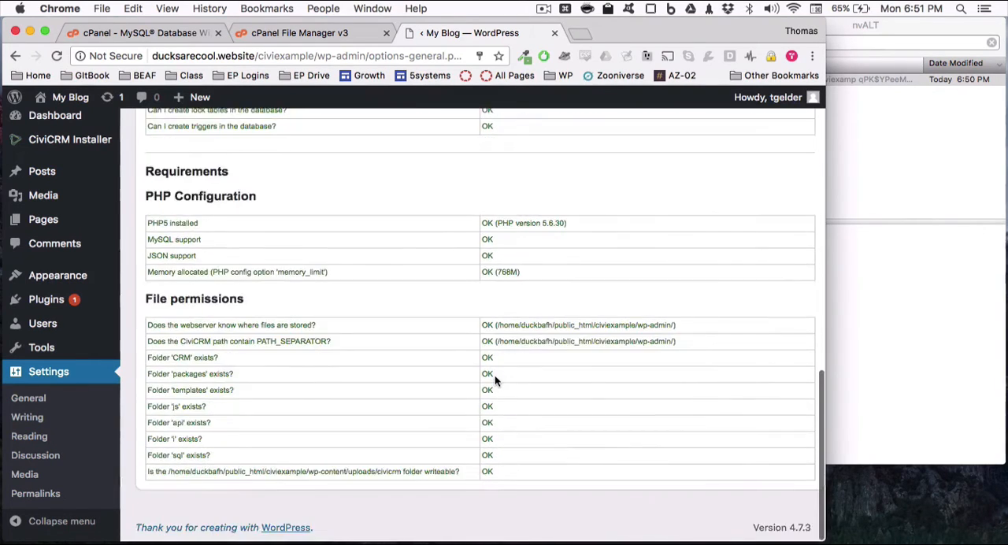
scroll("up", 3)
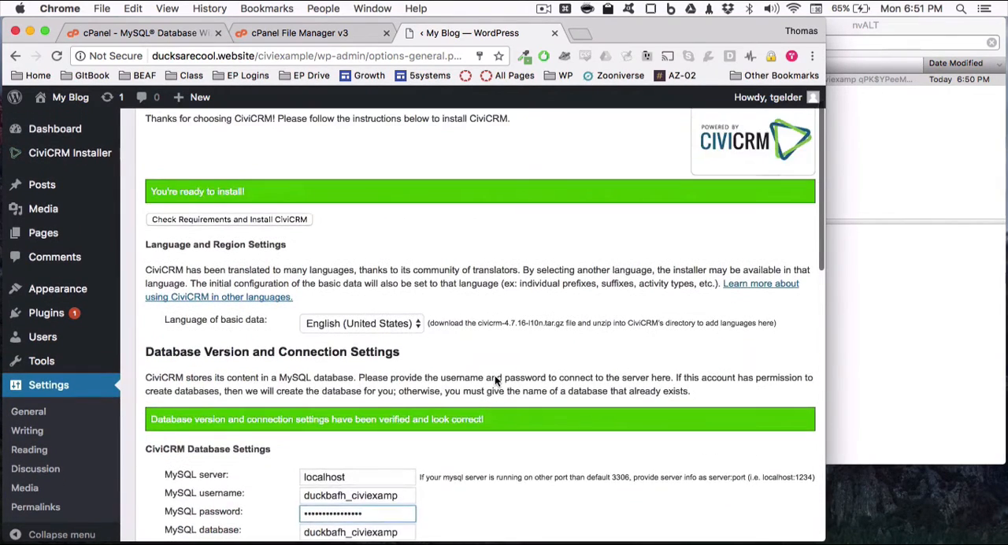
scroll("down", 3)
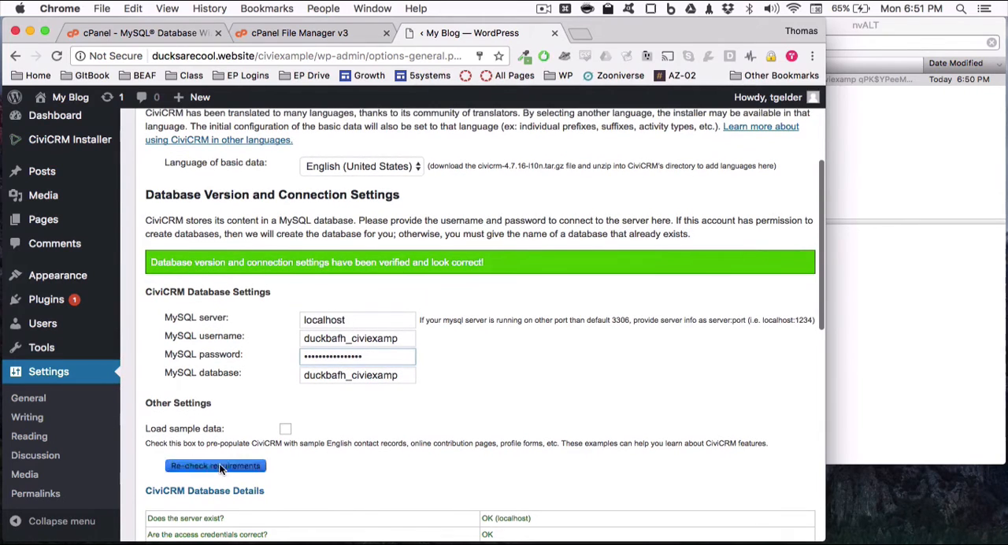
left_click(214, 466)
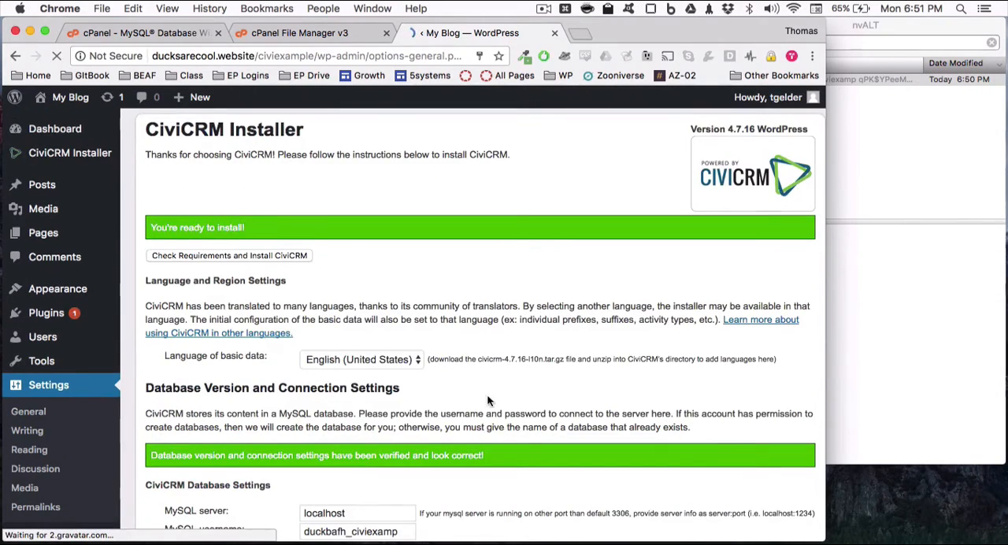
left_click(229, 255)
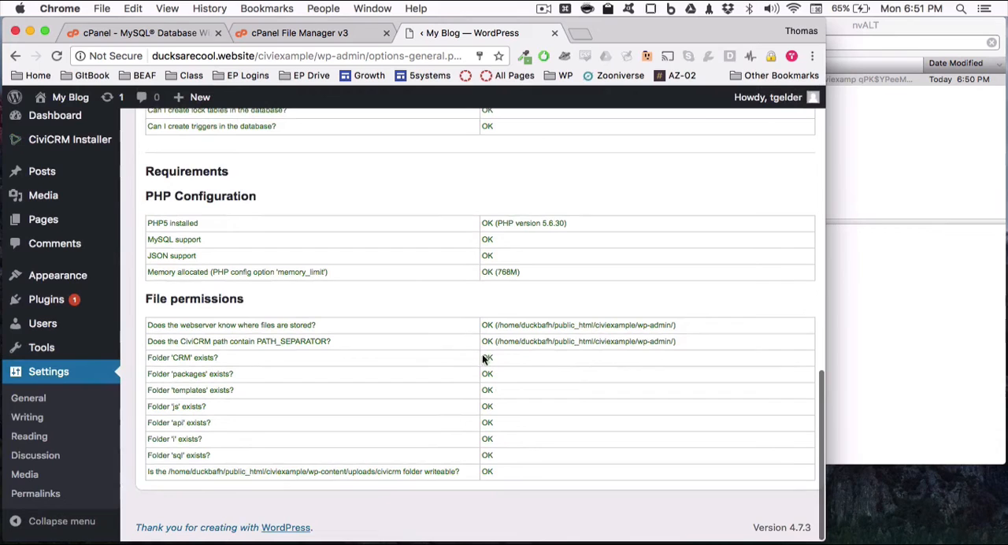
scroll("up", 3)
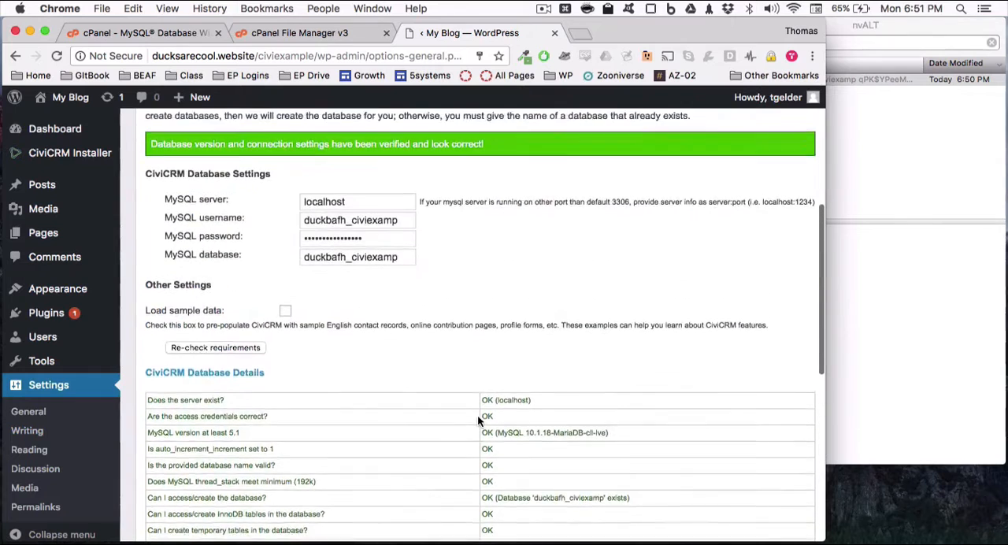
scroll("up", 3)
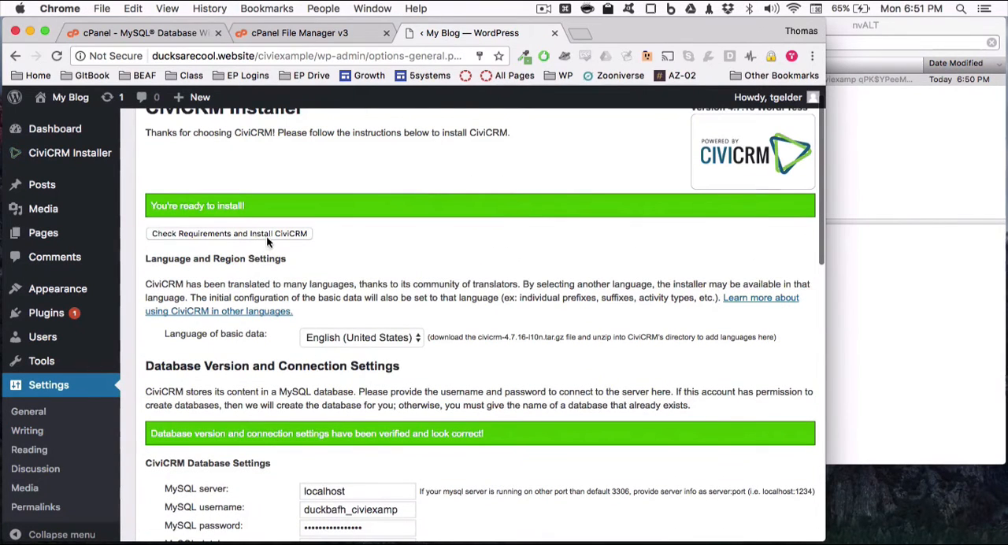
- Run Check Requirements and Install CiviCRM, landing on the CiviCRM Home dashboard
left_click(230, 234)
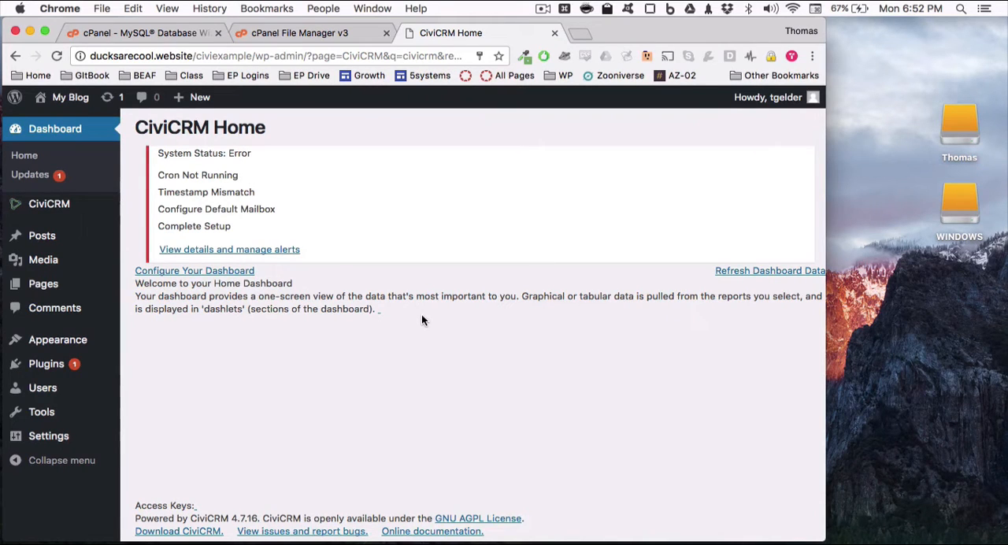
mouse_move(343, 334)
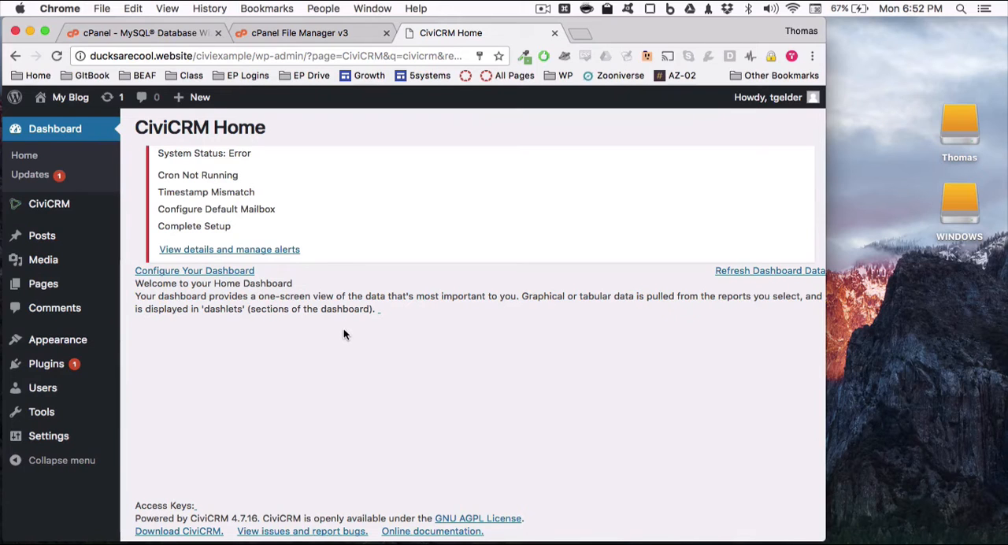
- In Settings > General, set the timezone to Los Angeles and save changes
left_click(47, 435)
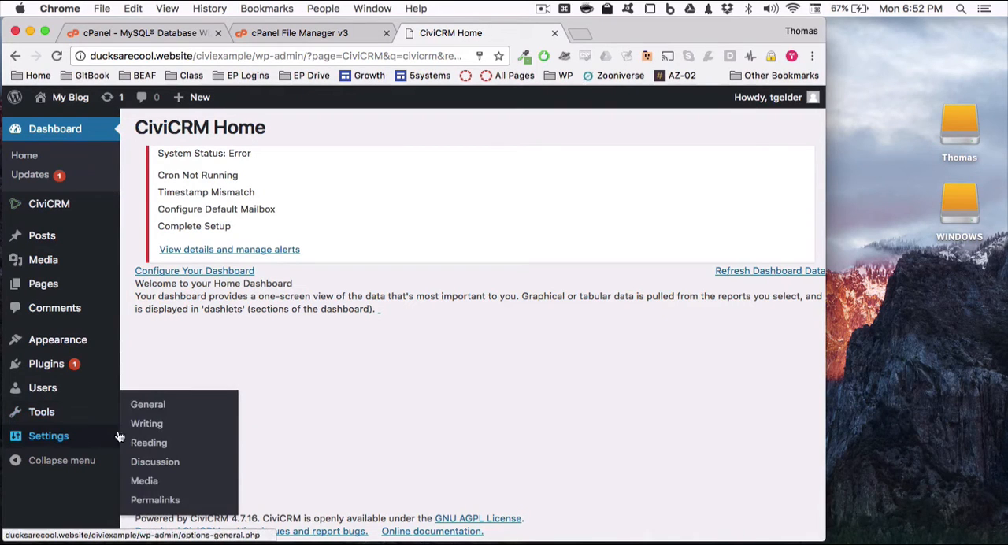
mouse_move(149, 403)
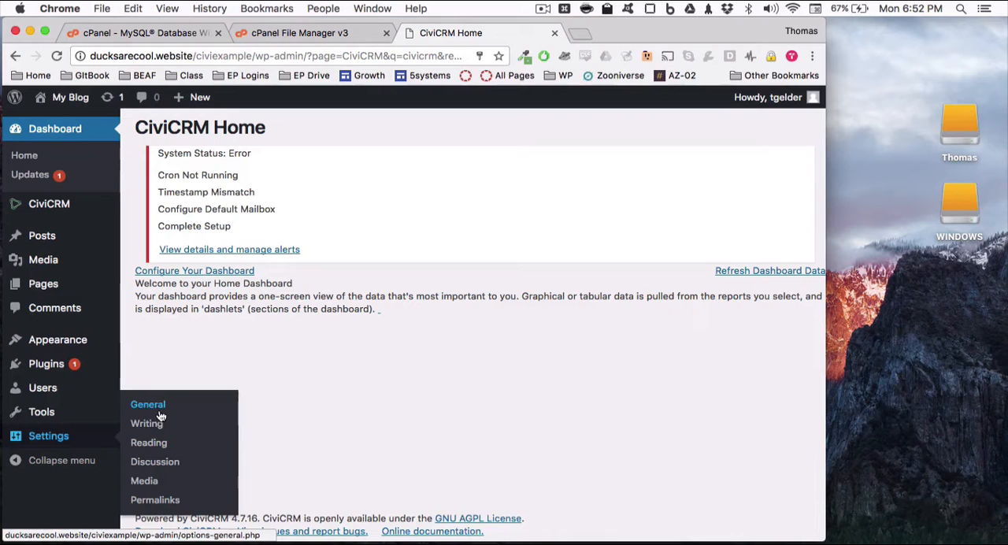
left_click(148, 404)
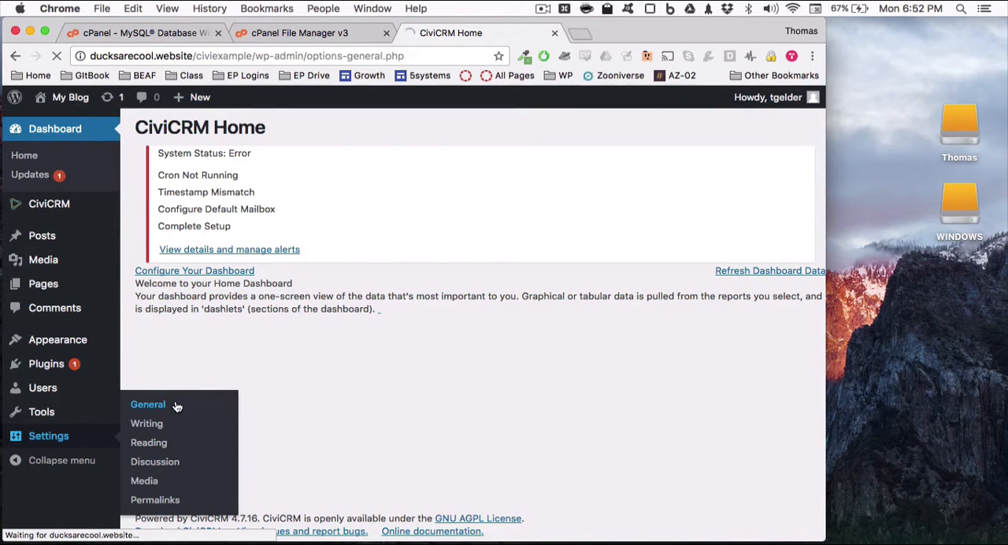
left_click(148, 403)
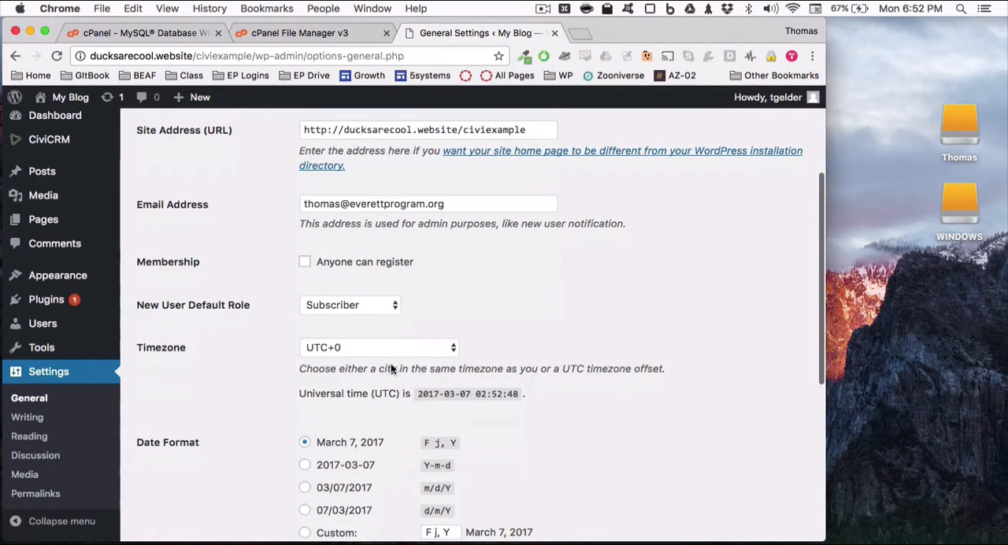
left_click(378, 346)
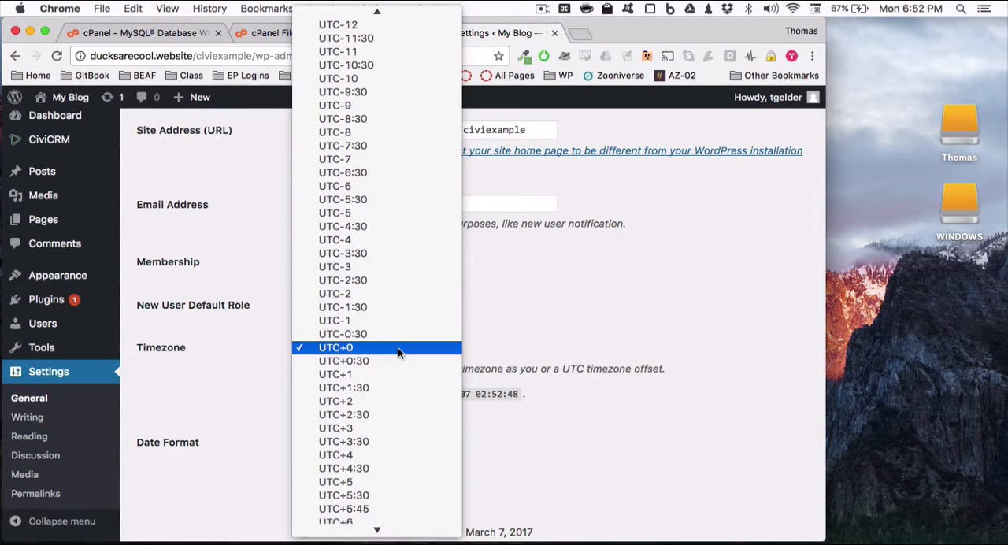
left_click(378, 347)
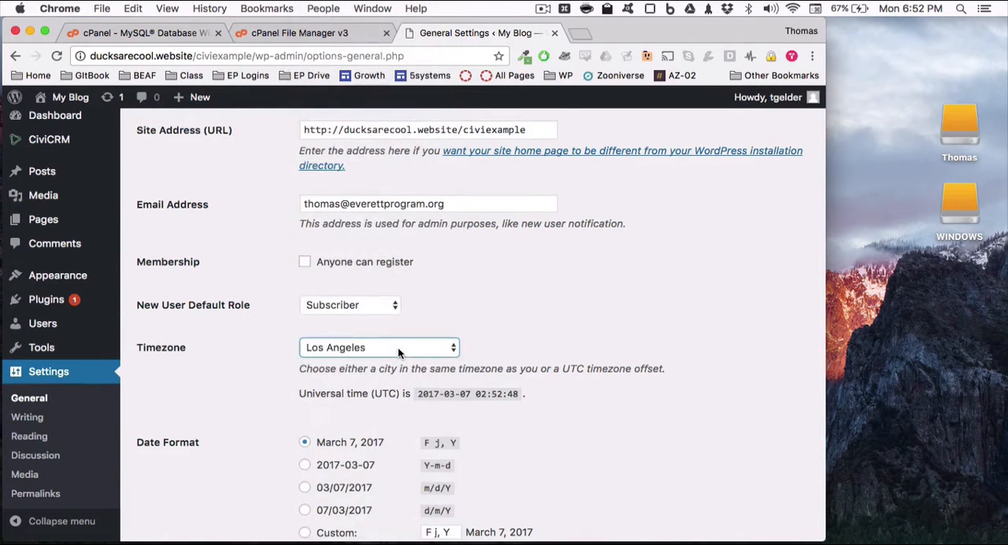
mouse_move(348, 356)
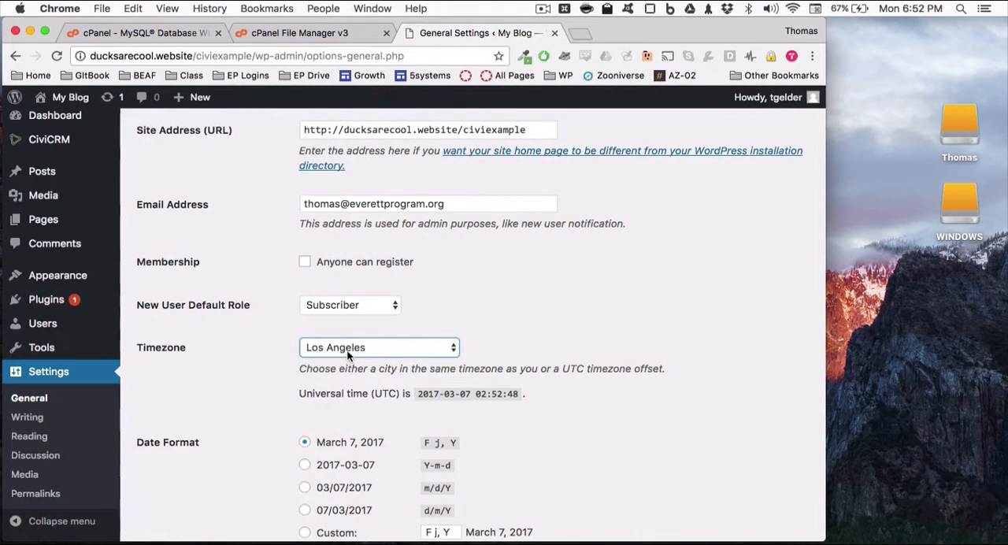
left_click(378, 347)
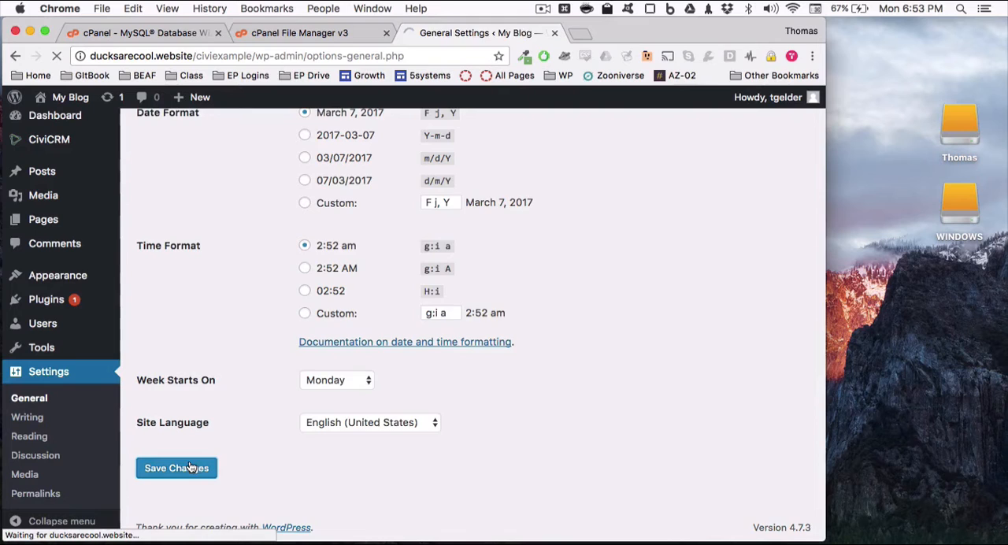
left_click(176, 468)
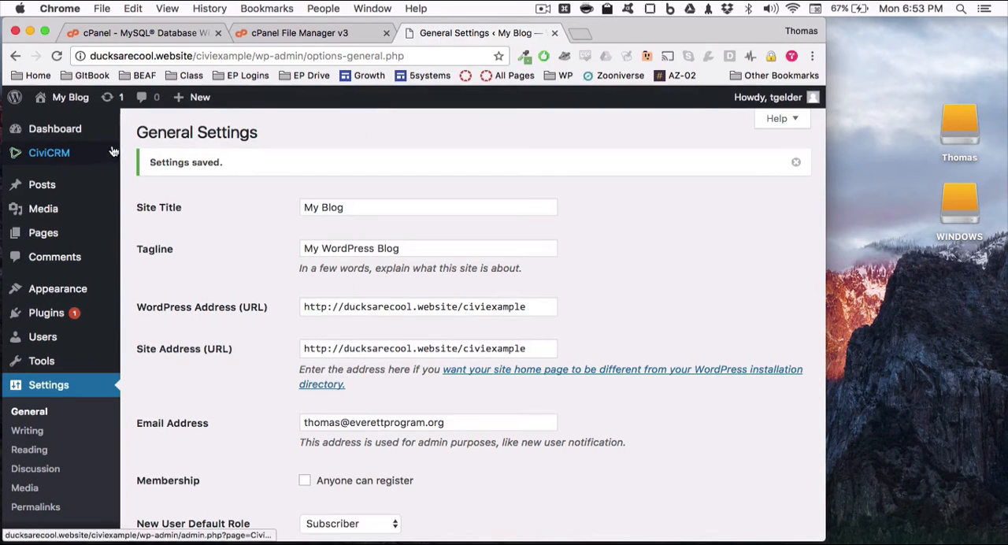
mouse_move(44, 163)
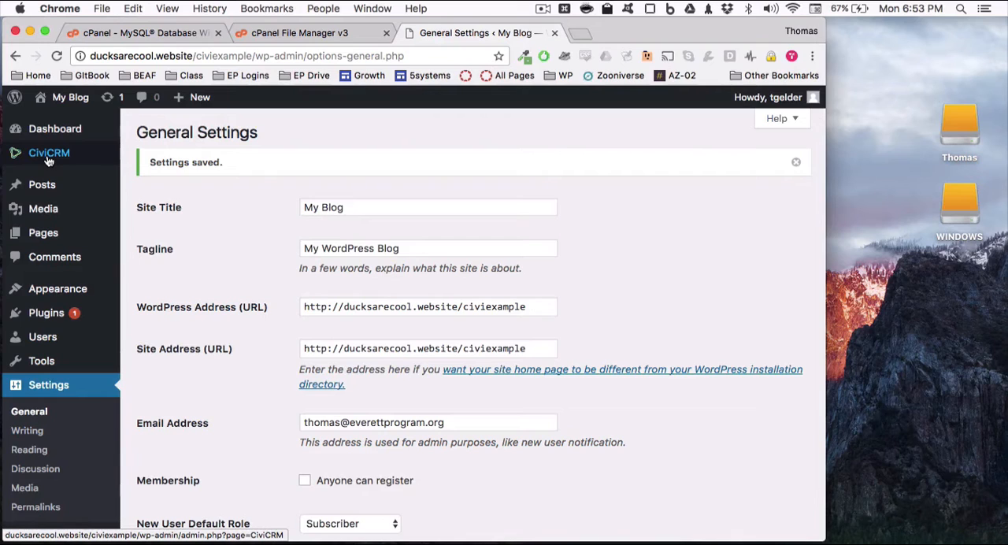
- Reopen the CiviCRM Home dashboard from the admin sidebar
left_click(49, 153)
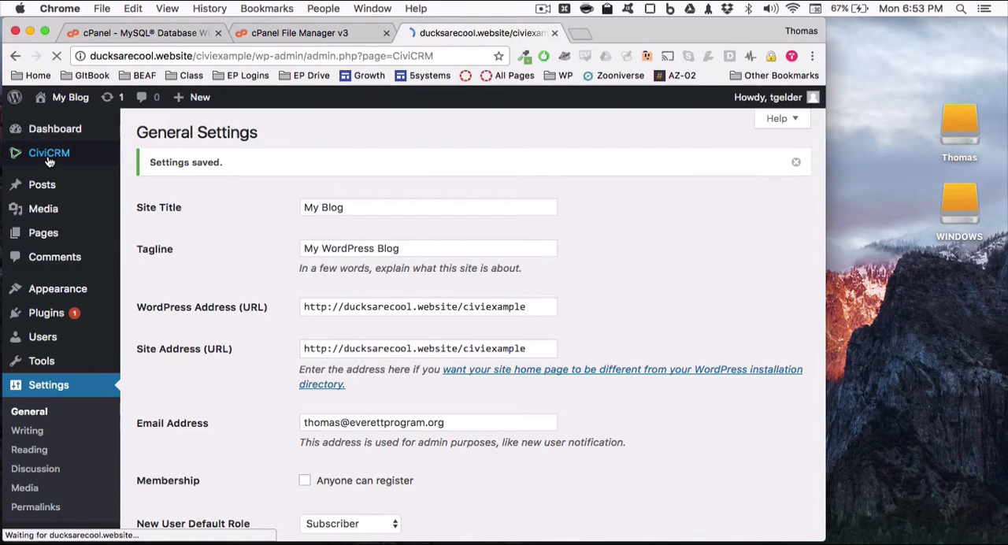
left_click(49, 153)
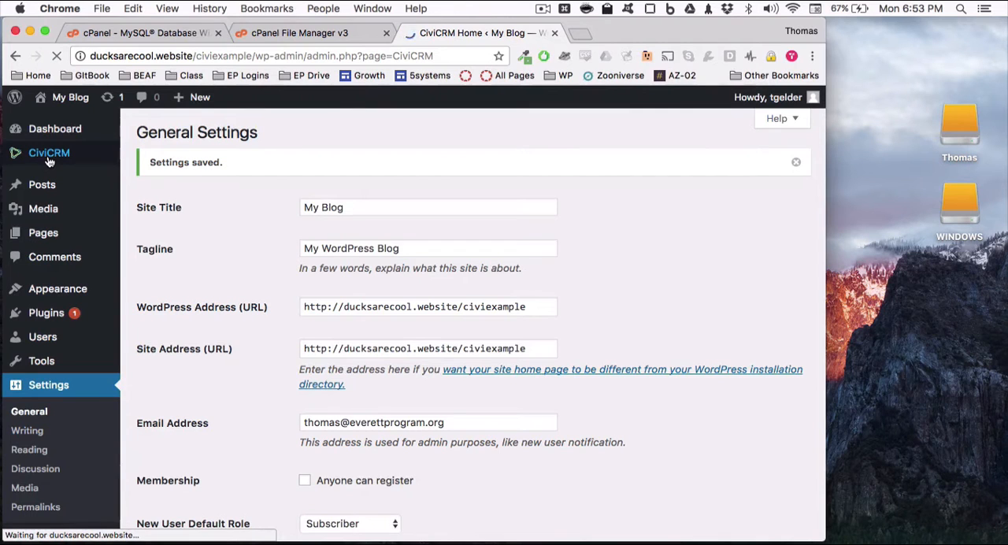
mouse_move(240, 140)
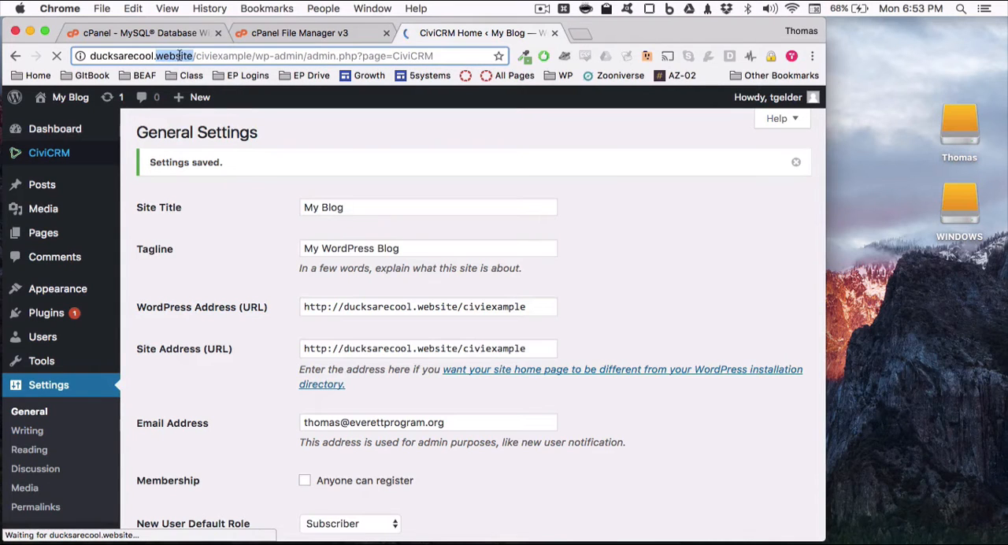
left_click(49, 151)
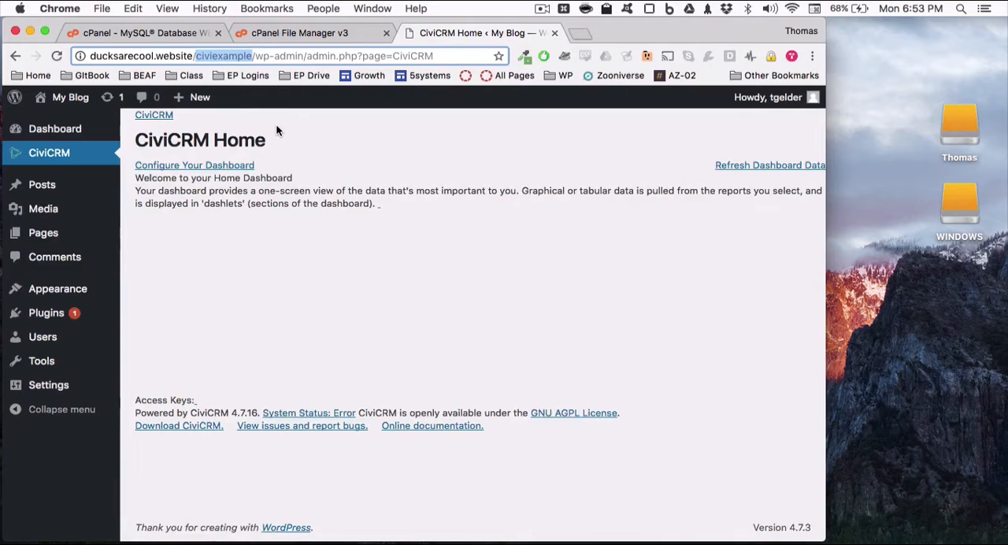
mouse_move(181, 70)
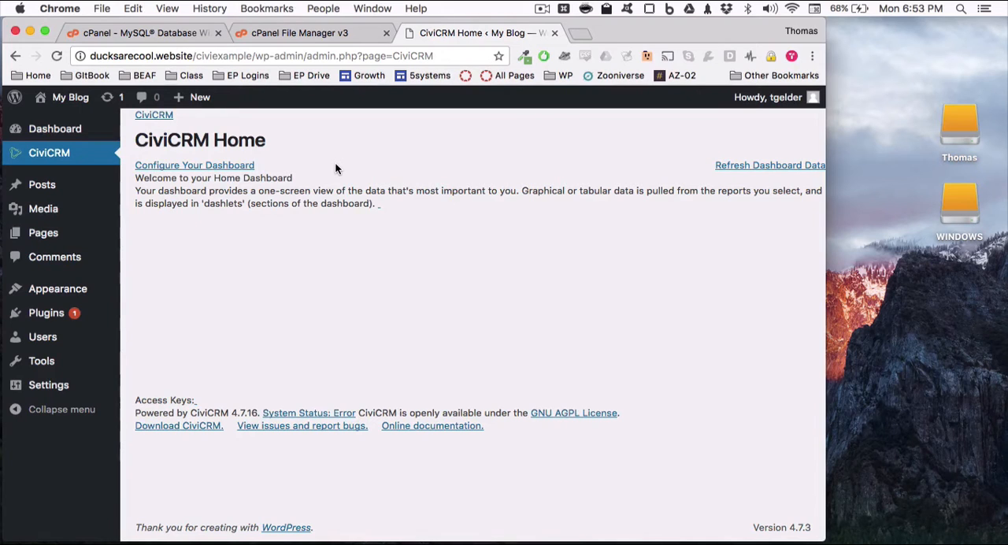
mouse_move(233, 207)
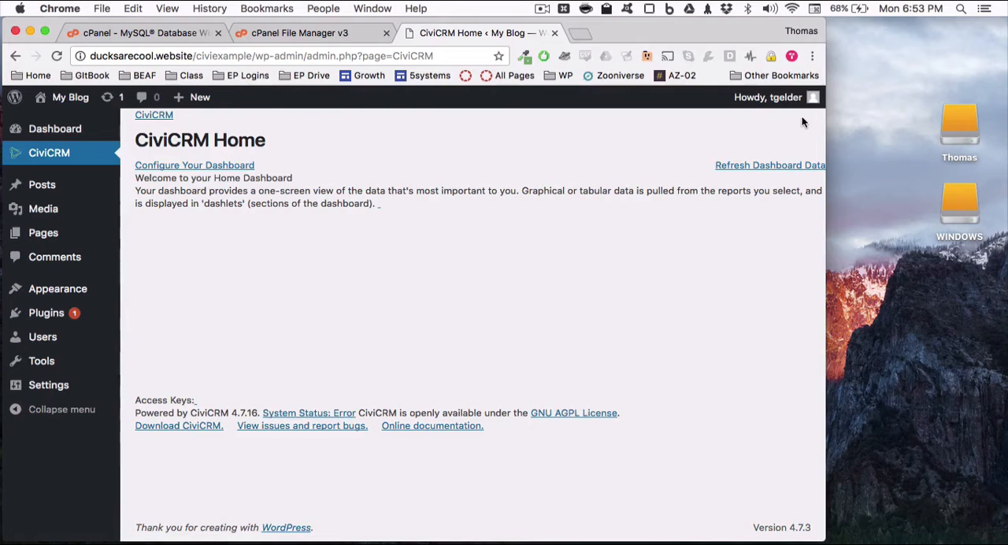
mouse_move(770, 117)
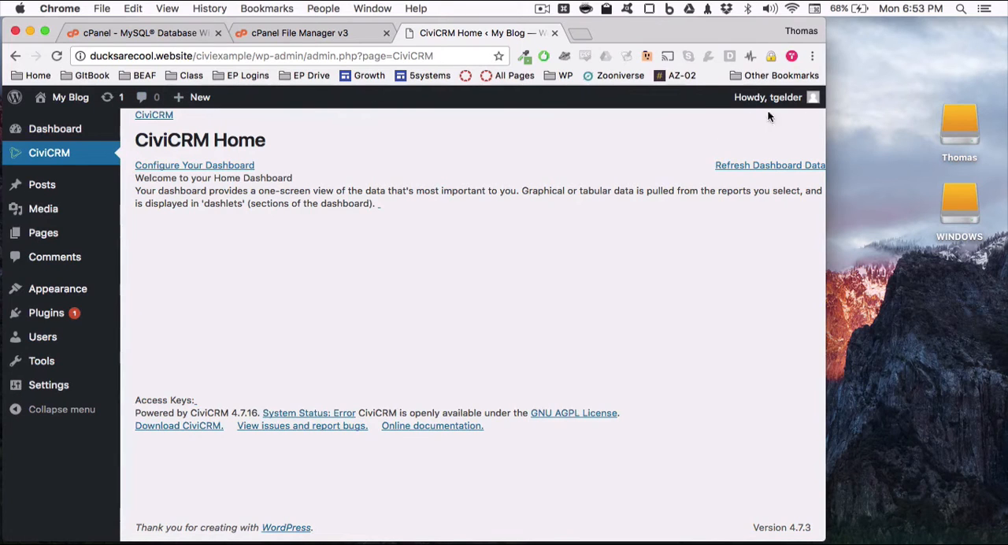
mouse_move(519, 265)
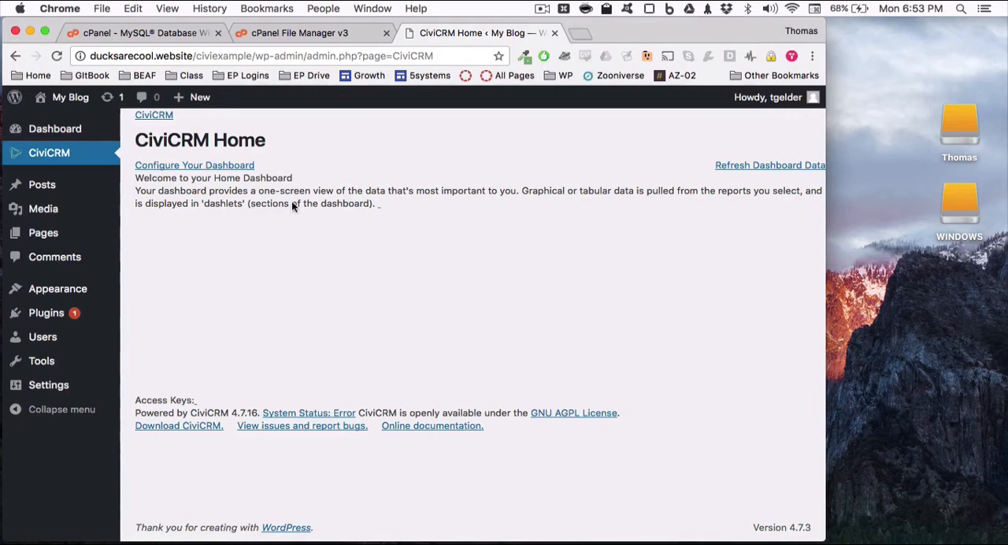
mouse_move(350, 309)
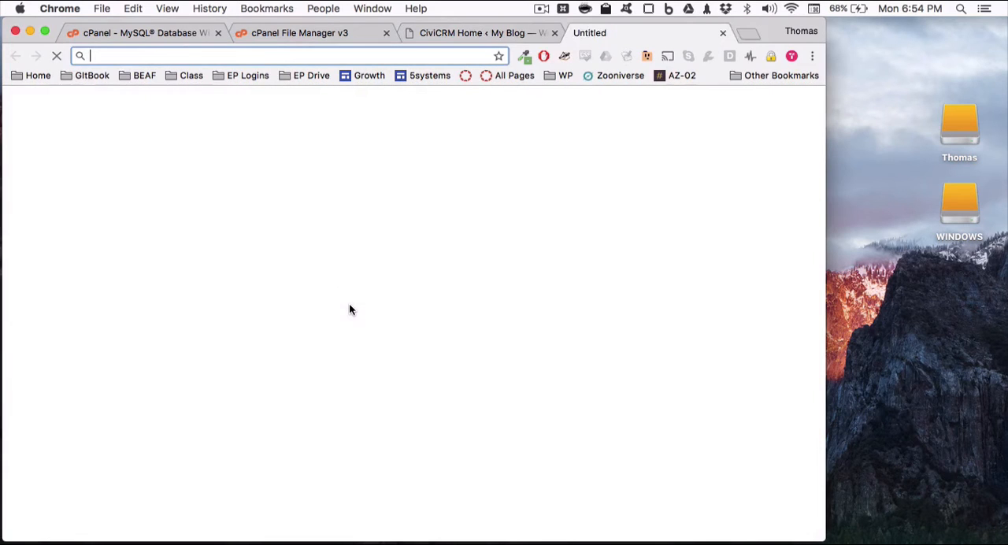
- Go to CiviCRM Stack Exchange and open the inbox reply to the inaccessible-install question
type("civicrm.org")
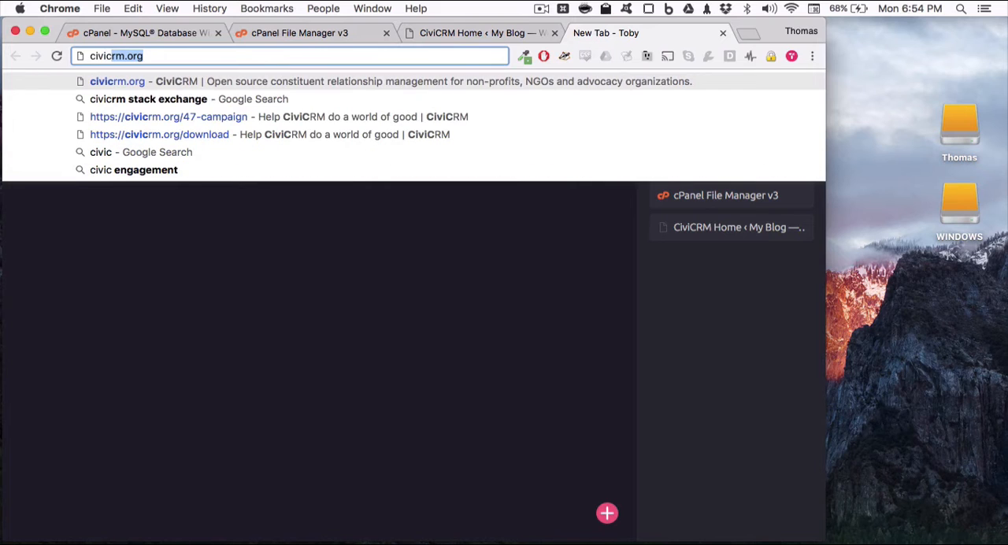
left_click(148, 97)
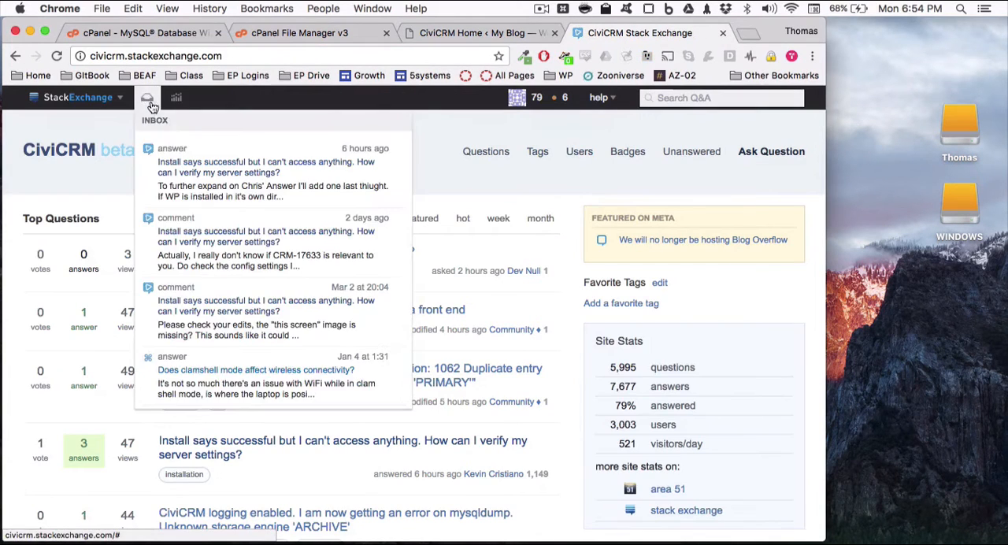
left_click(264, 167)
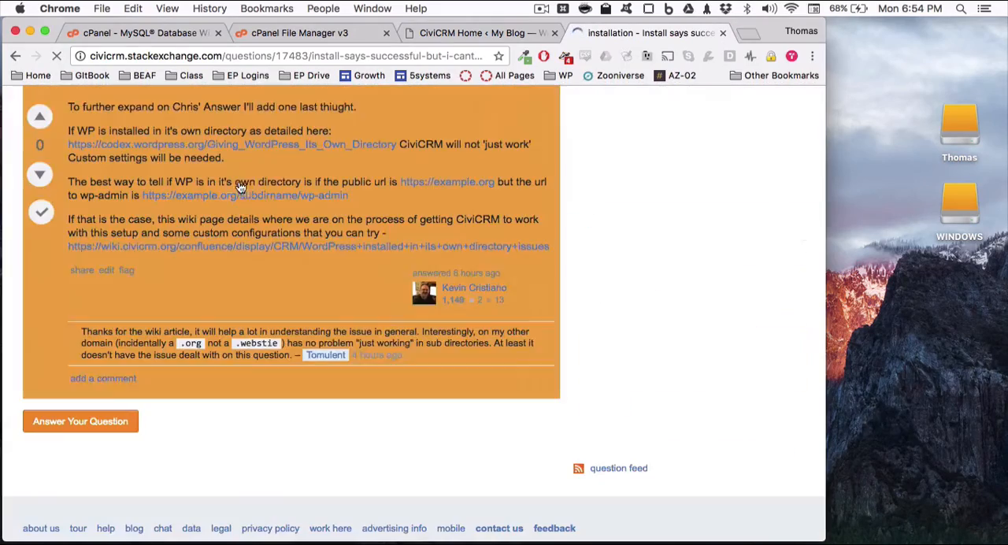
- Scroll through the question to read the accepted answer about misconfigured resource URLs
scroll("up", 3)
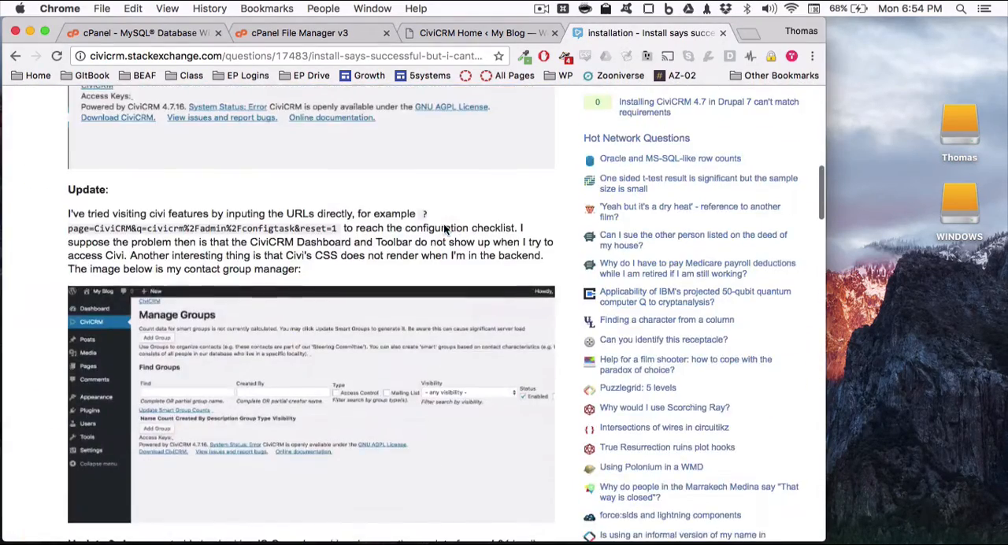
scroll("up", 3)
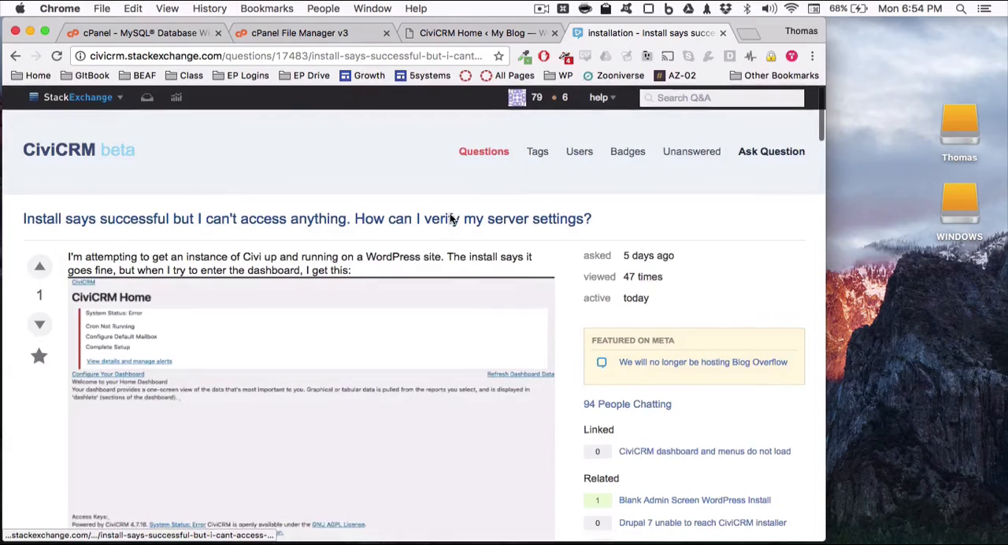
scroll("down", 3)
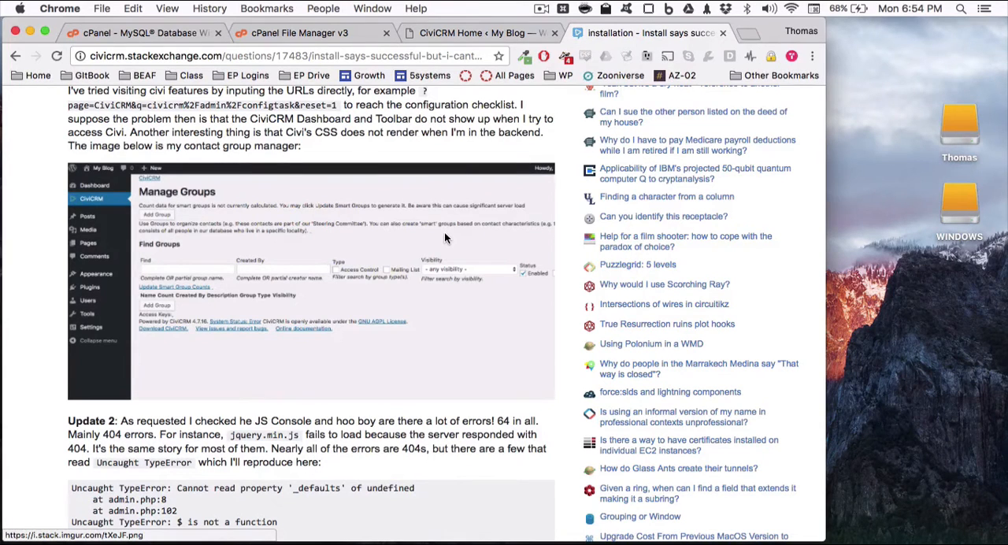
scroll("down", 3)
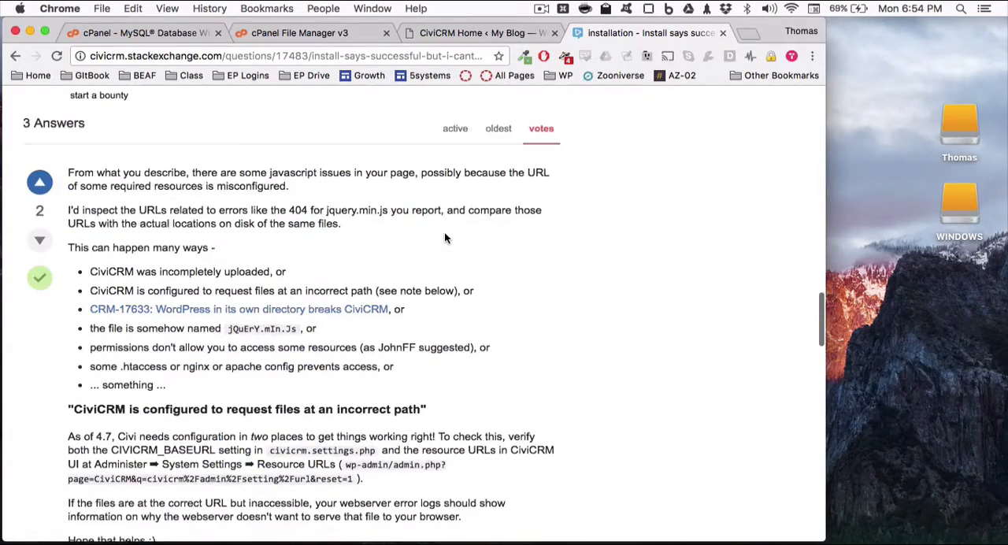
scroll("down", 3)
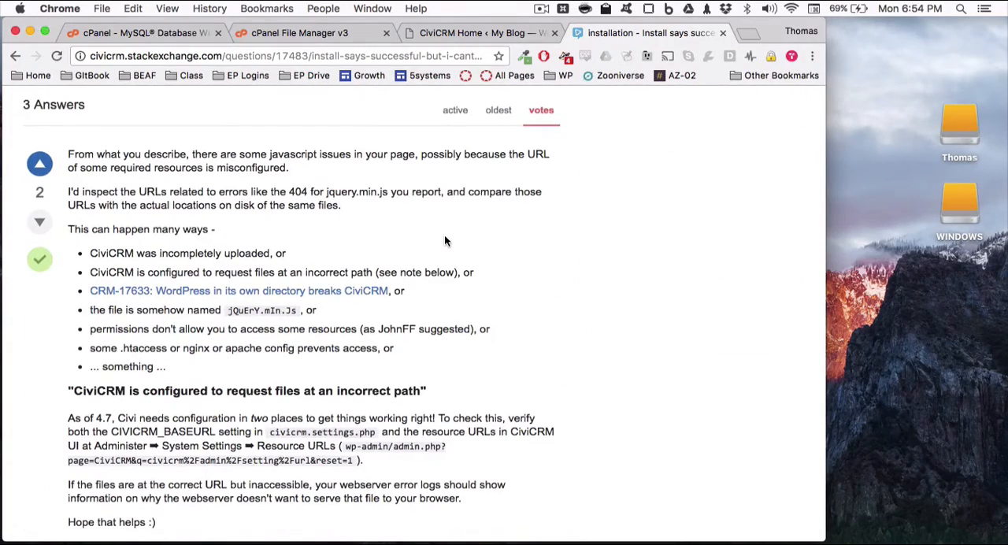
scroll("down", 3)
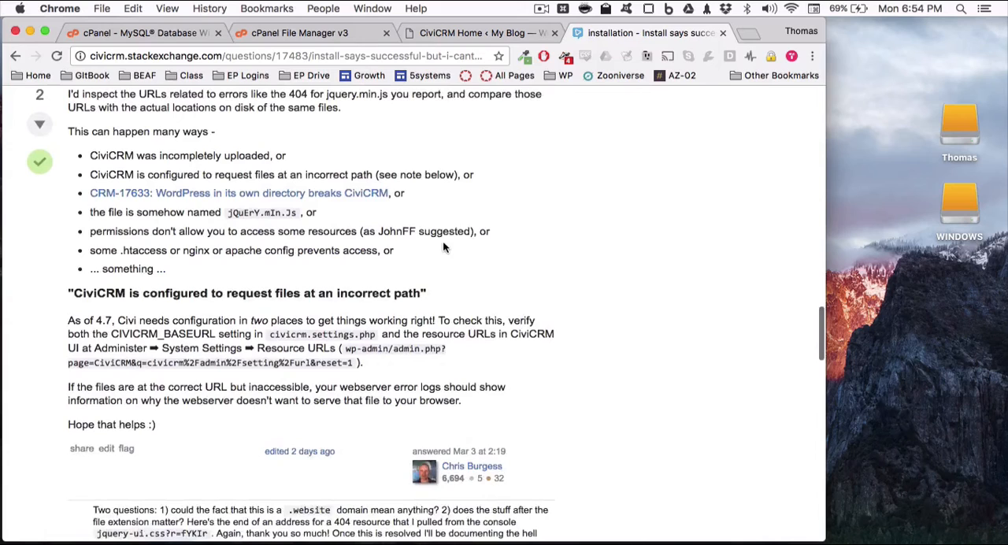
scroll("down", 3)
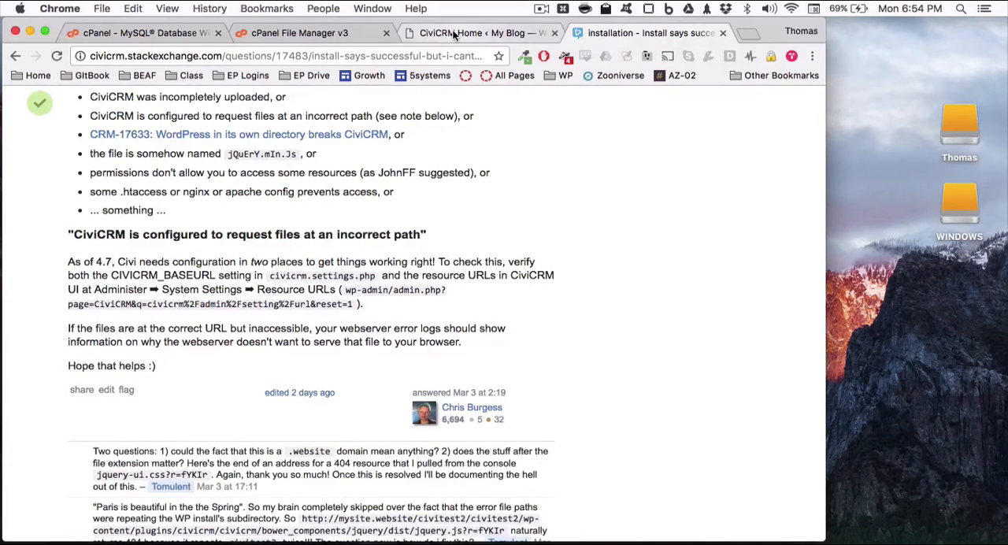
- Switch back to the CiviCRM Home dashboard tab in Chrome
left_click(473, 32)
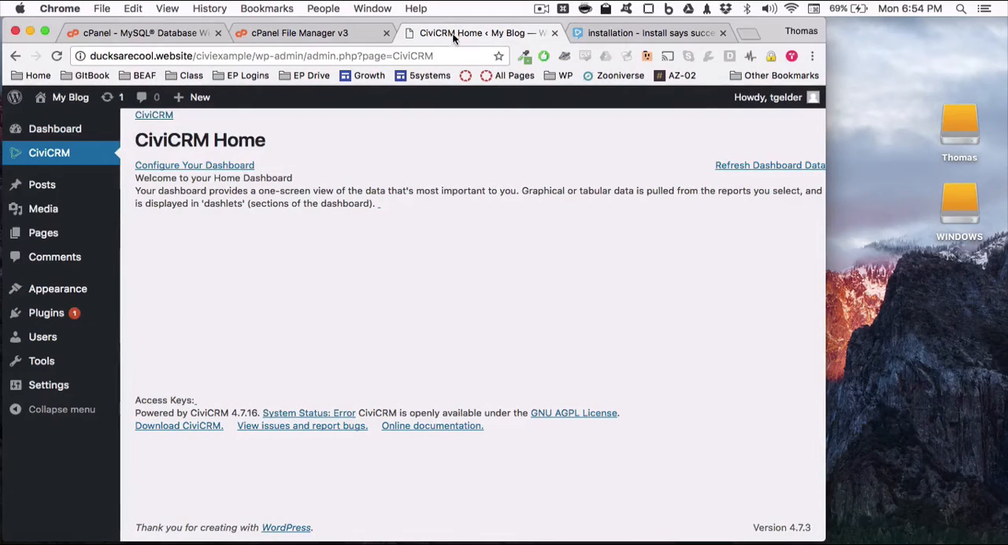
mouse_move(389, 281)
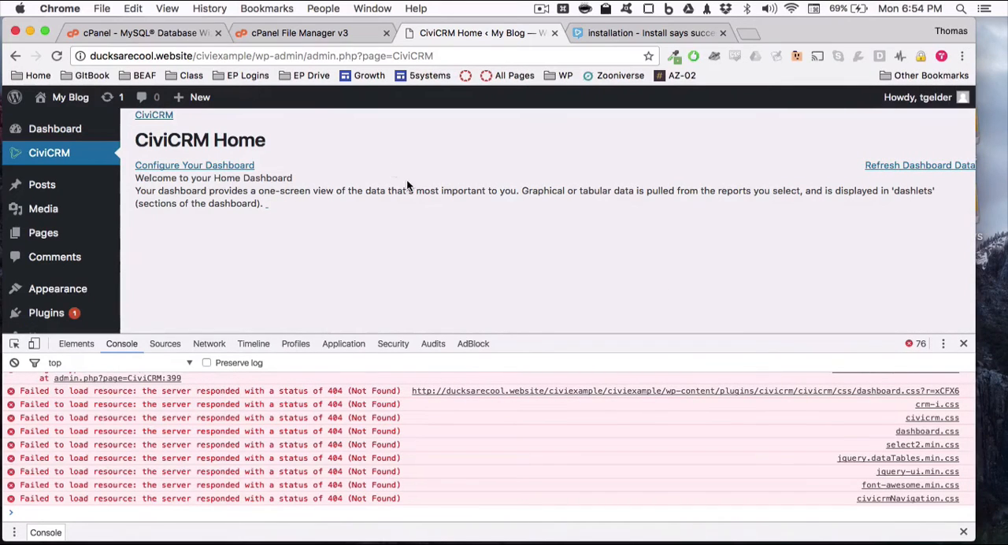
- Bring up the Chrome console and read the 404 errors showing the doubled civiexample folder in resource URLs
left_click(962, 343)
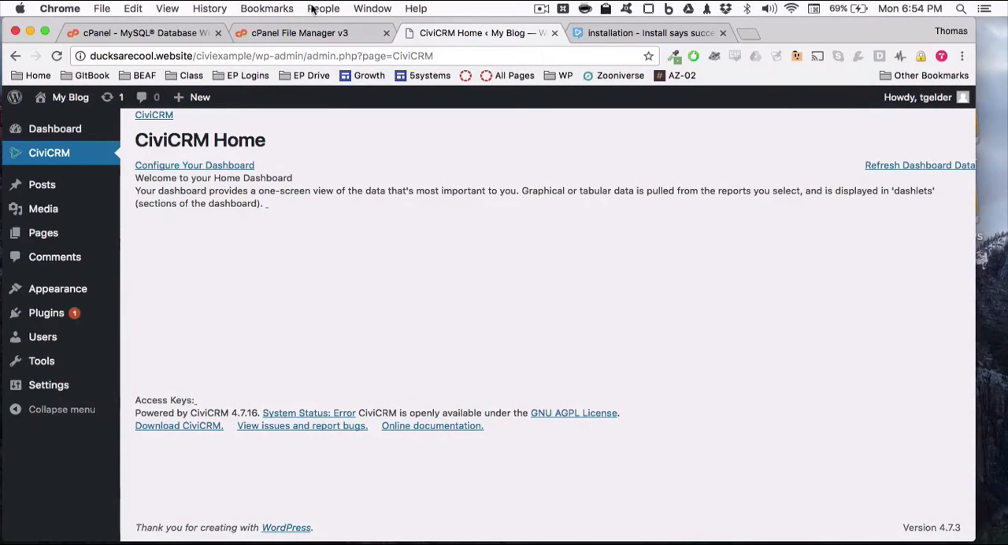
left_click(167, 10)
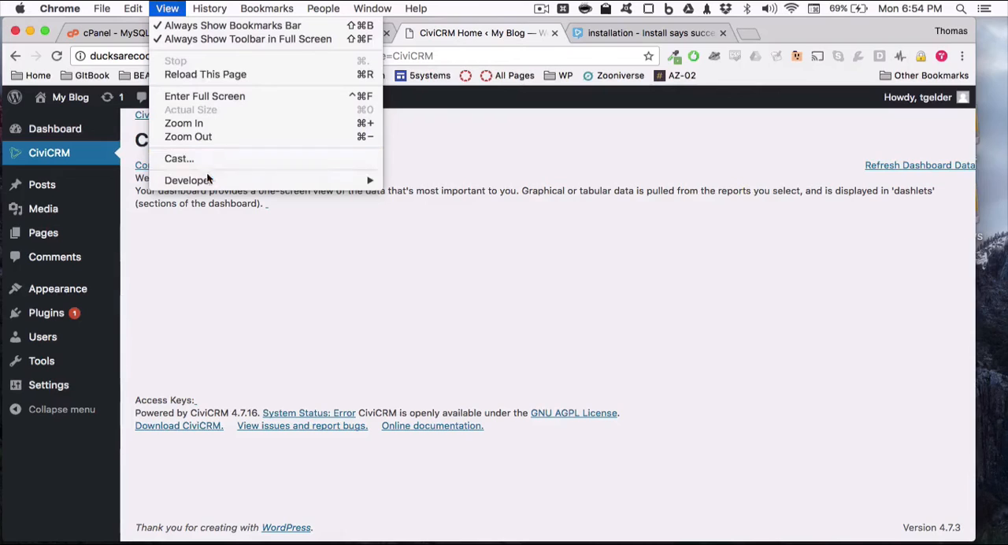
mouse_move(189, 179)
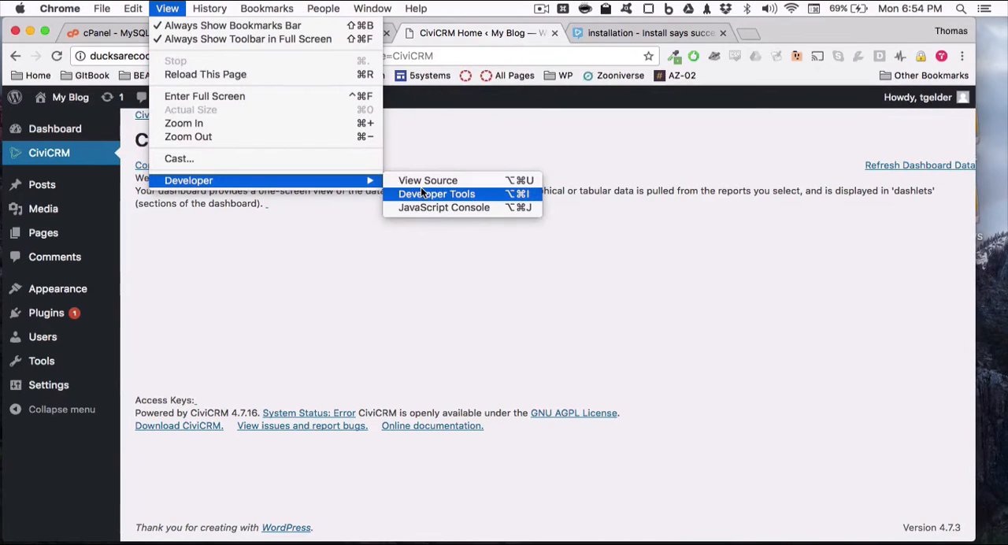
left_click(436, 194)
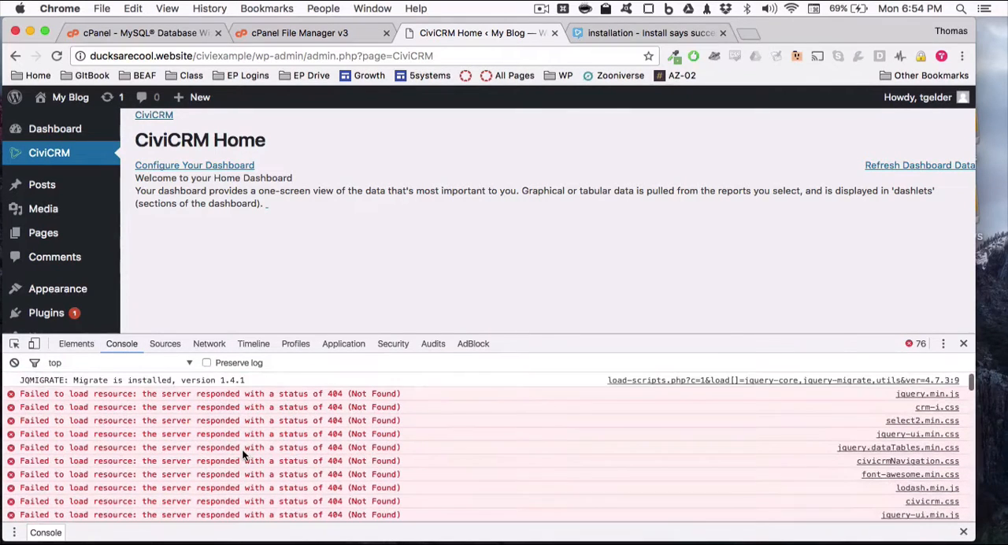
scroll("down", 3)
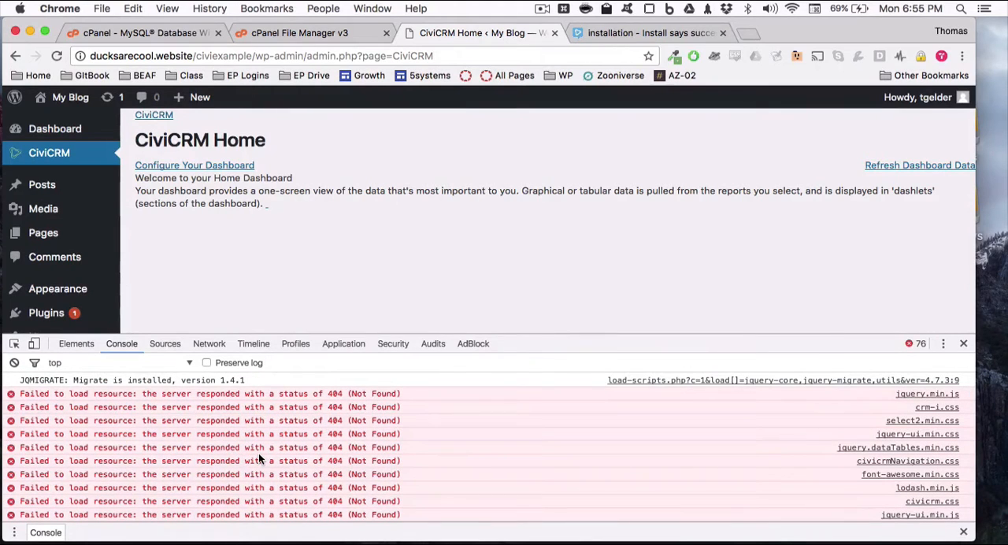
mouse_move(120, 380)
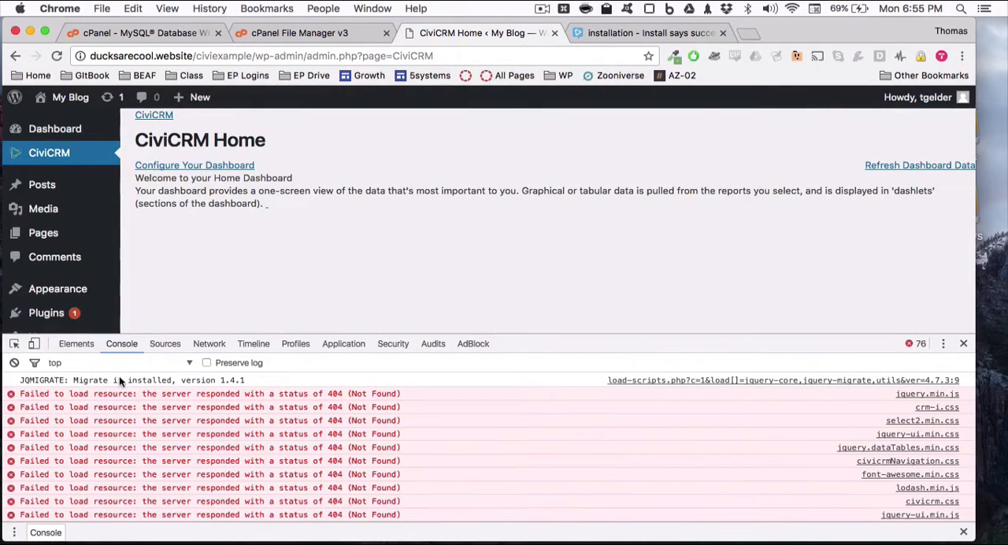
mouse_move(302, 409)
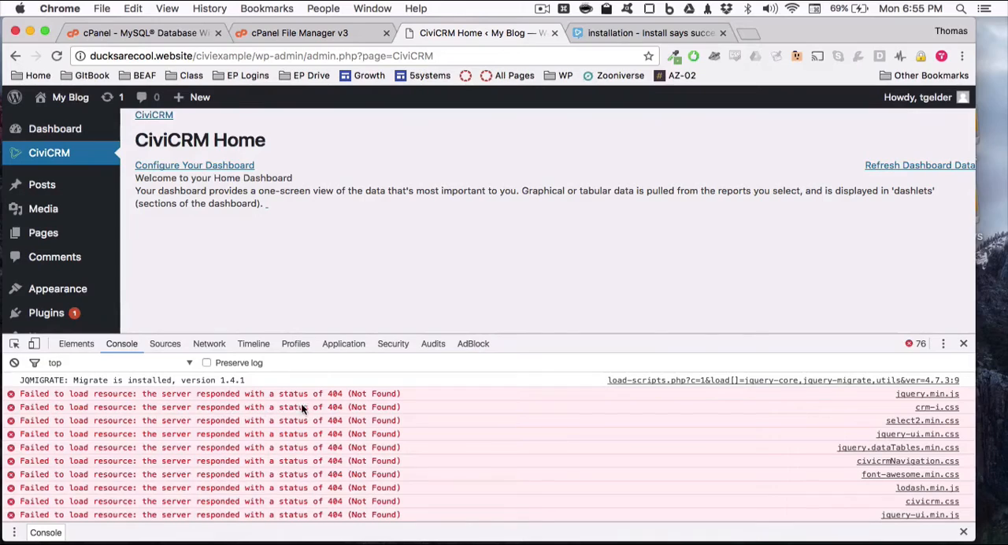
scroll("down", 3)
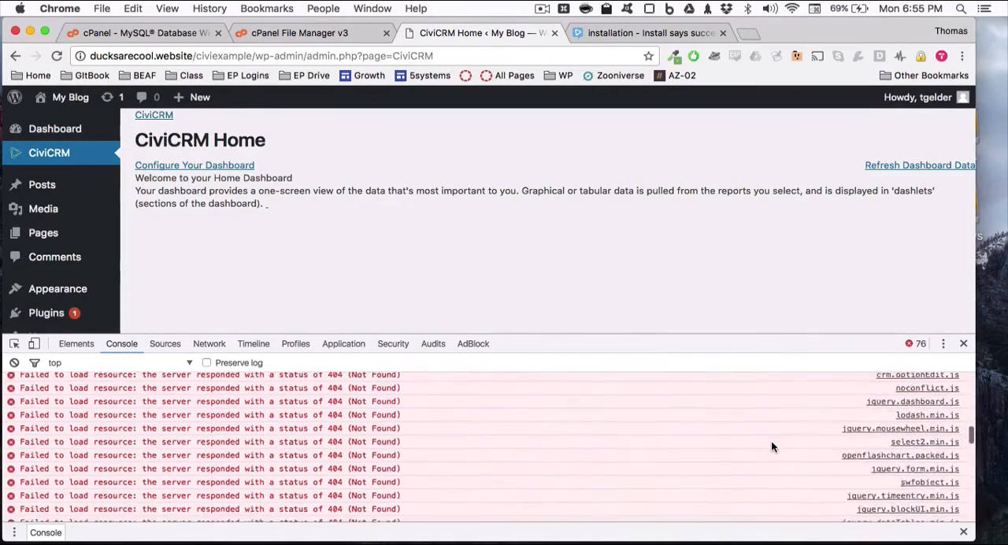
scroll("up", 3)
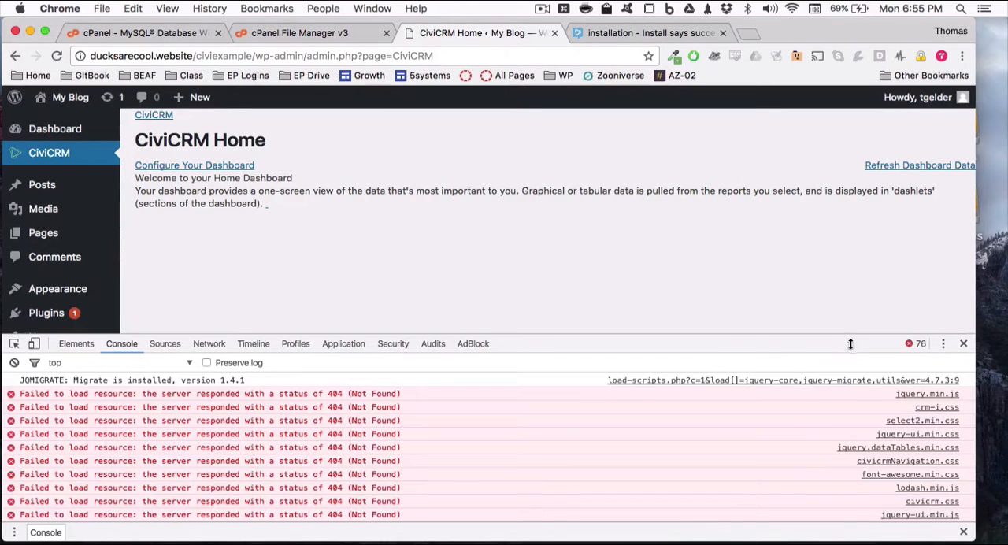
mouse_move(892, 416)
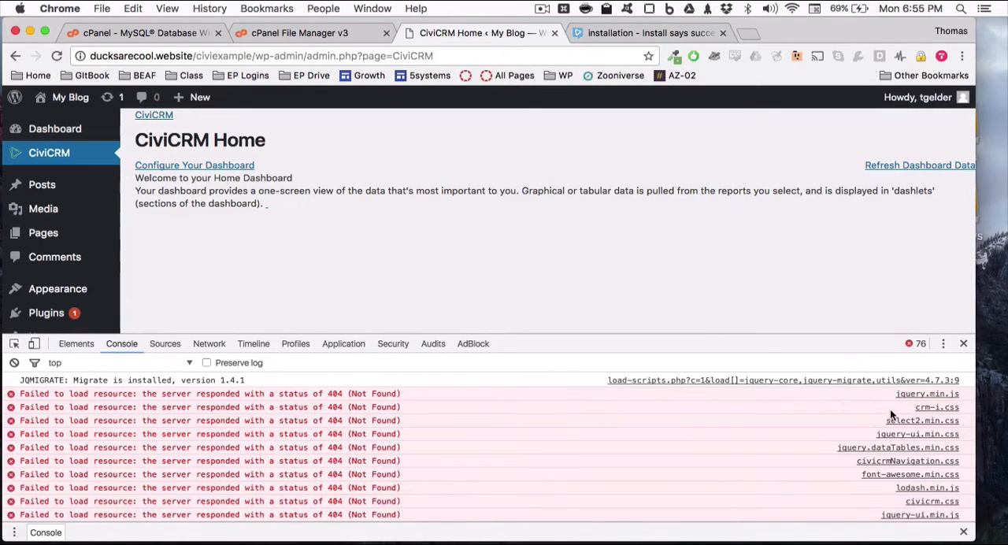
scroll("down", 3)
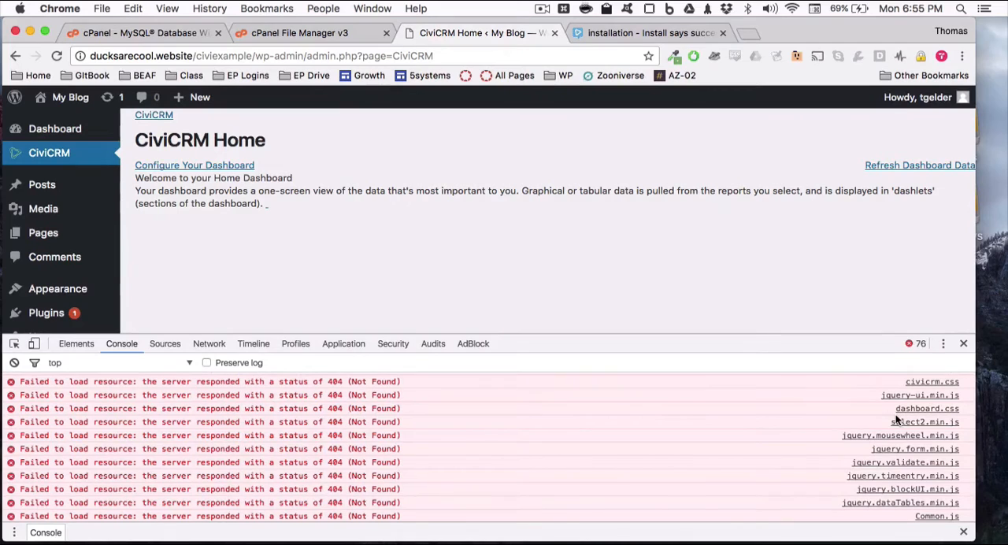
mouse_move(914, 449)
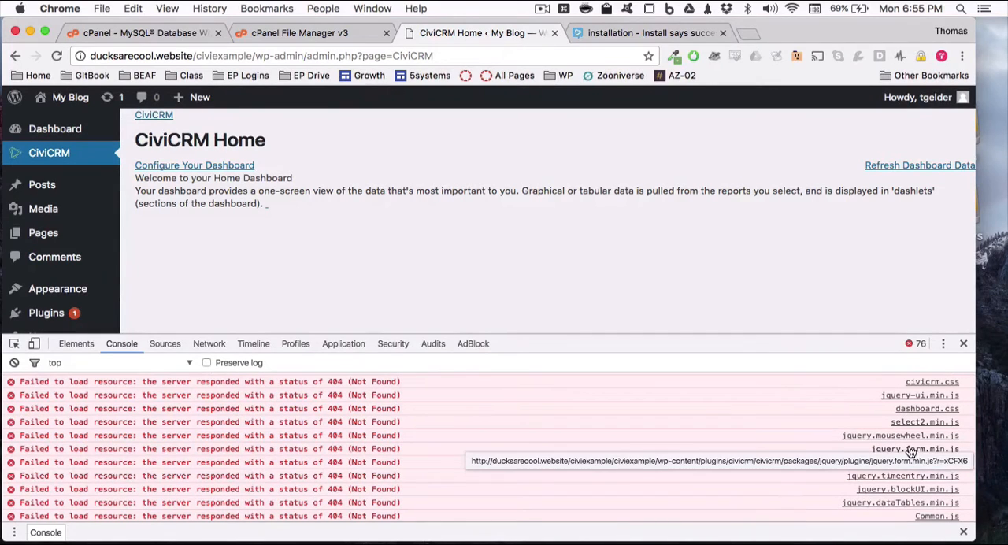
mouse_move(752, 271)
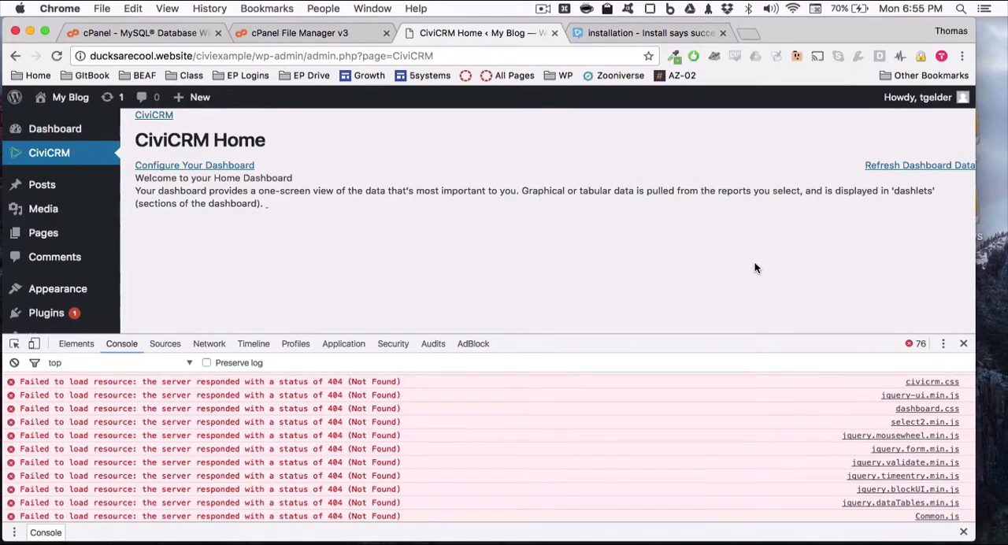
mouse_move(706, 334)
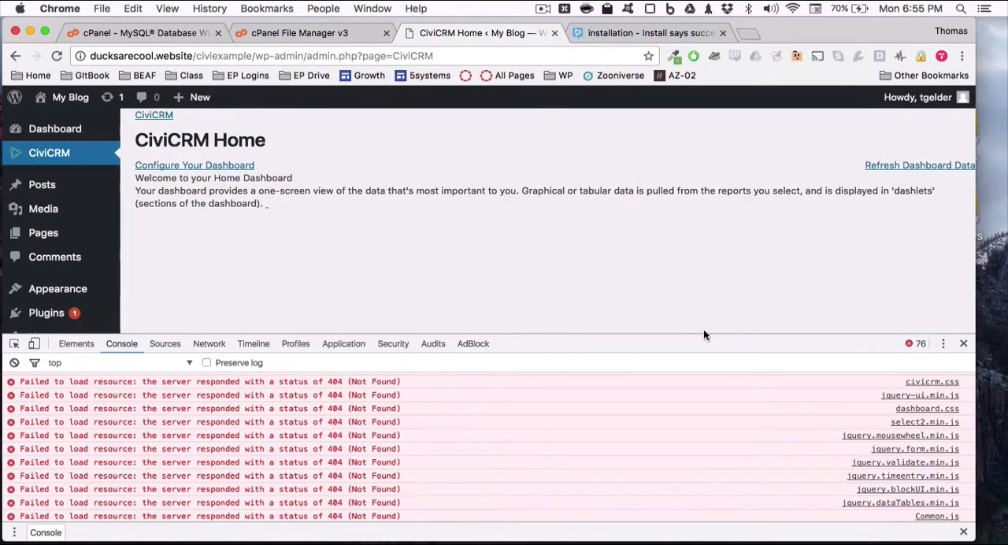
mouse_move(925, 422)
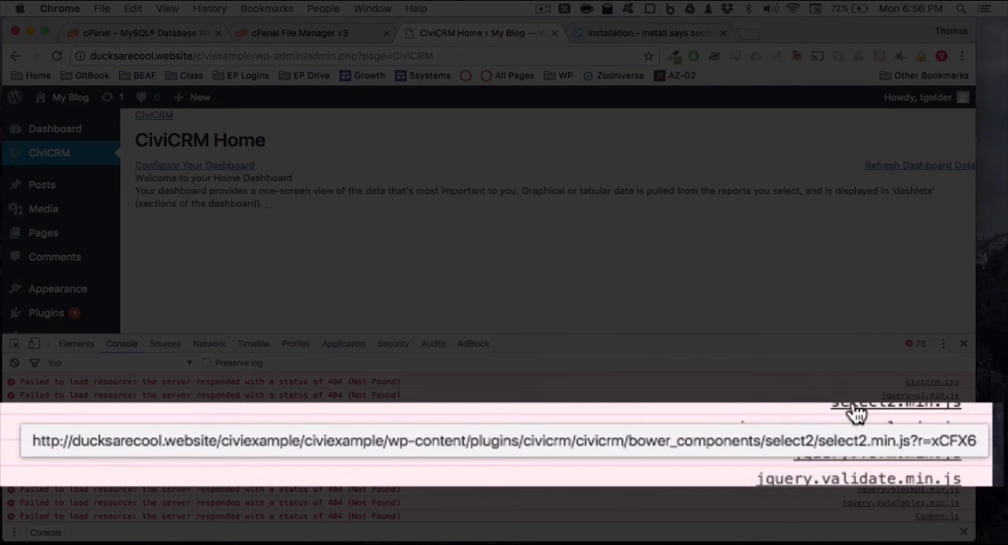
mouse_move(921, 216)
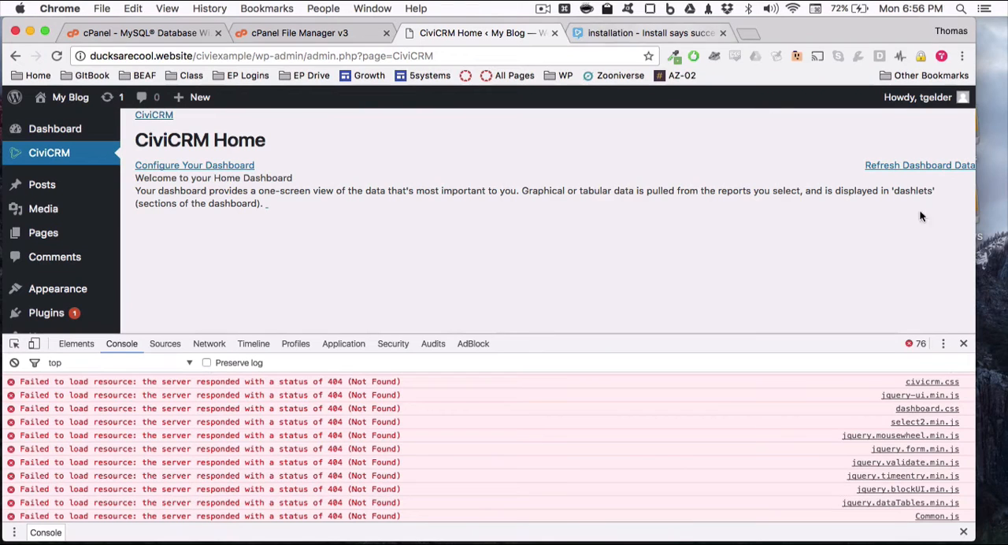
- Close DevTools and return to the Stack Exchange answer on CiviCRM's incorrect file paths
left_click(964, 343)
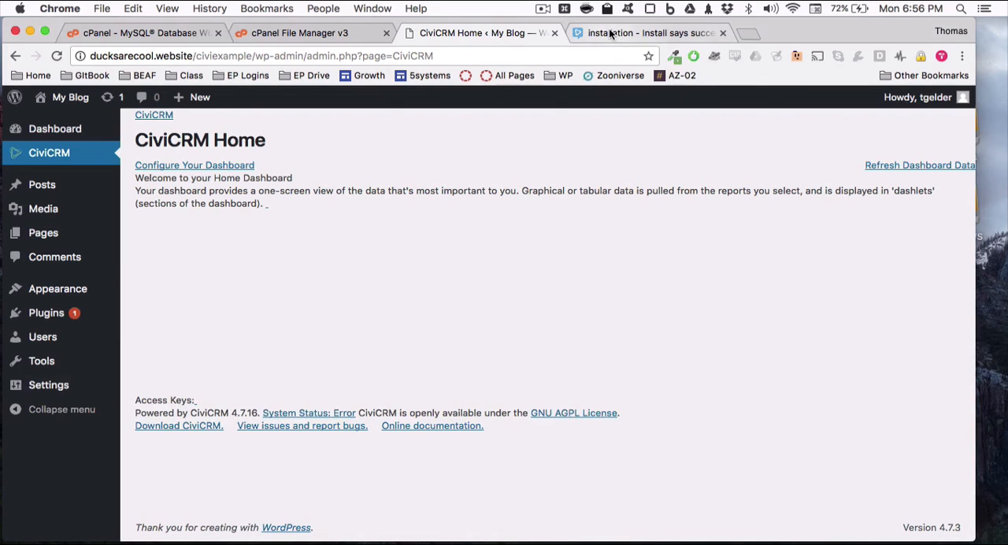
left_click(646, 33)
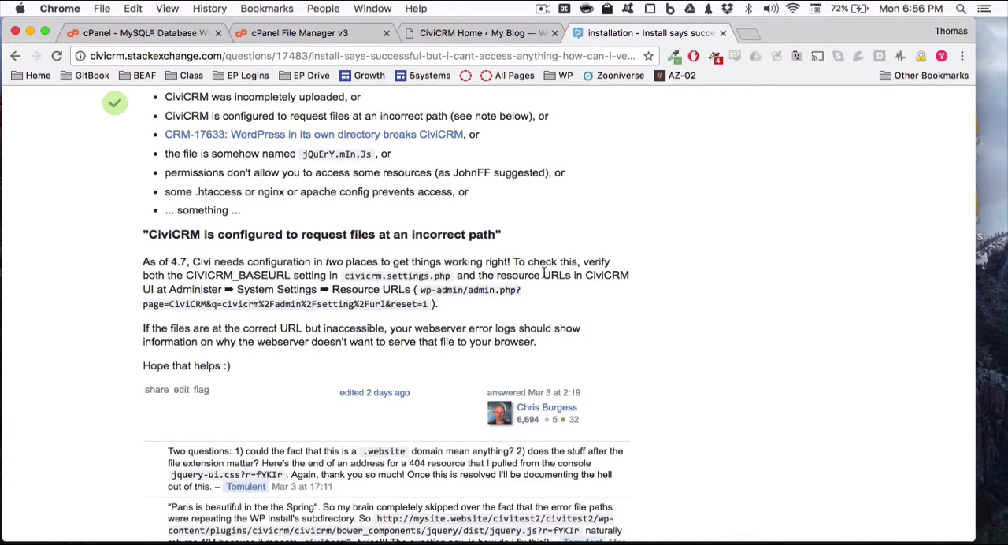
mouse_move(563, 299)
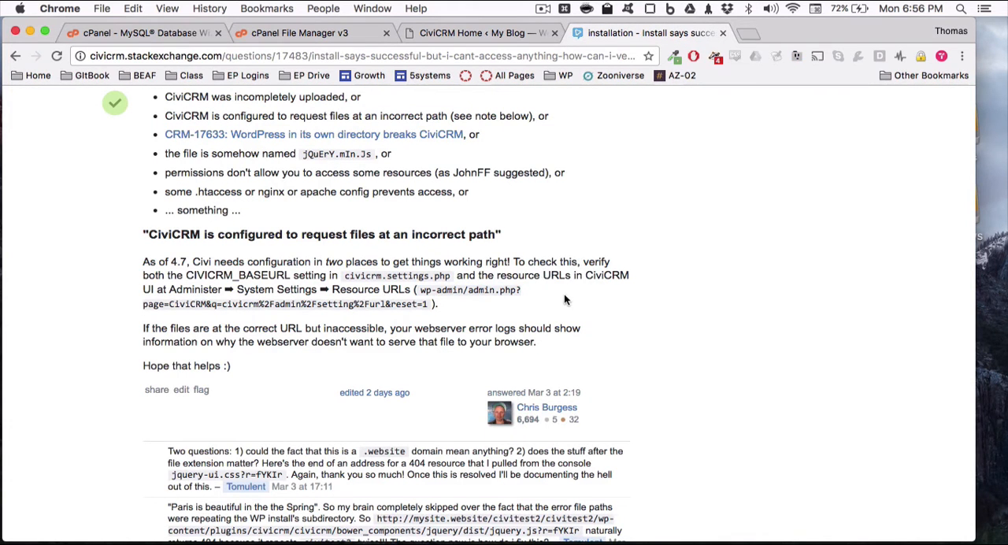
mouse_move(511, 279)
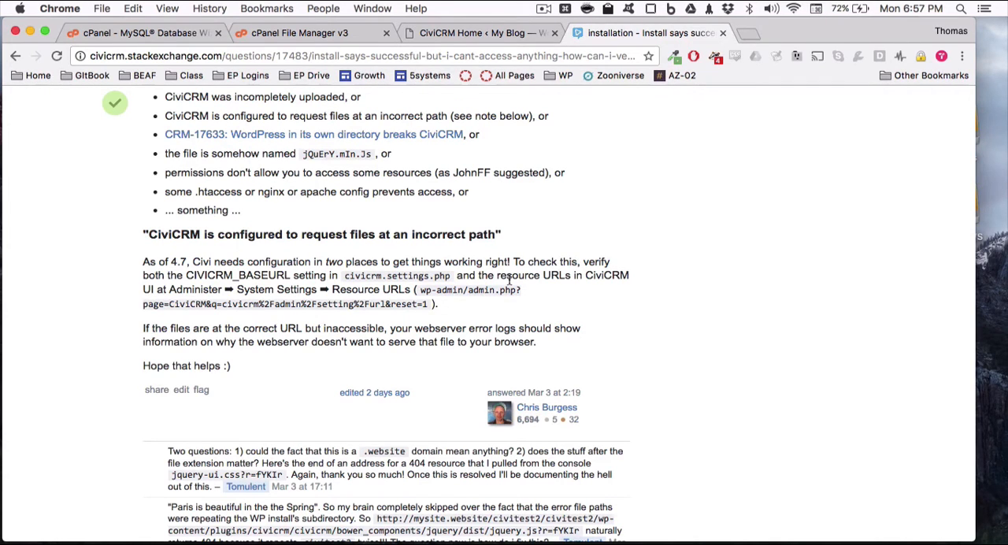
- Switch back to the CiviCRM Home dashboard tab in WordPress
left_click(480, 33)
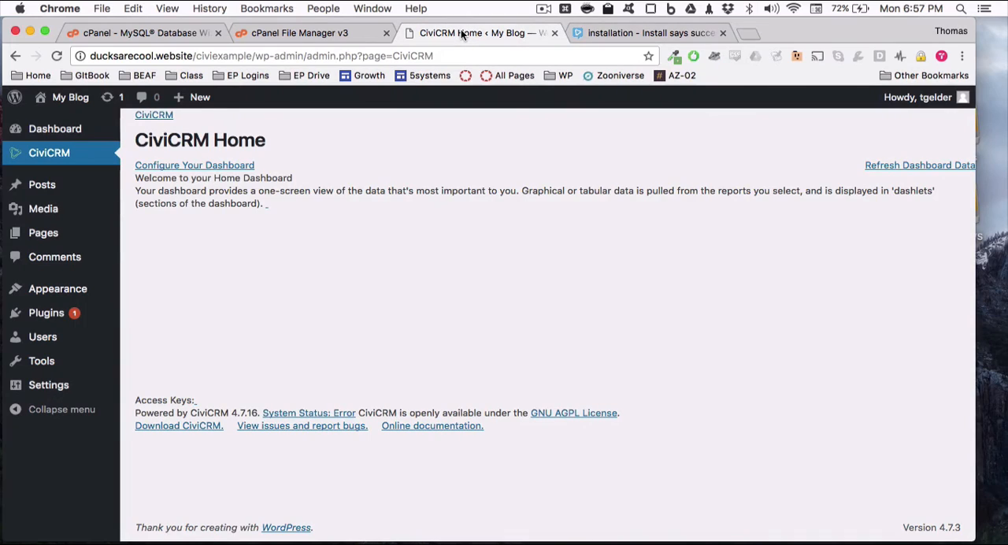
mouse_move(454, 103)
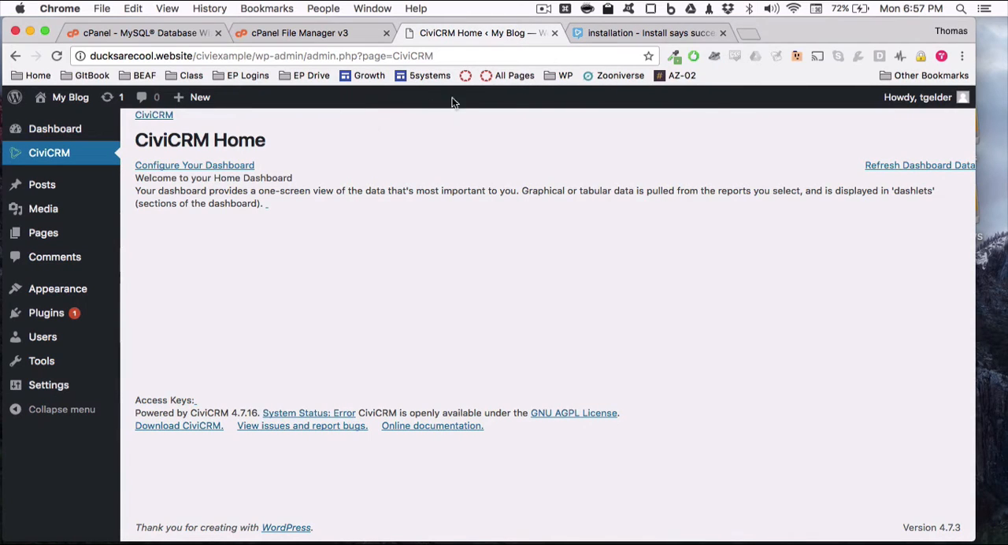
mouse_move(693, 115)
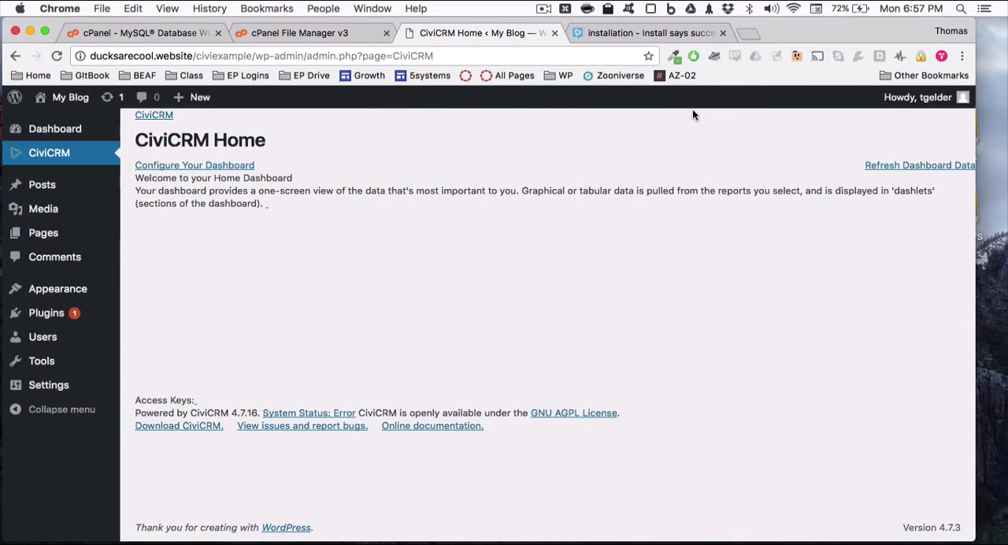
mouse_move(573, 182)
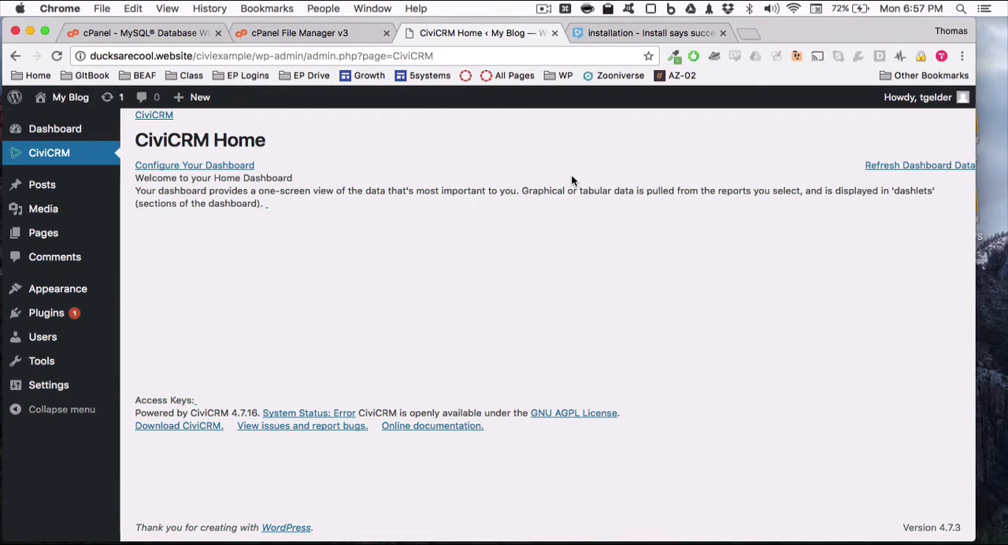
mouse_move(614, 117)
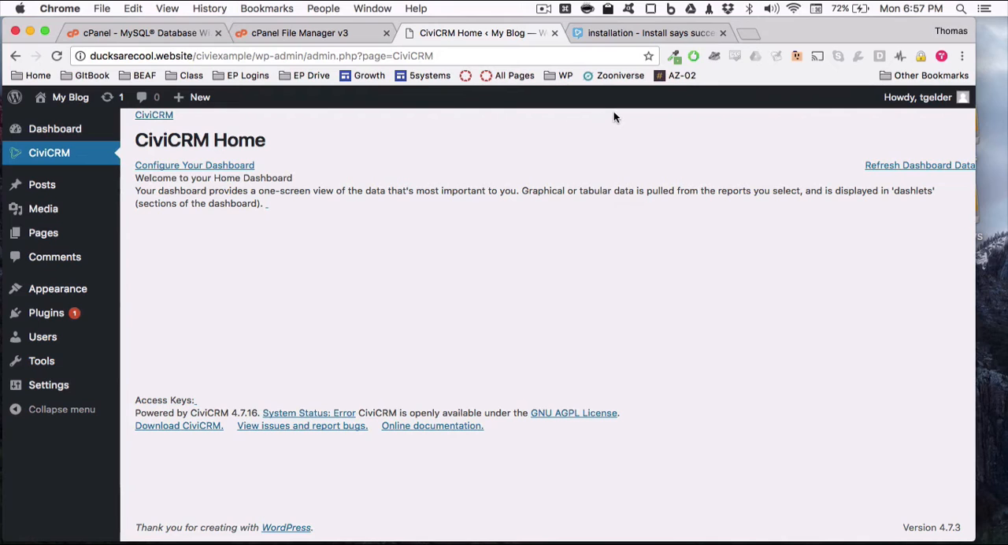
- Take the civicrm/admin/setting/url path from the answer and load CiviCRM's Resource URLs settings page
left_click(646, 33)
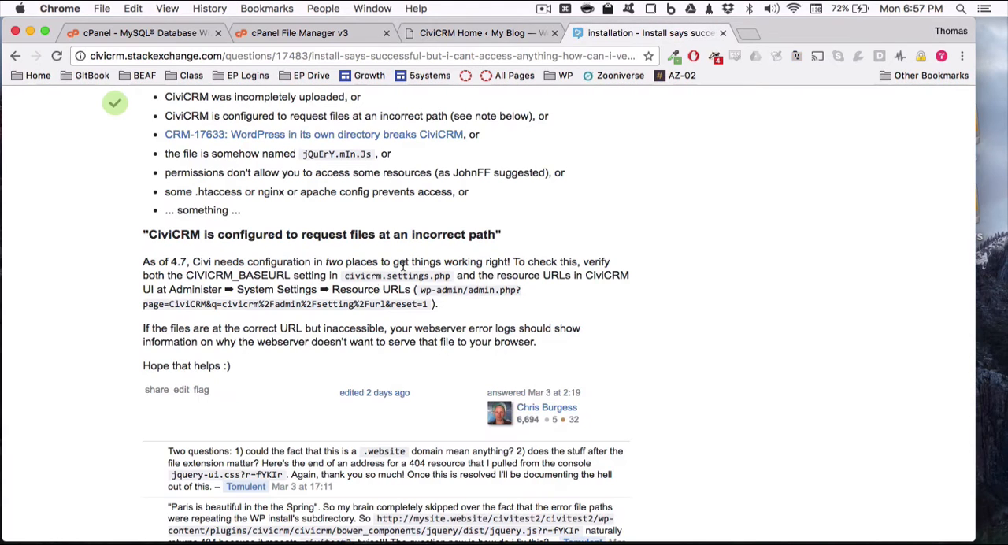
mouse_move(419, 293)
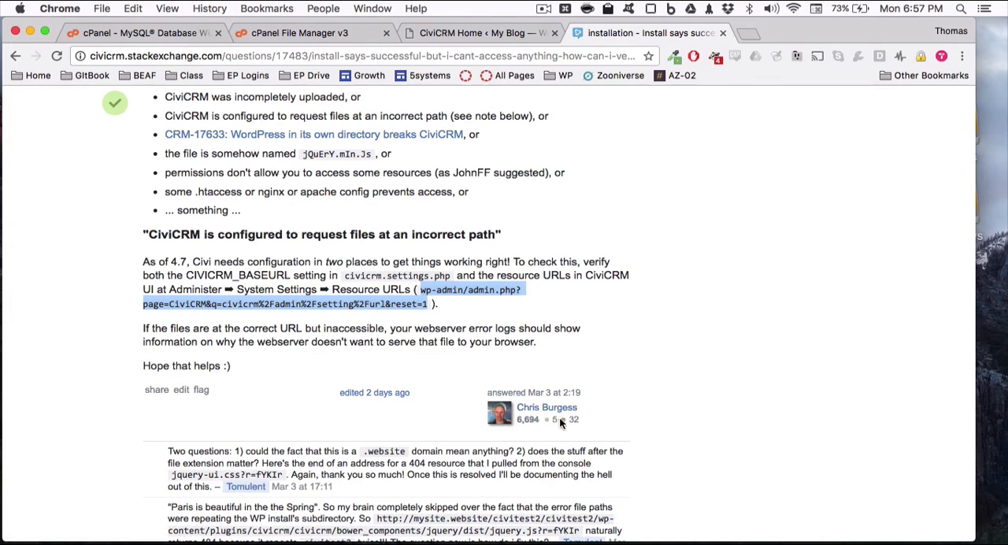
mouse_move(659, 116)
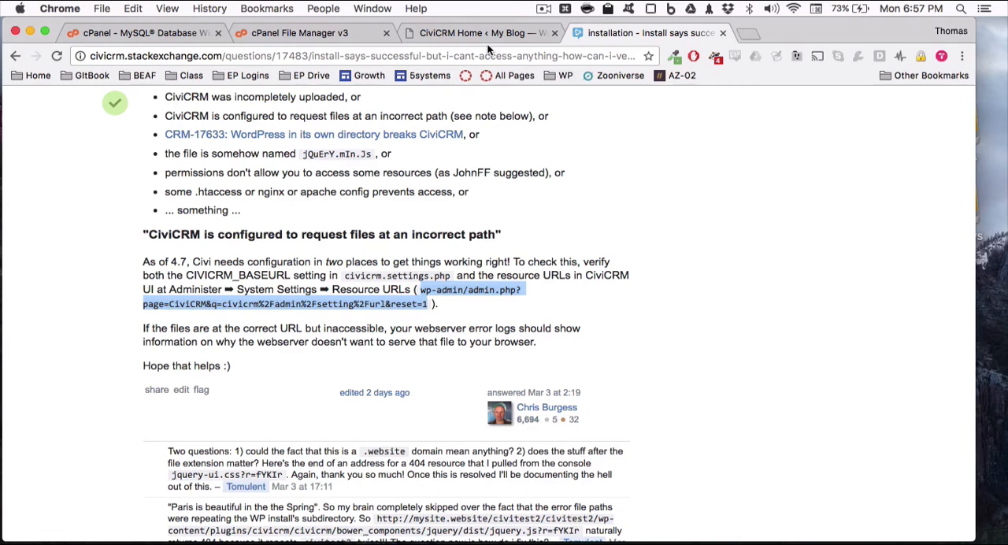
mouse_move(481, 31)
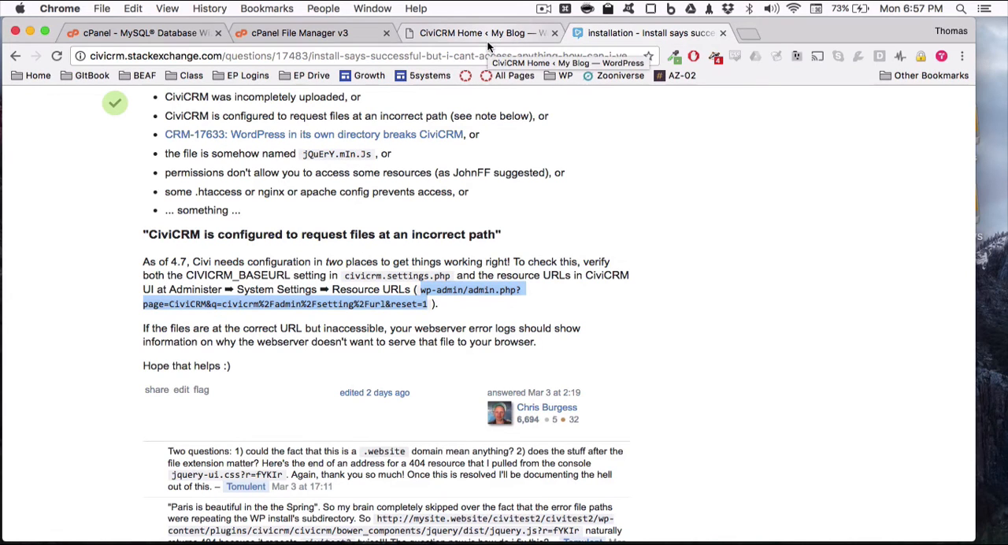
left_click(481, 32)
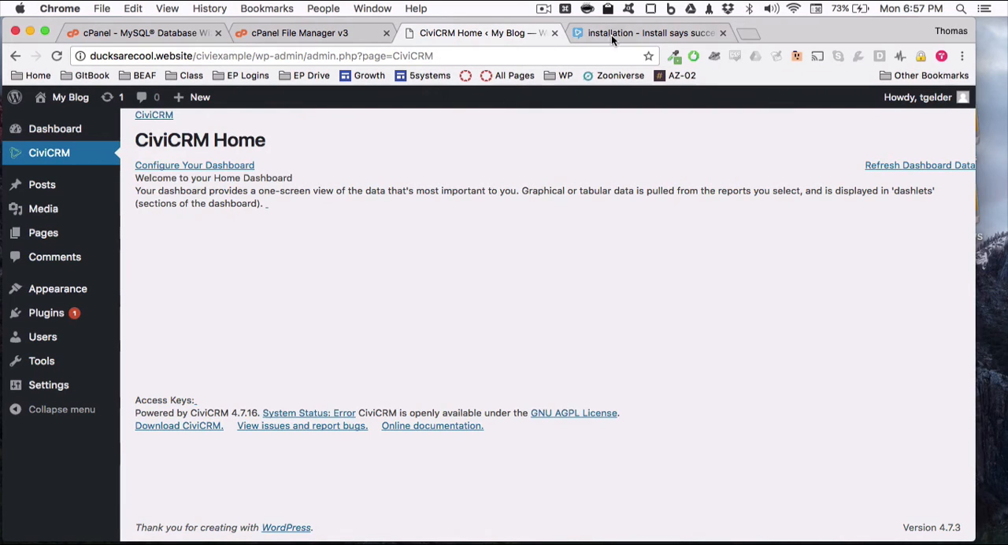
left_click(646, 33)
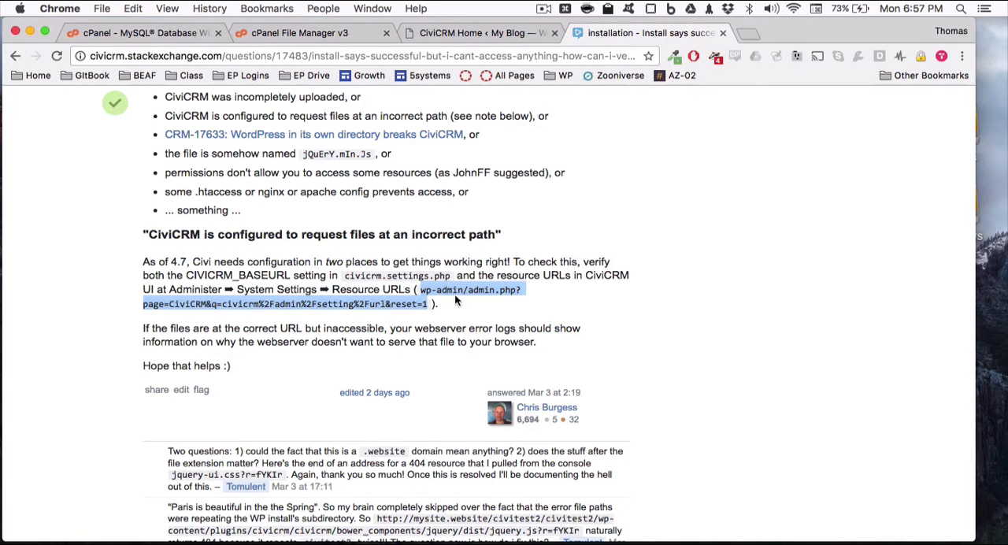
left_click(480, 31)
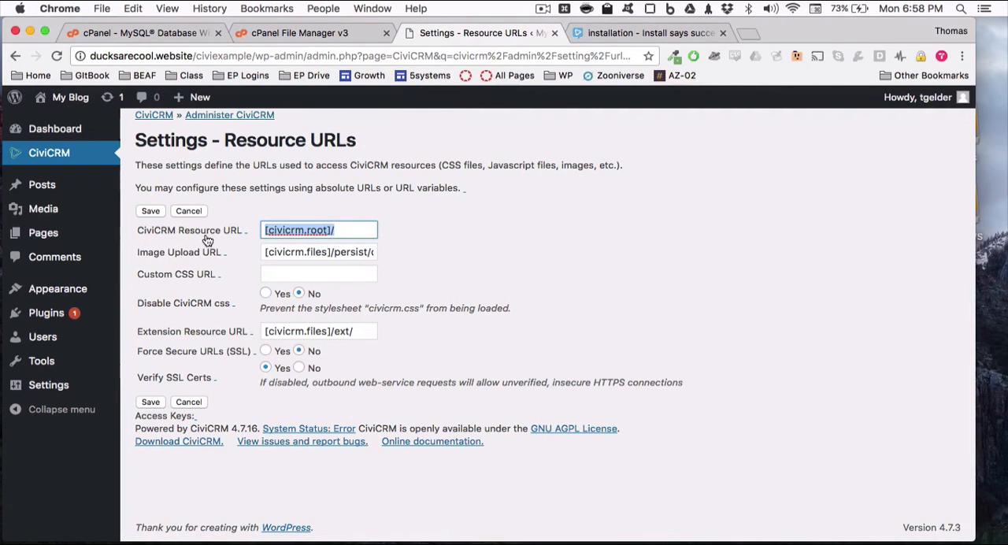
left_click(319, 230)
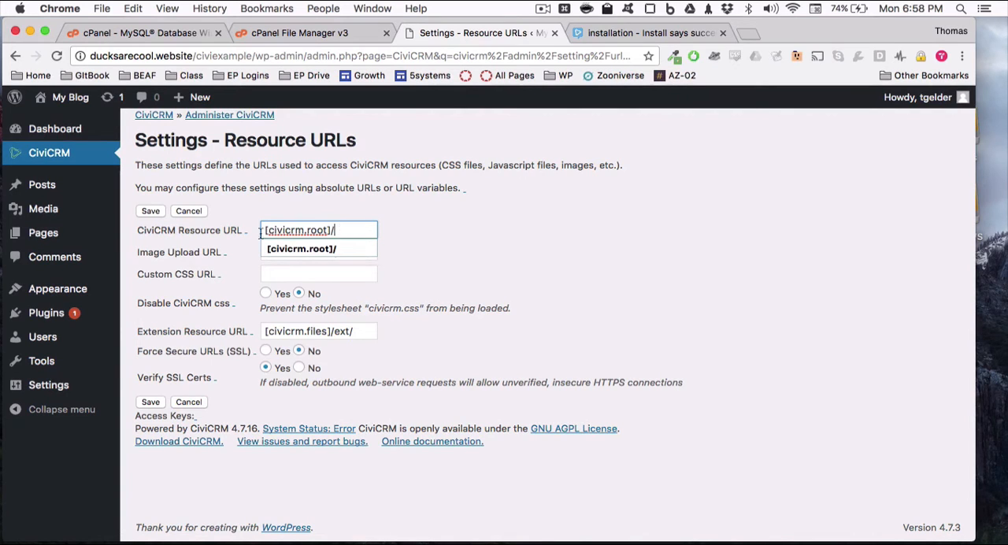
mouse_move(413, 236)
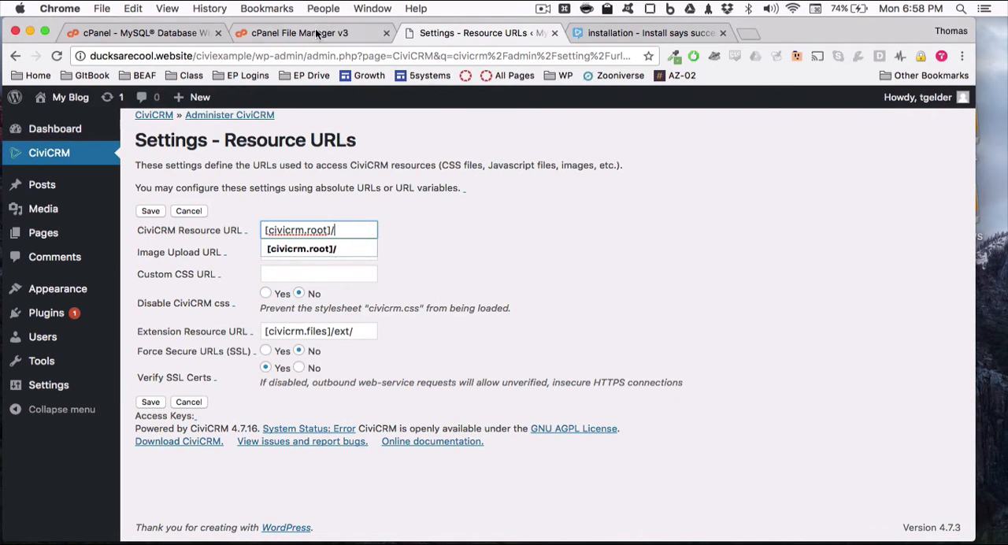
- Locate the inner civicrm folder under wp-content/plugins/civicrm in File Manager and check its full path
left_click(307, 34)
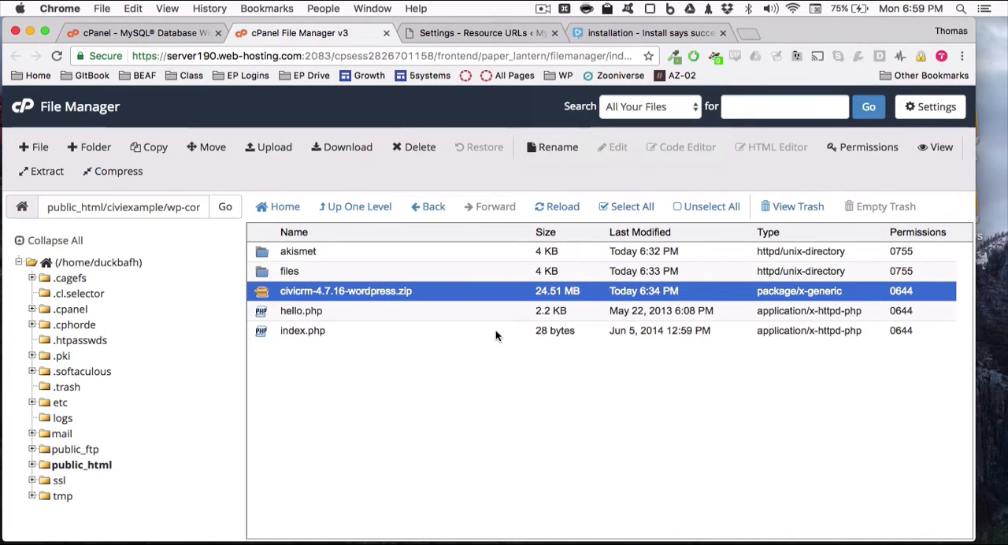
mouse_move(498, 352)
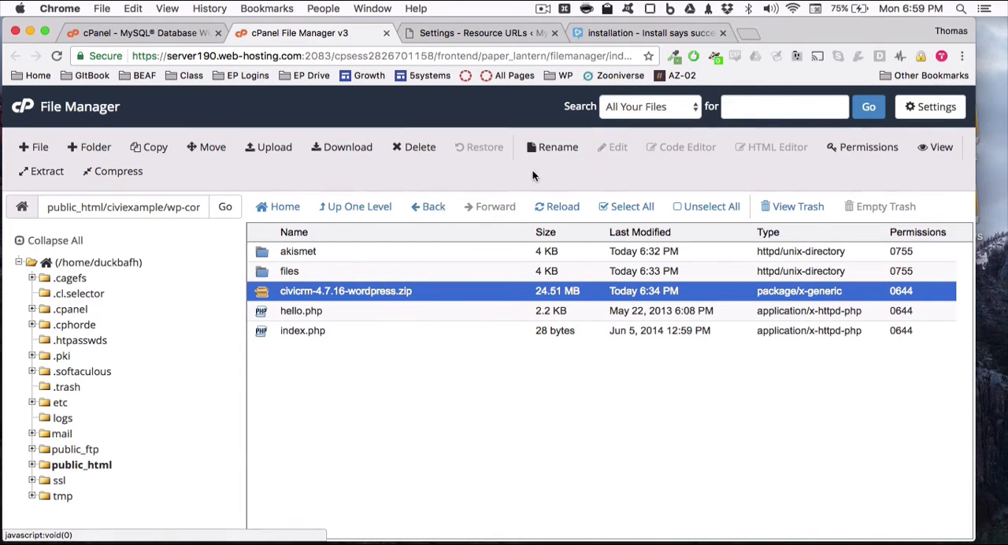
left_click(558, 206)
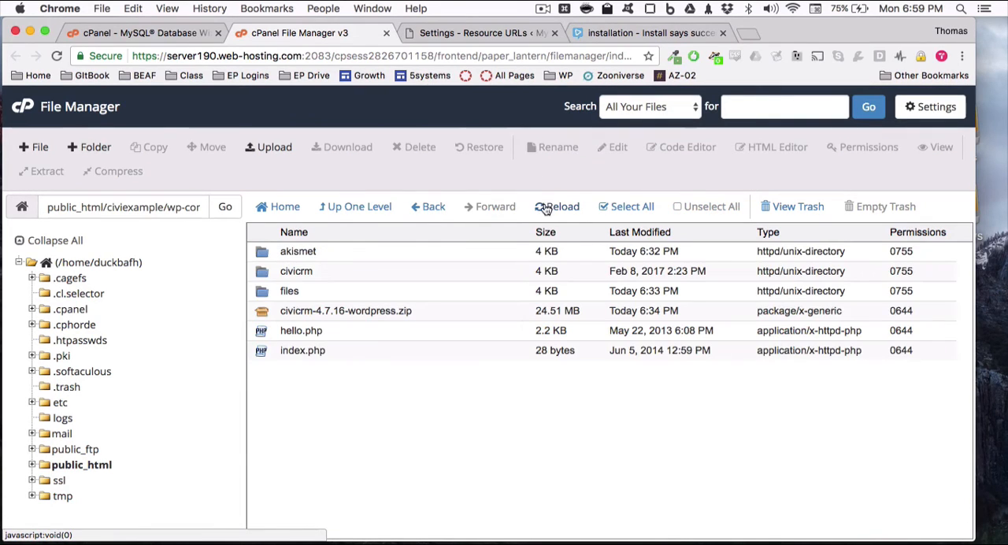
mouse_move(323, 271)
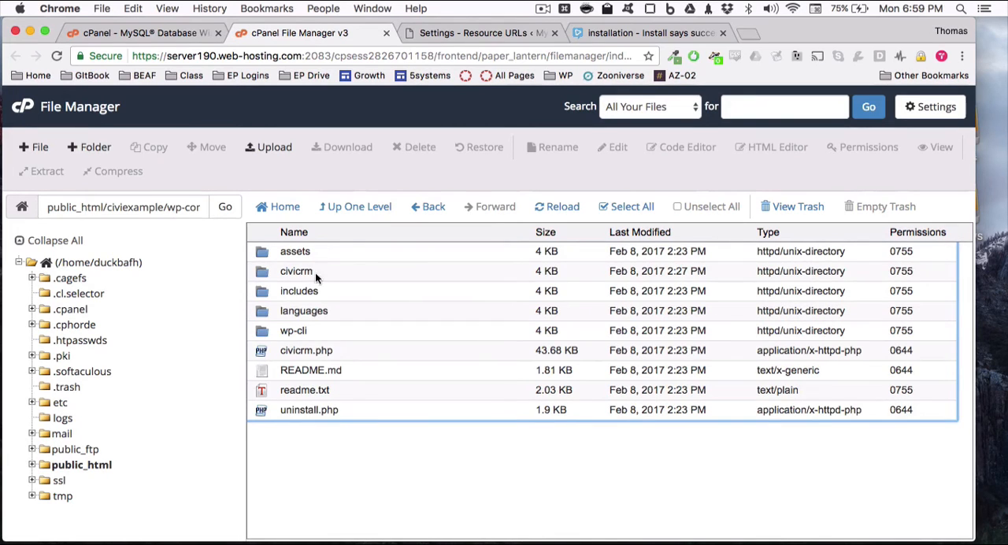
left_click(296, 271)
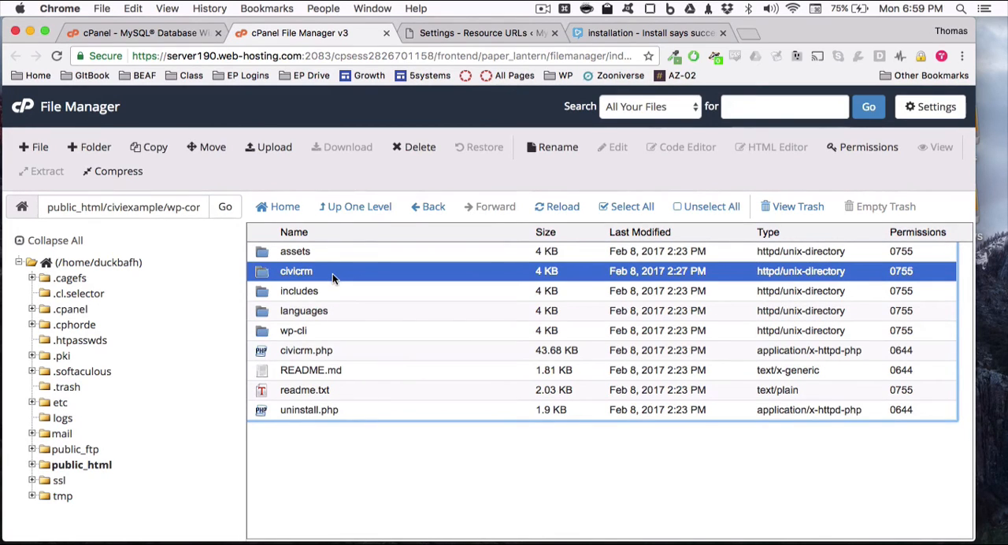
mouse_move(321, 271)
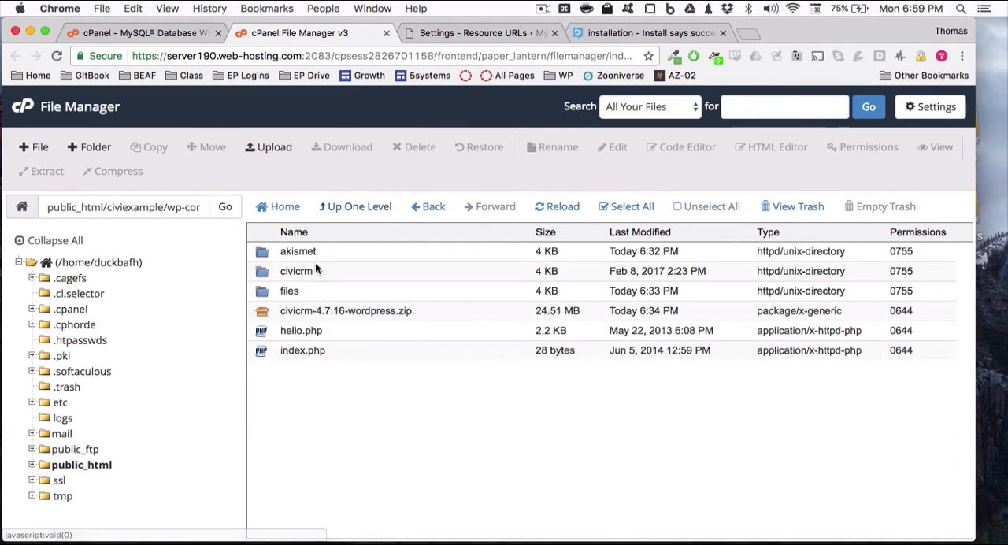
left_click(296, 271)
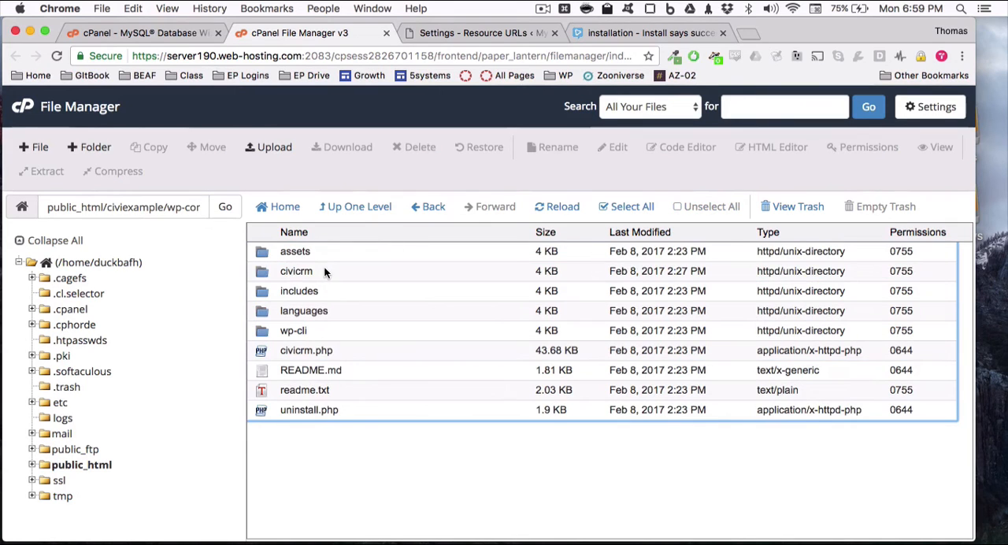
left_click(296, 271)
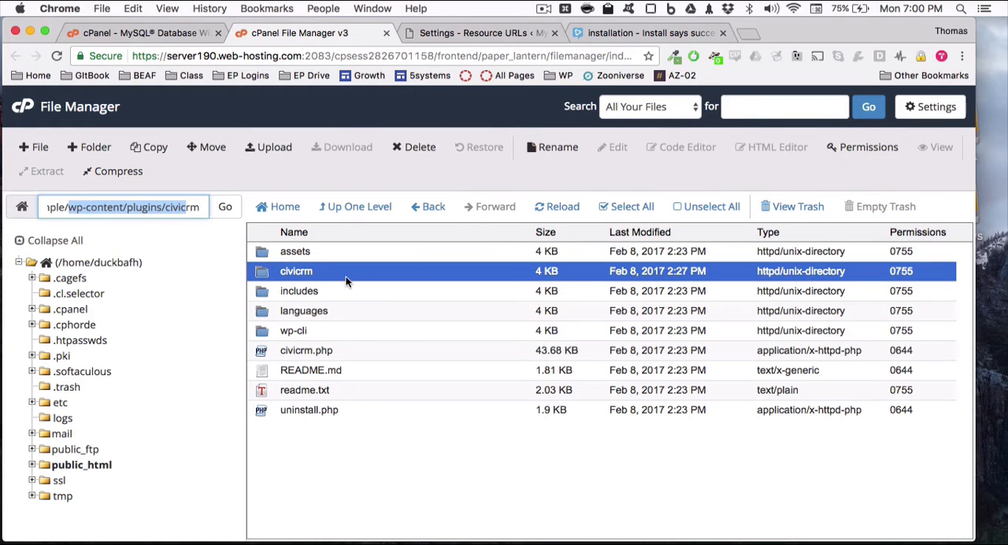
double_click(296, 271)
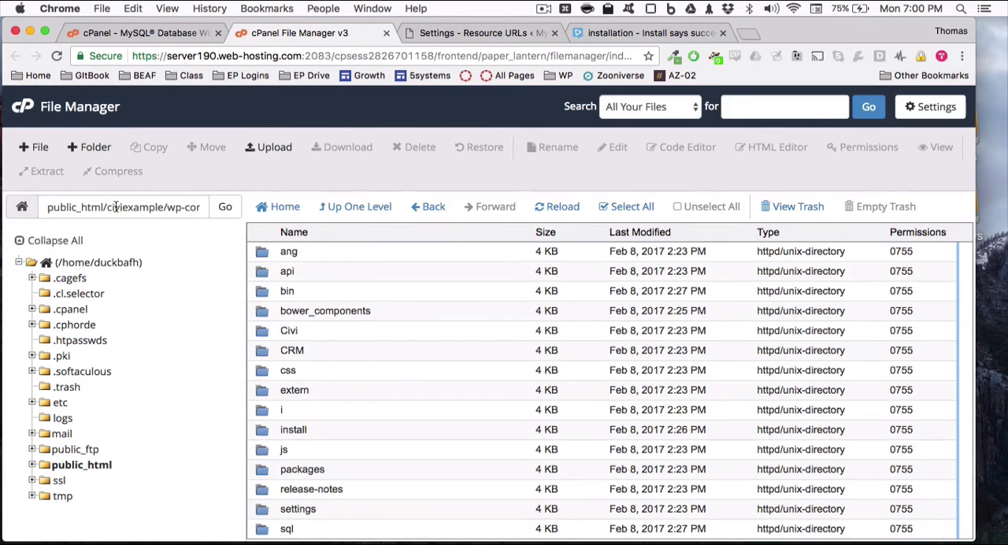
double_click(117, 208)
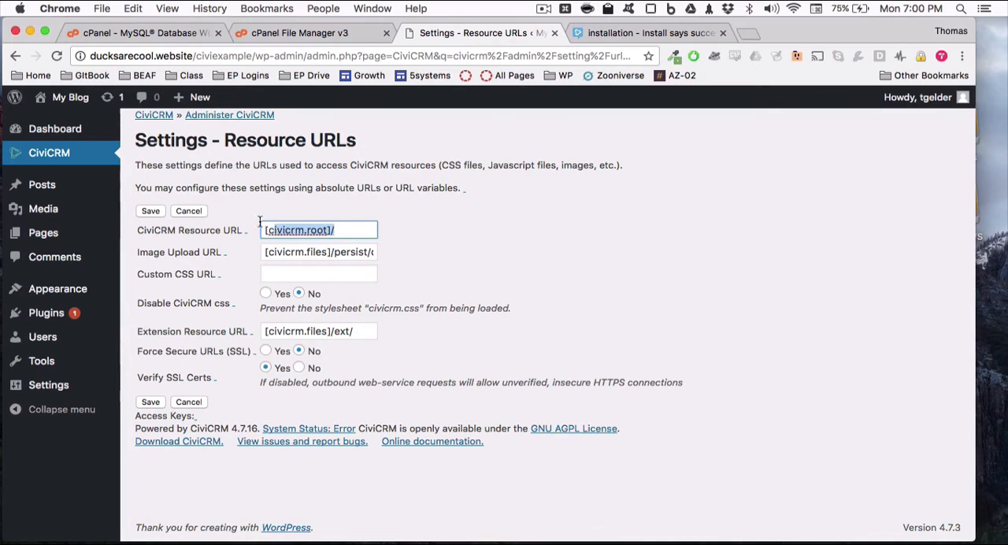
- Enter an absolute ducksarecool.website URL ending in plugins/civicrm/civicrm as the Resource URL and select it
left_click(318, 230)
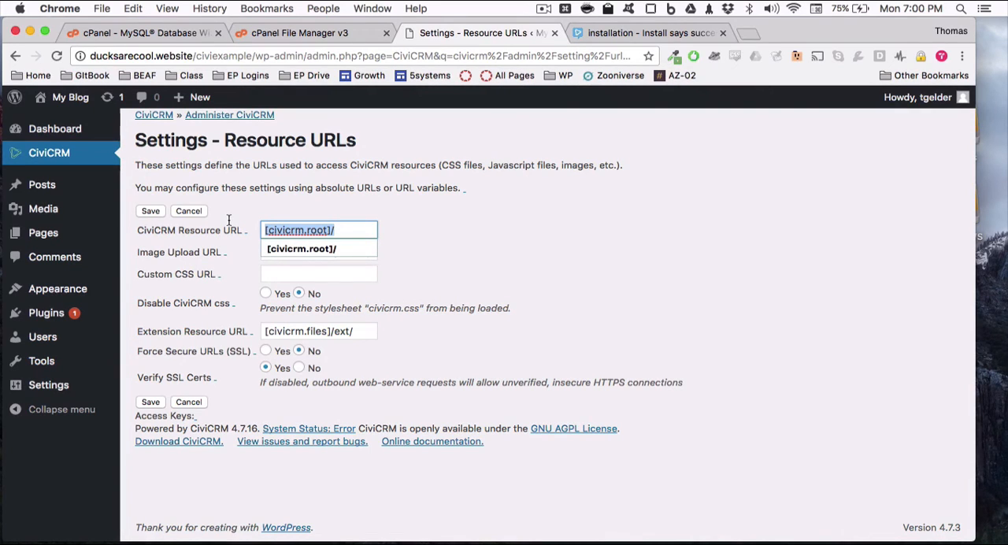
type("httt")
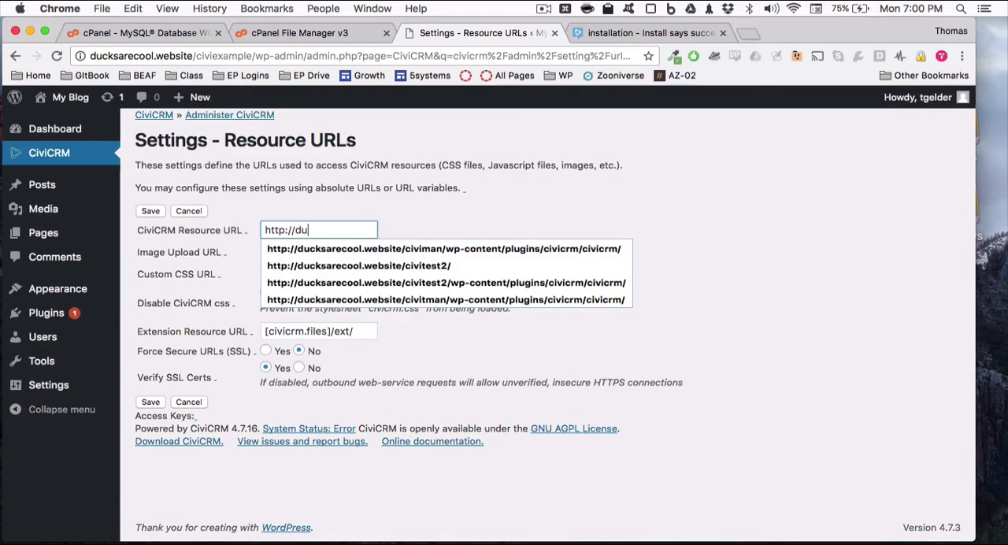
type("cksarecoo")
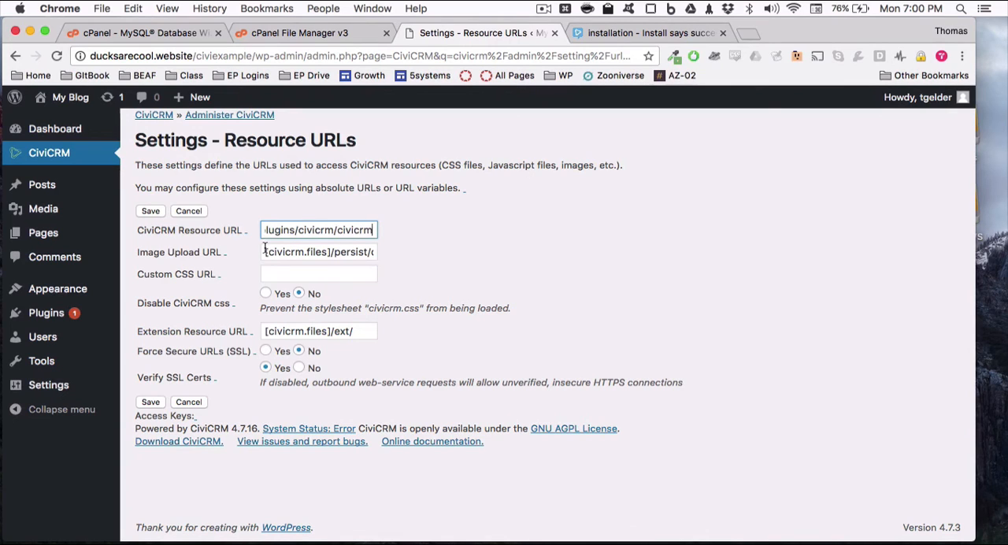
triple_click(319, 230)
type("tex")
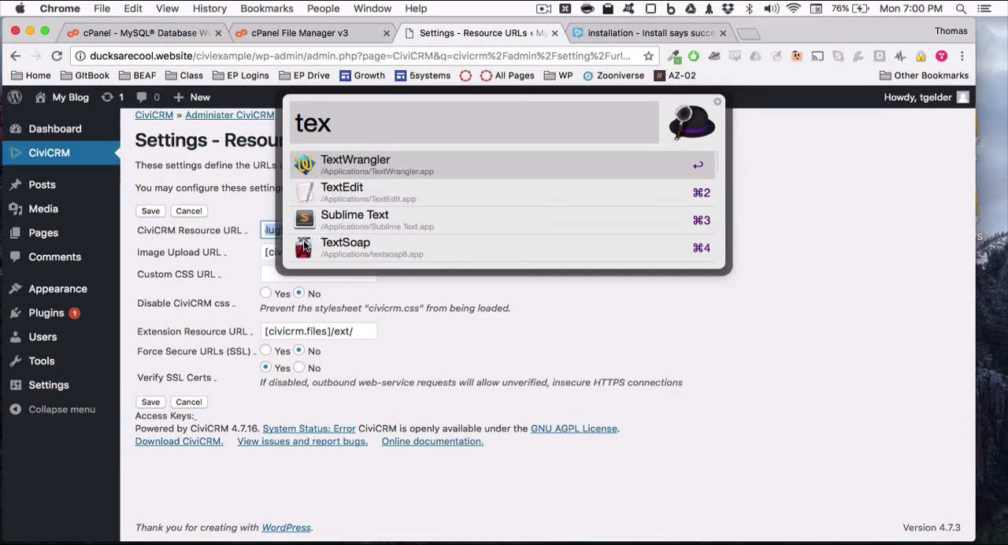
- Paste the URL into a new TextEdit document in a larger monospaced font
left_click(342, 193)
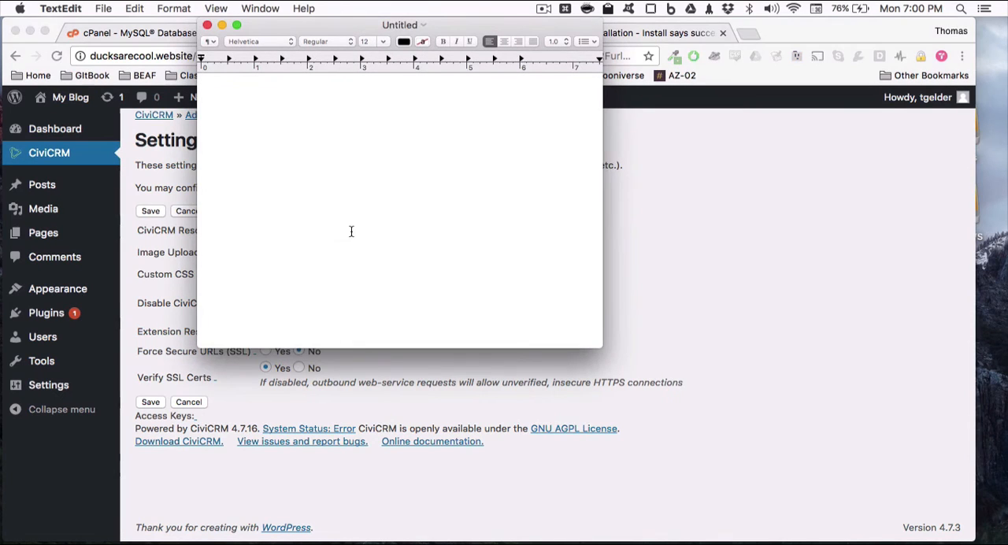
left_click(259, 41)
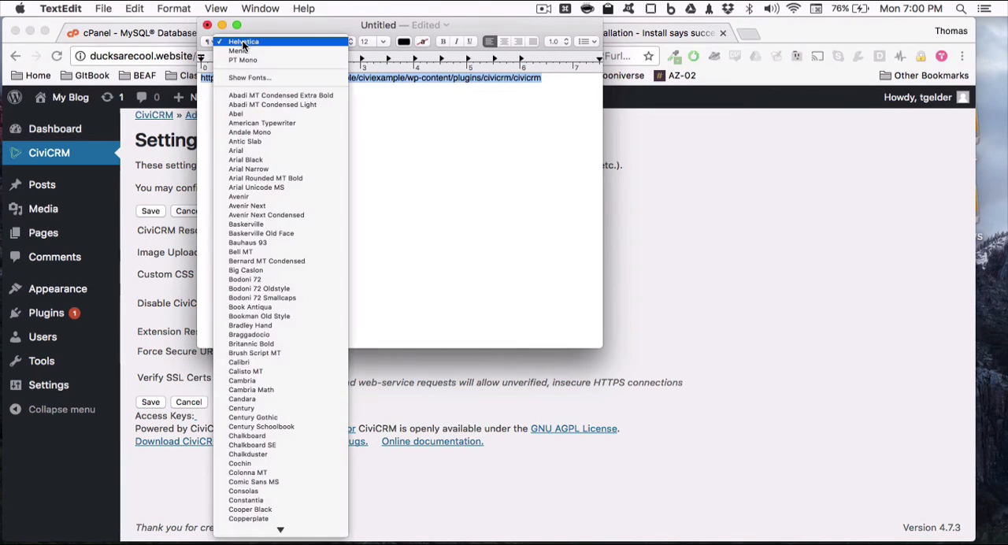
left_click(243, 50)
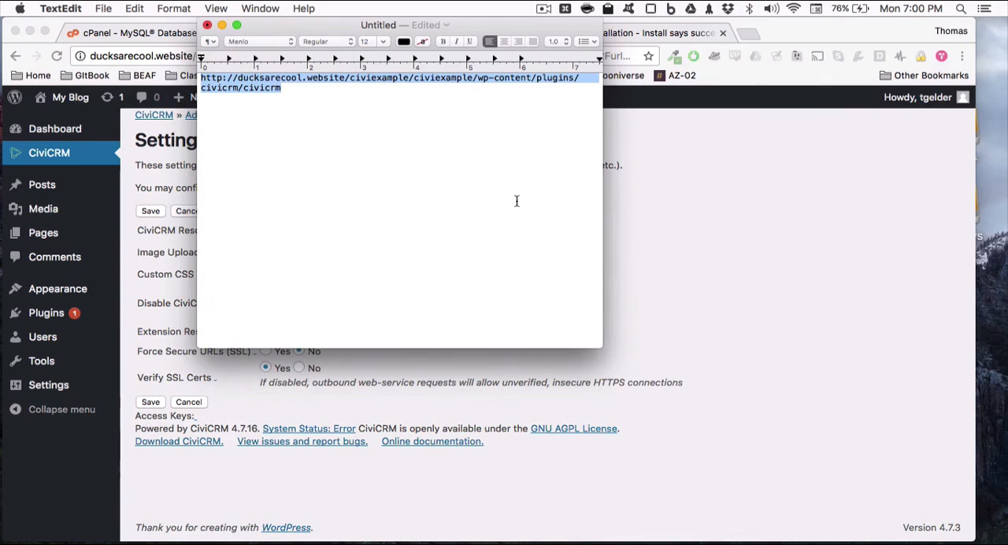
left_click(365, 41)
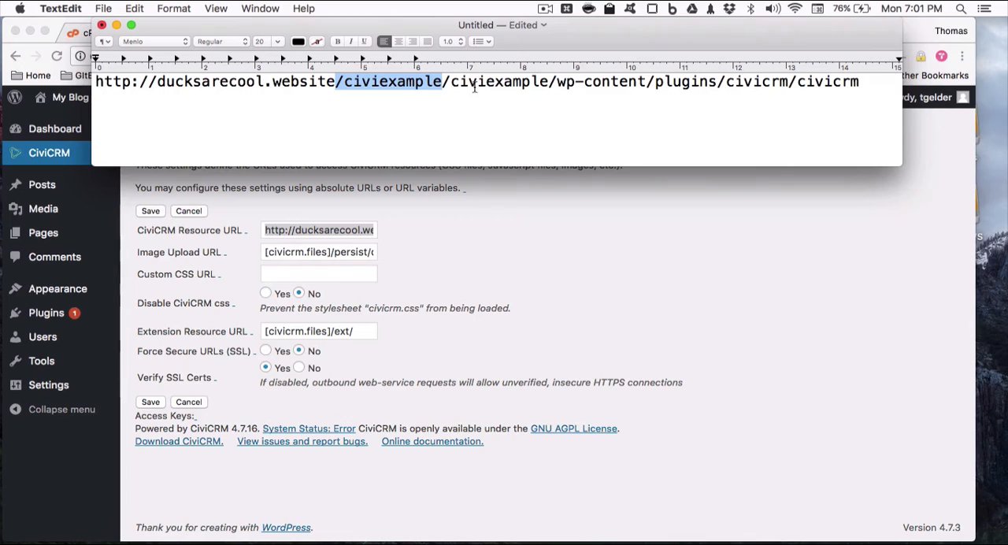
- Remove the duplicate civiexample/ segment and select the corrected URL for copying
double_click(498, 82)
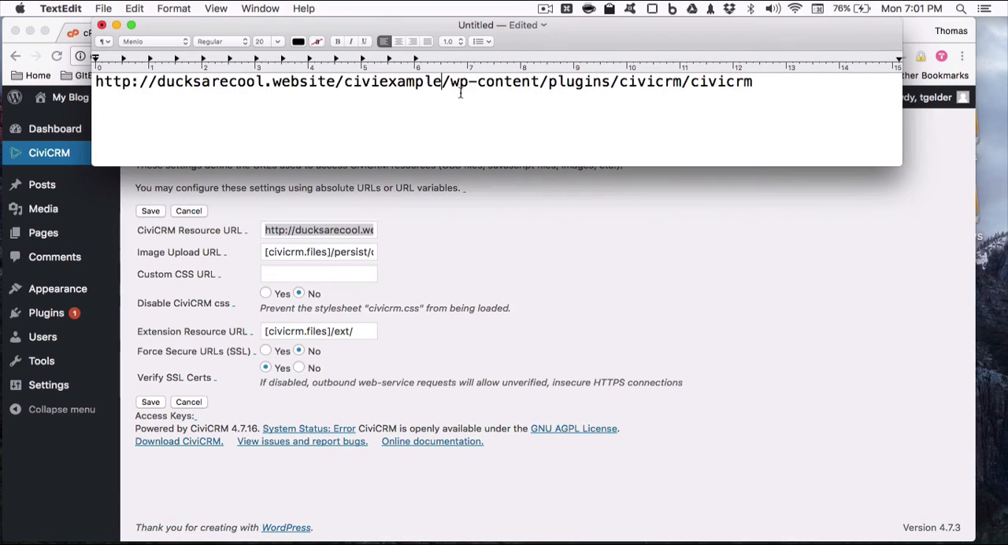
double_click(394, 82)
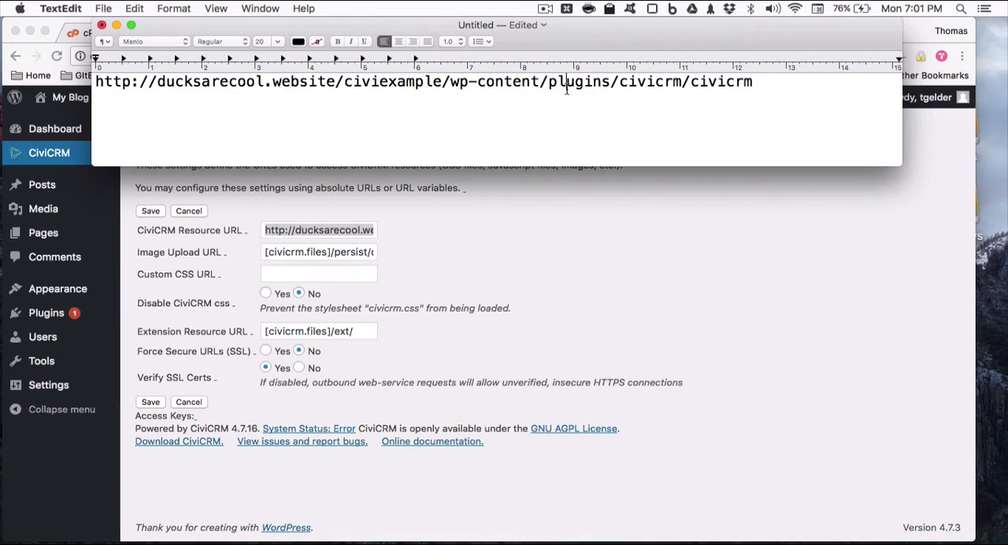
double_click(649, 82)
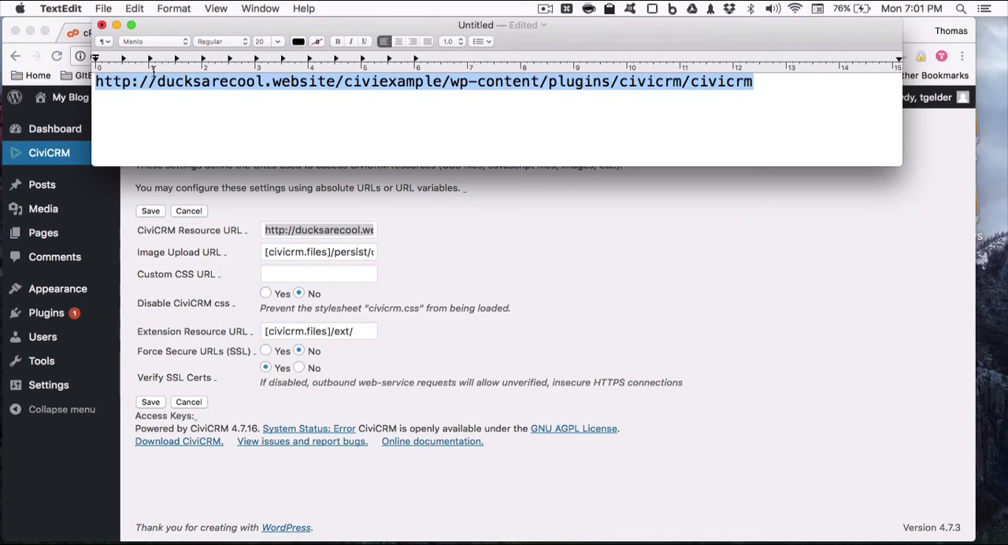
mouse_move(444, 230)
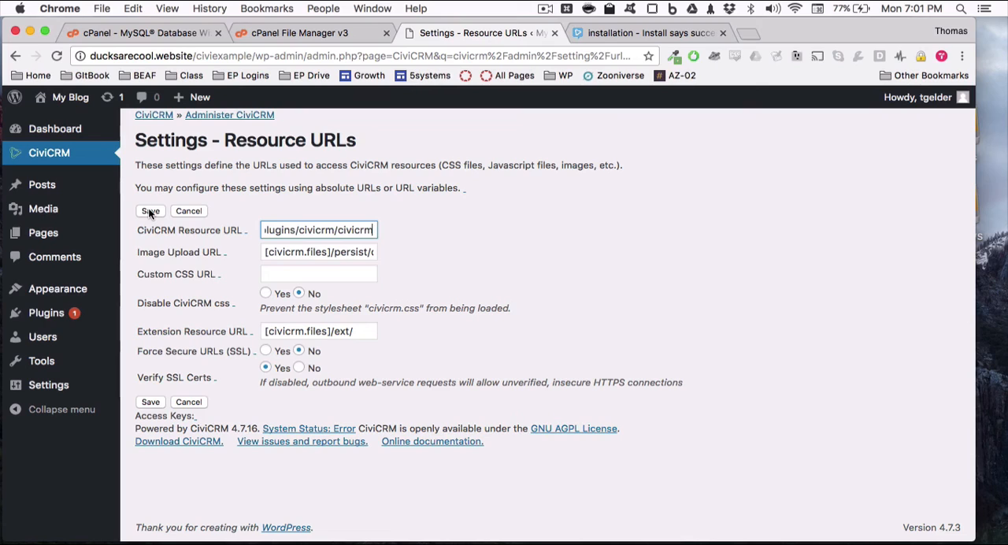
- Save the corrected Resource URL with a Changes Saved confirmation and load the CiviCRM Home dashboard
left_click(151, 211)
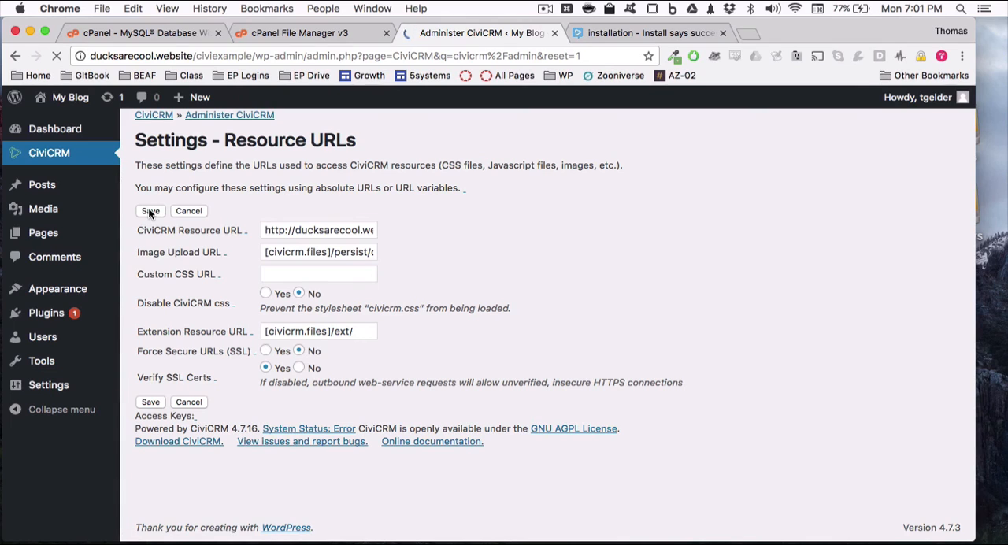
left_click(150, 211)
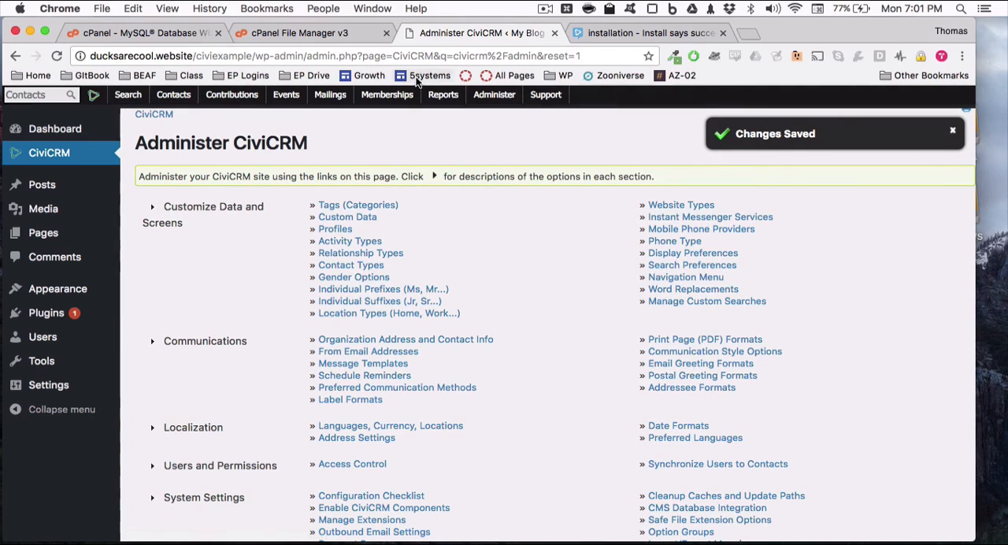
left_click(49, 152)
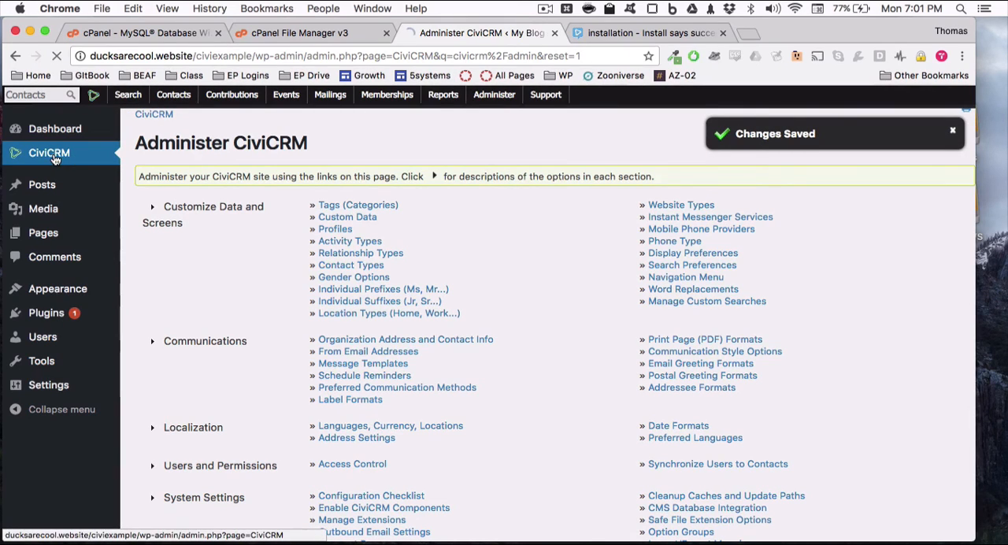
left_click(49, 151)
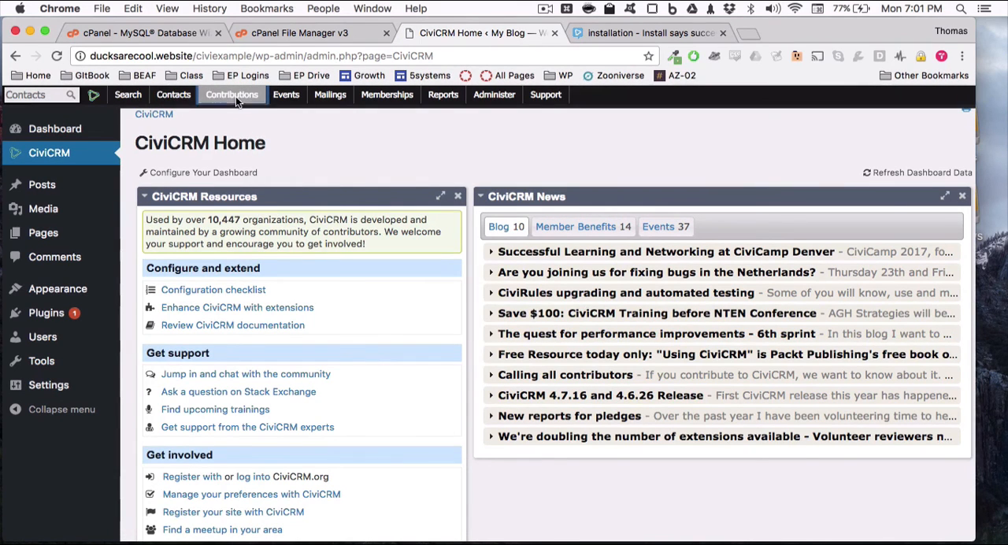
- Load the CiviContribute Contribution Summary, which reports no live contribution records
left_click(232, 95)
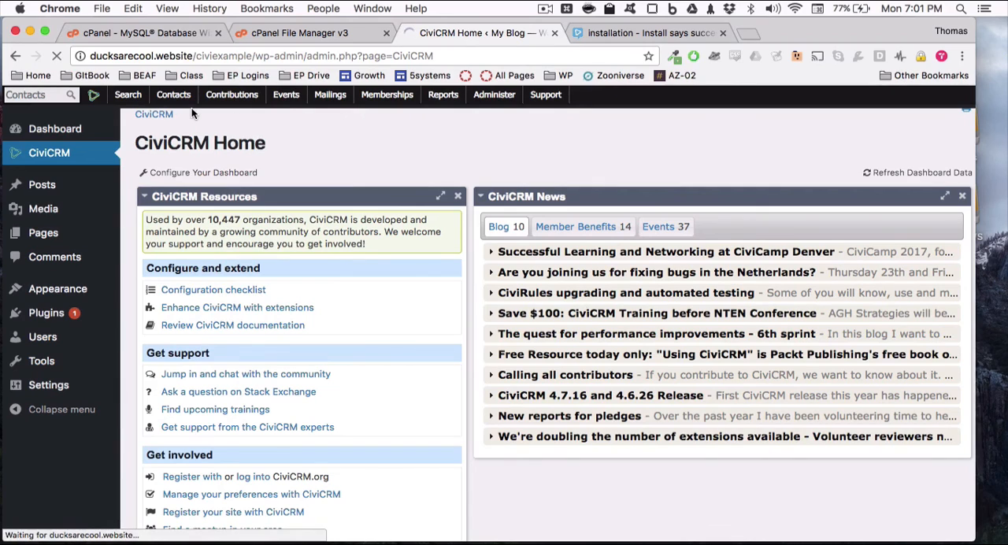
left_click(231, 94)
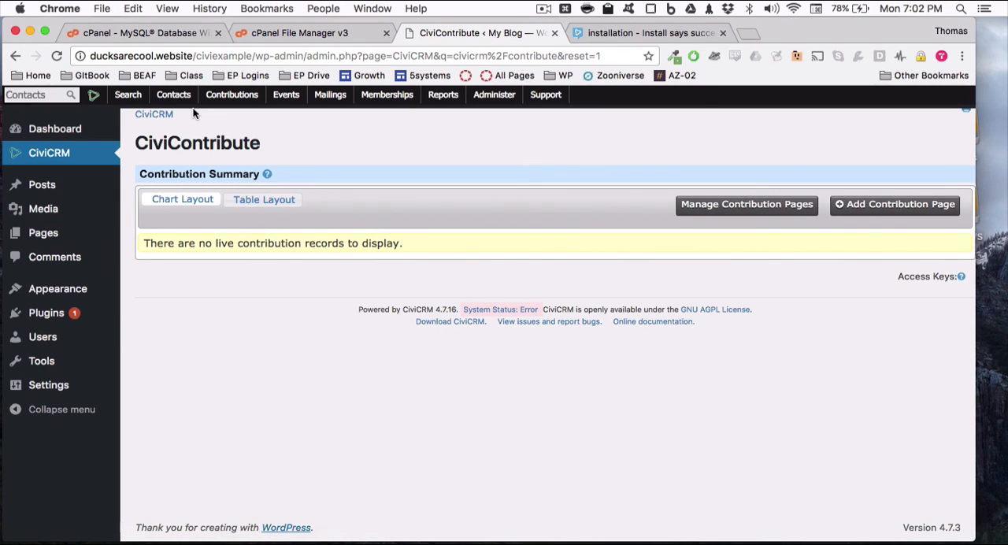
mouse_move(419, 174)
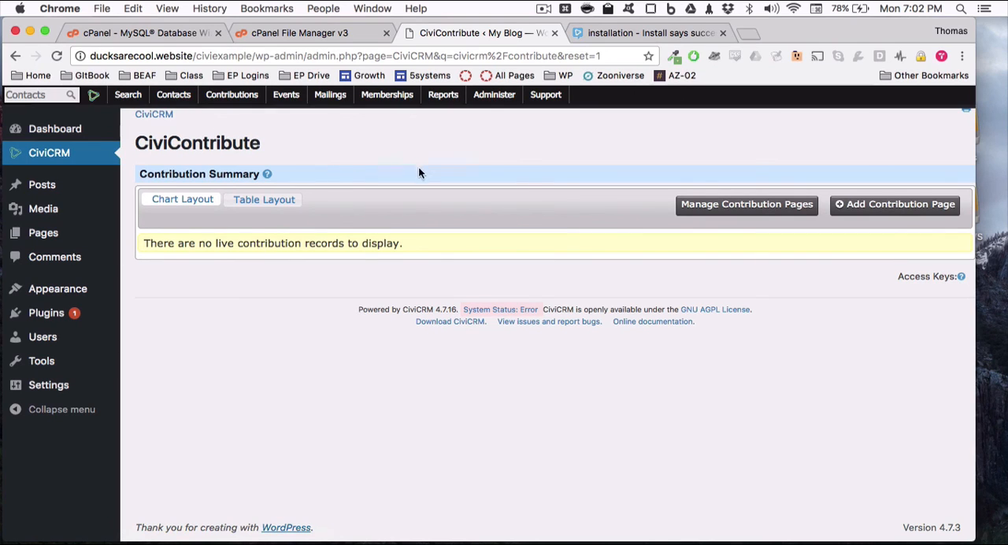
mouse_move(425, 215)
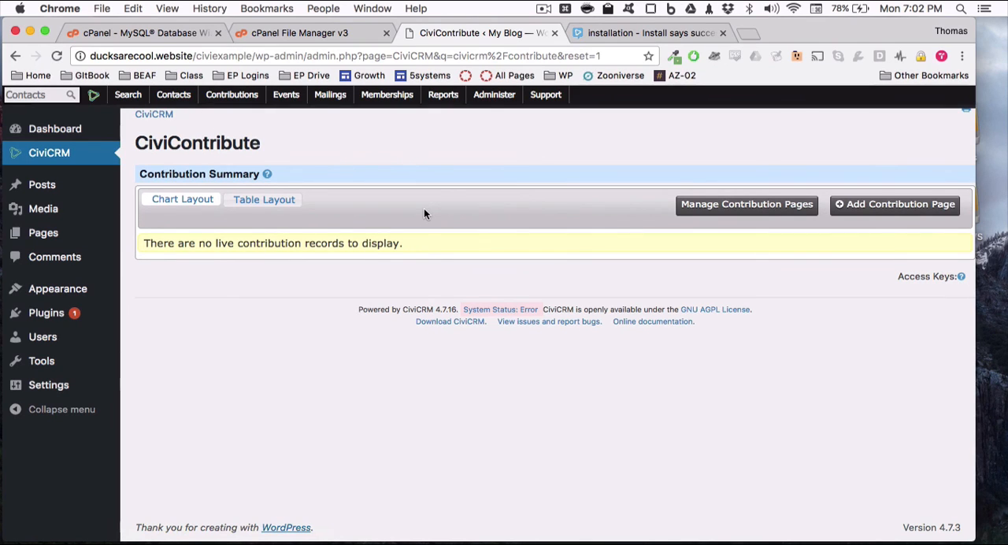